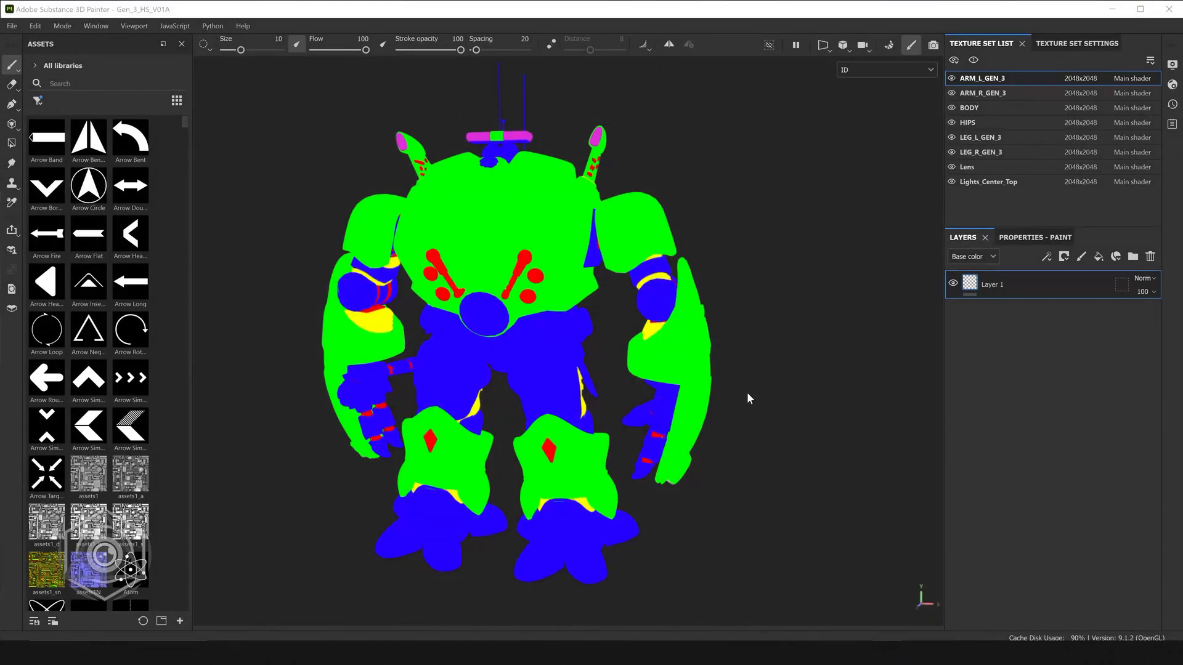
pyautogui.moveTo(531, 228)
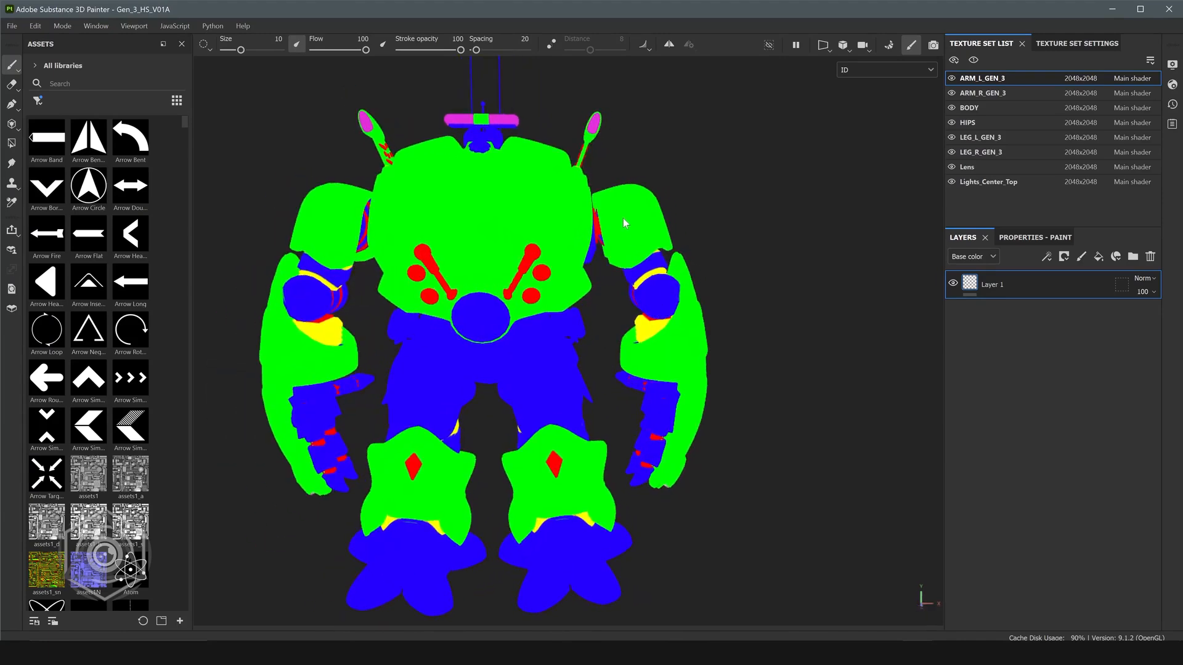
pyautogui.moveTo(655, 327)
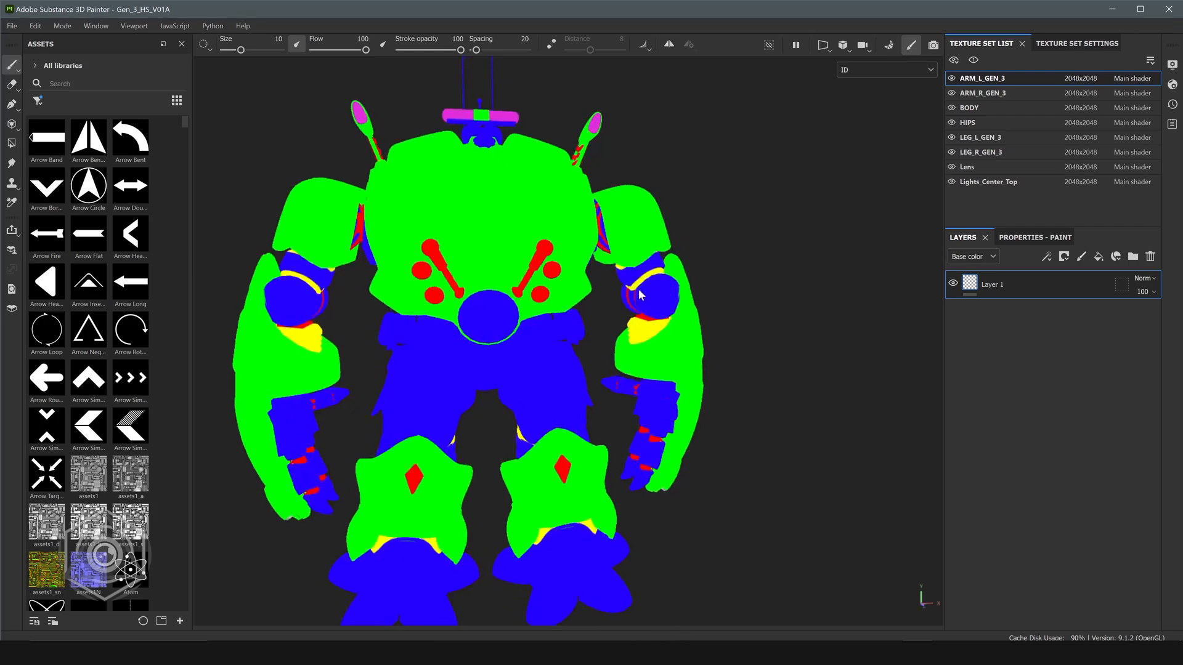
pyautogui.moveTo(645, 290)
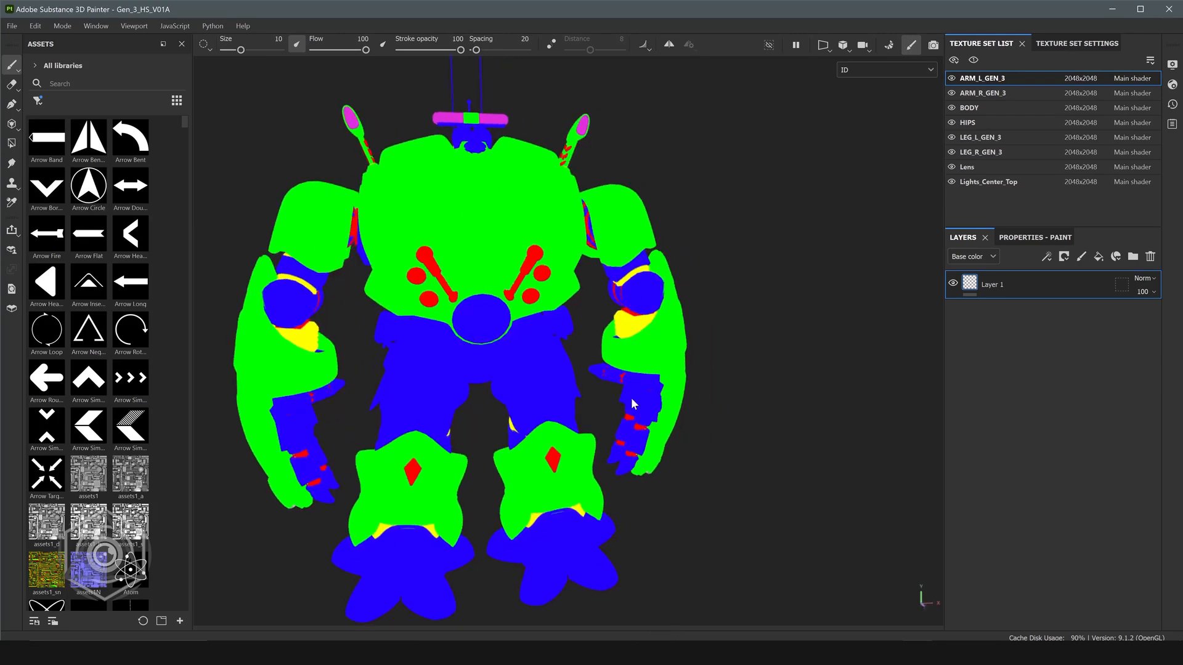
pyautogui.moveTo(634, 411)
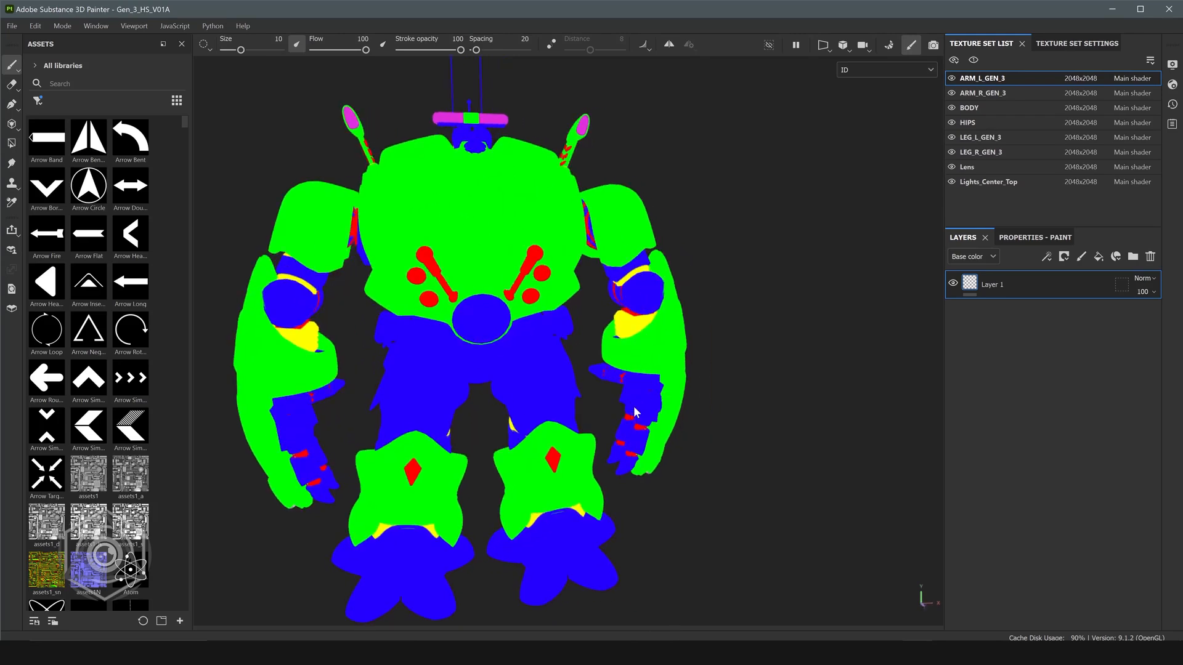
pyautogui.moveTo(762, 324)
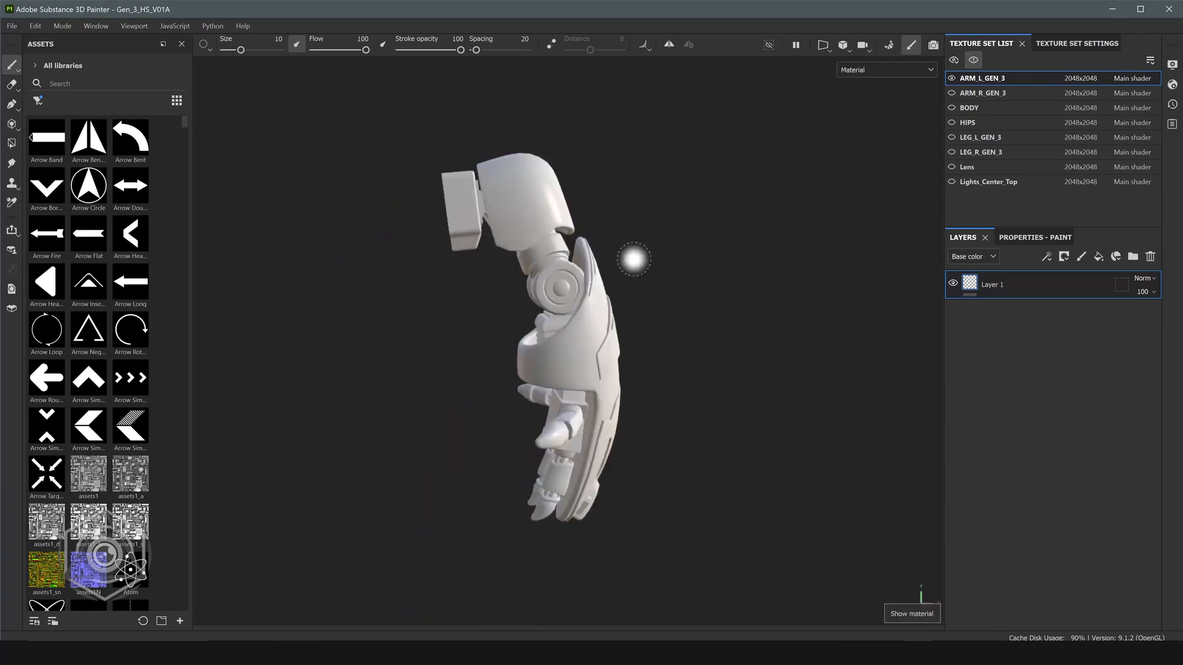
# Orbit around the left arm and rename its paint layer to Base_Paint_Noise.
pyautogui.moveTo(634, 260); pyautogui.dragTo(675, 272)
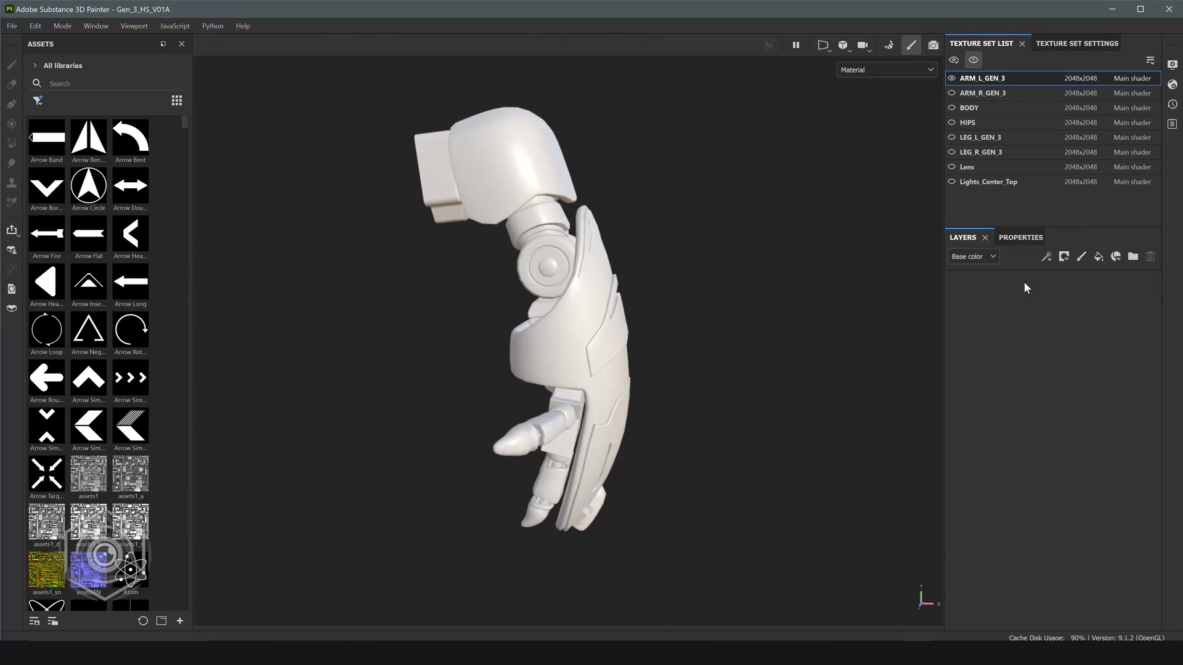
pyautogui.click(1065, 256)
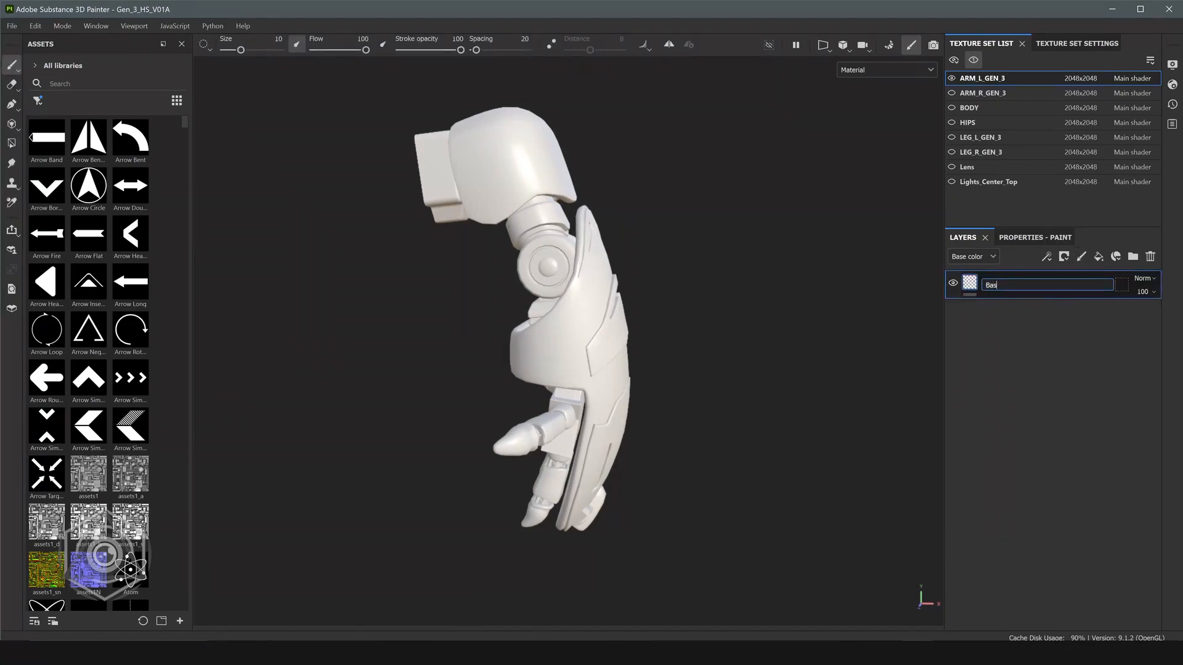
pyautogui.write('Base_Paint_Noise')
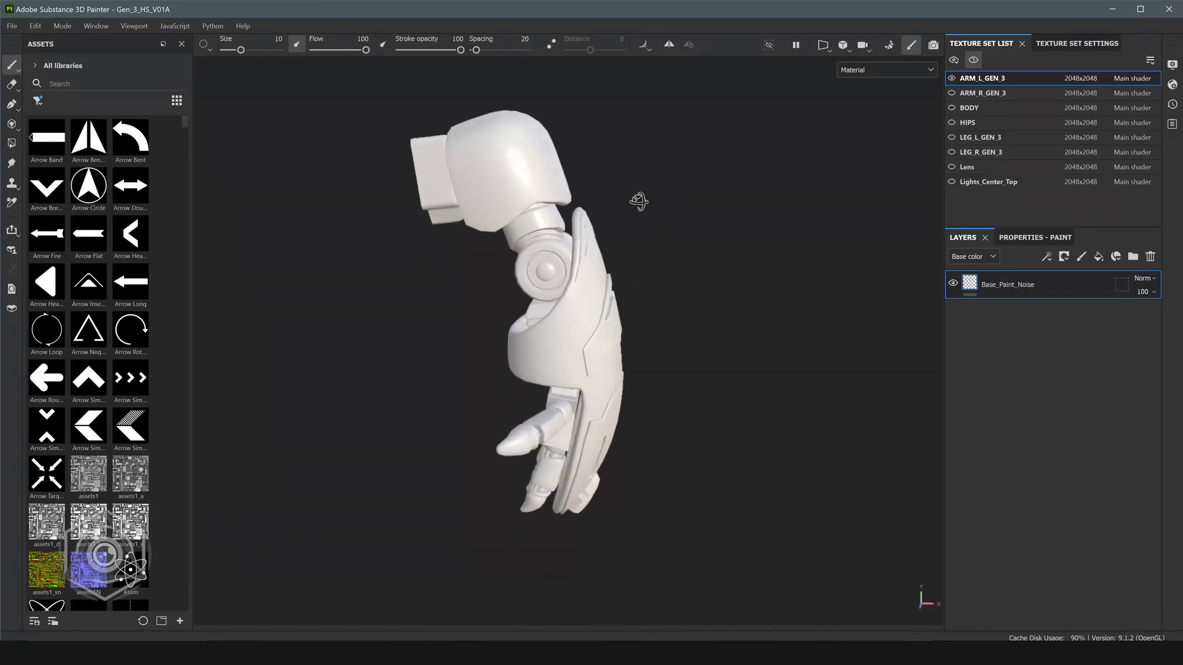
# Add a height-only fill effect to Base_Paint_Noise using DM_45_Seamless_001 for height.
pyautogui.rightClick(1007, 285)
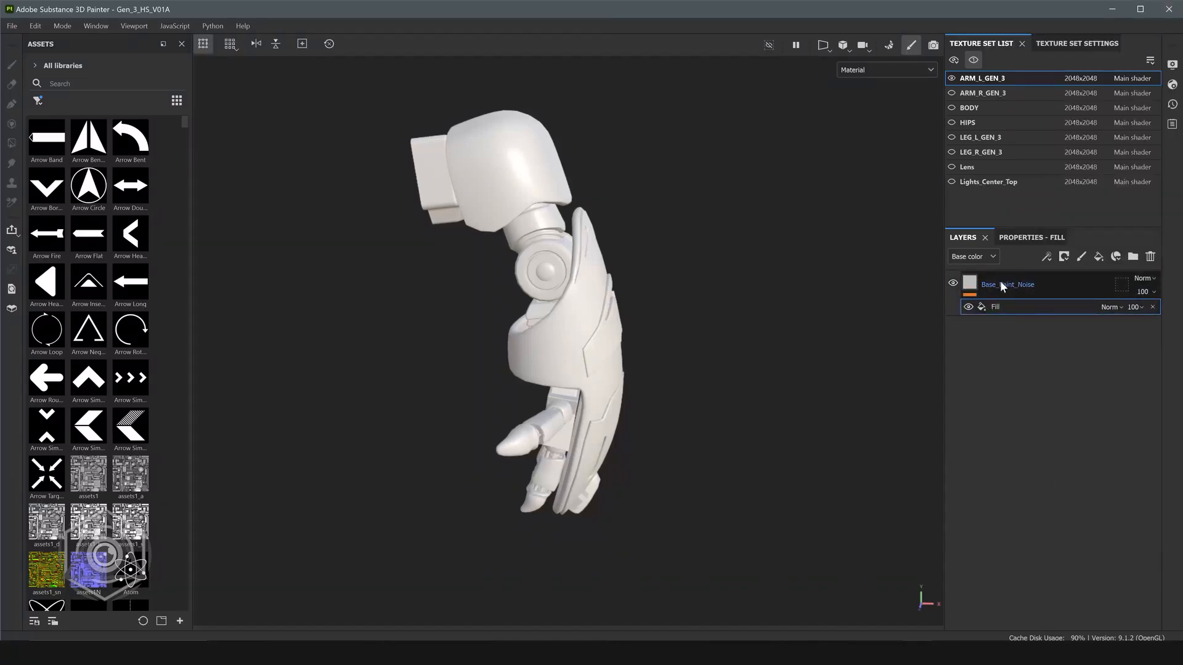
pyautogui.click(13, 65)
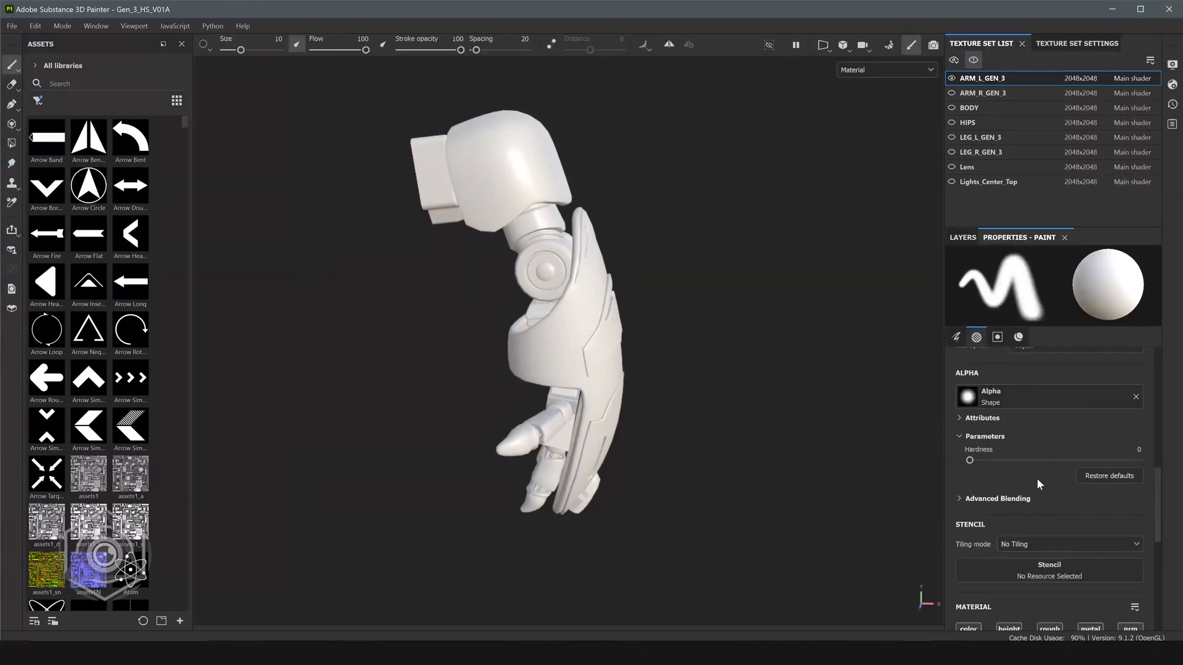
pyautogui.click(962, 237)
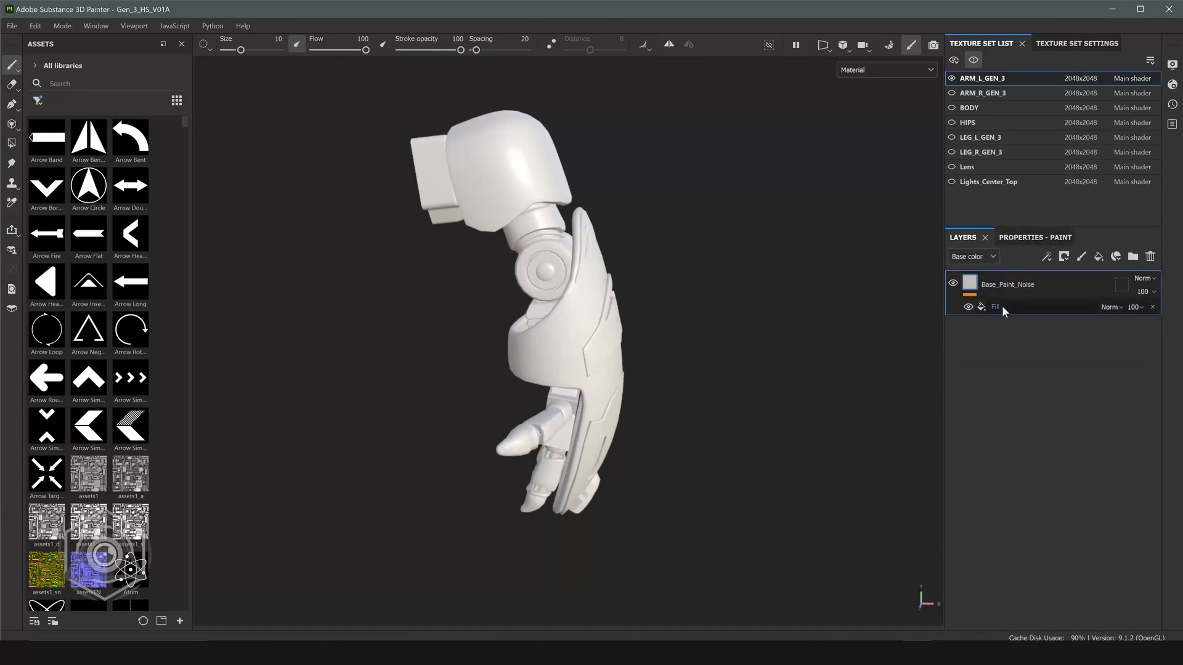
pyautogui.click(996, 306)
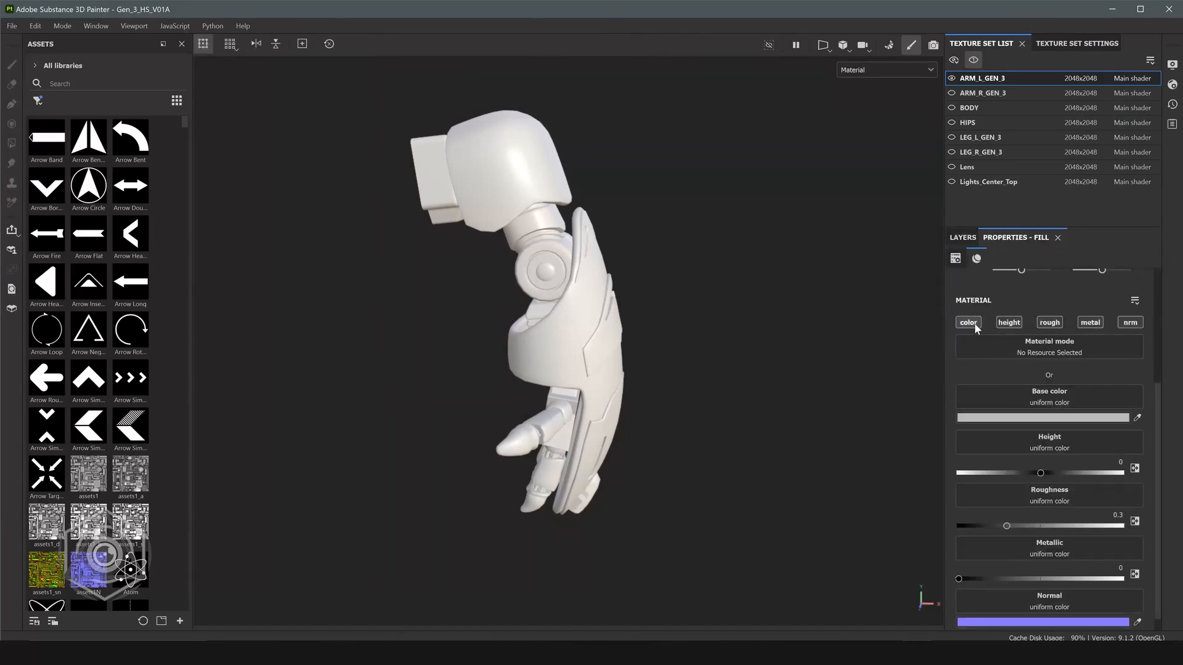
pyautogui.click(1008, 322)
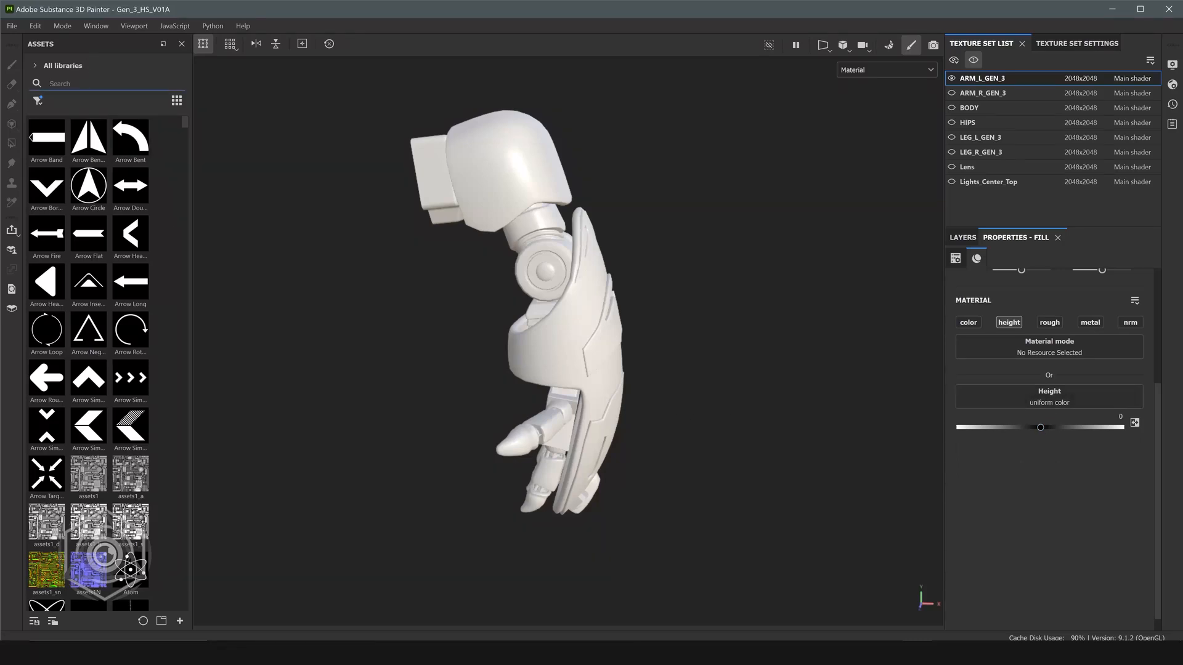
pyautogui.write('DM_45')
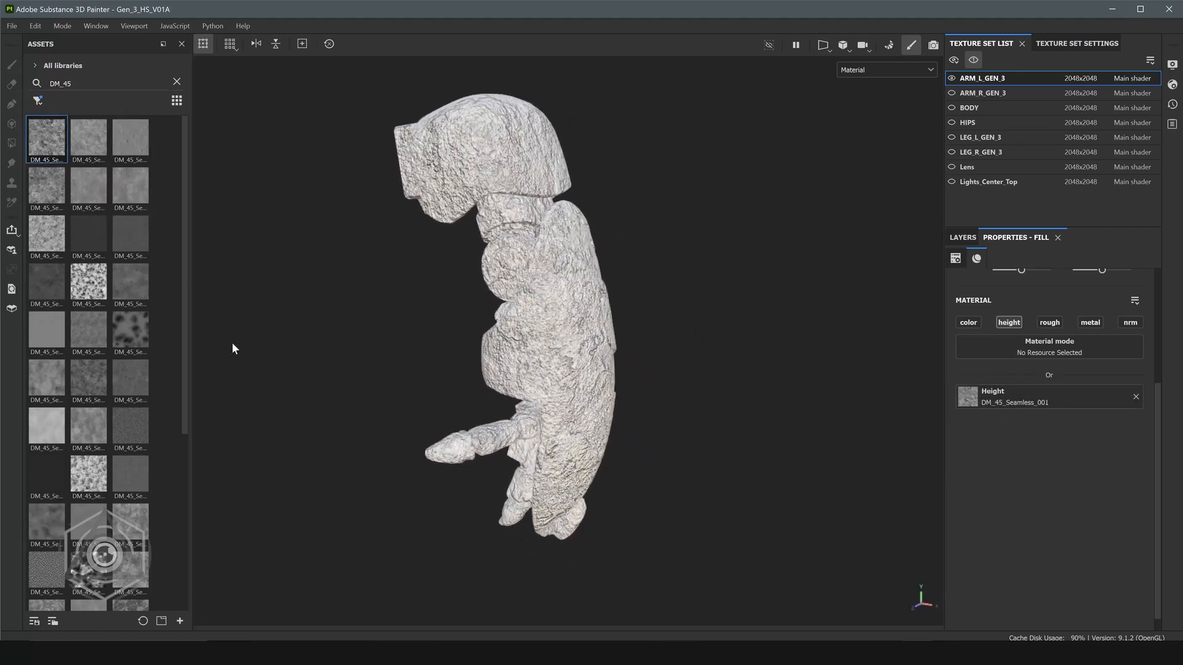
# Swap the fill's height source to 3D Voronoi and raise its scale, keeping UV projection.
pyautogui.click(1135, 396)
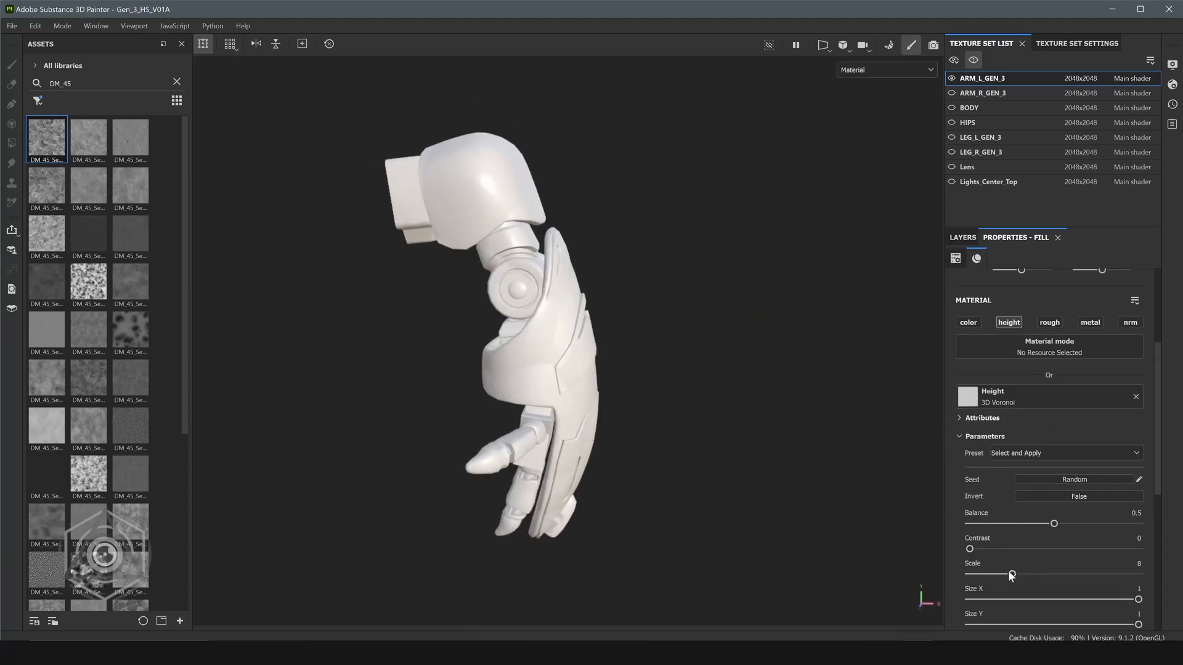
pyautogui.moveTo(1010, 574); pyautogui.dragTo(1108, 571)
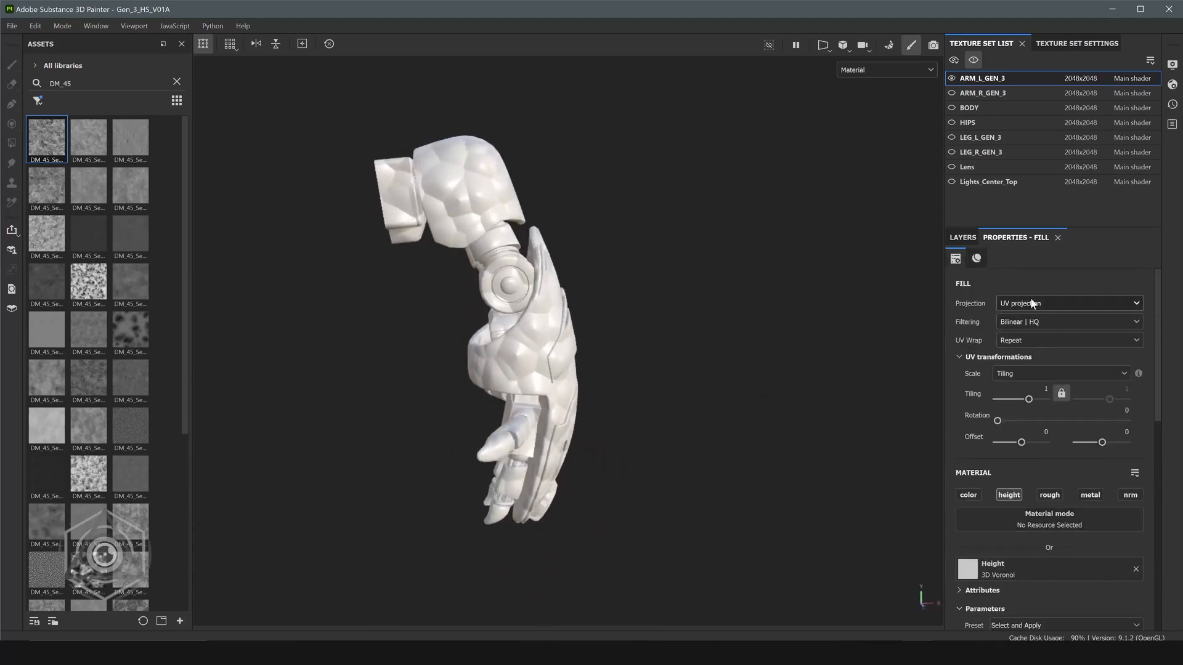
pyautogui.click(1067, 303)
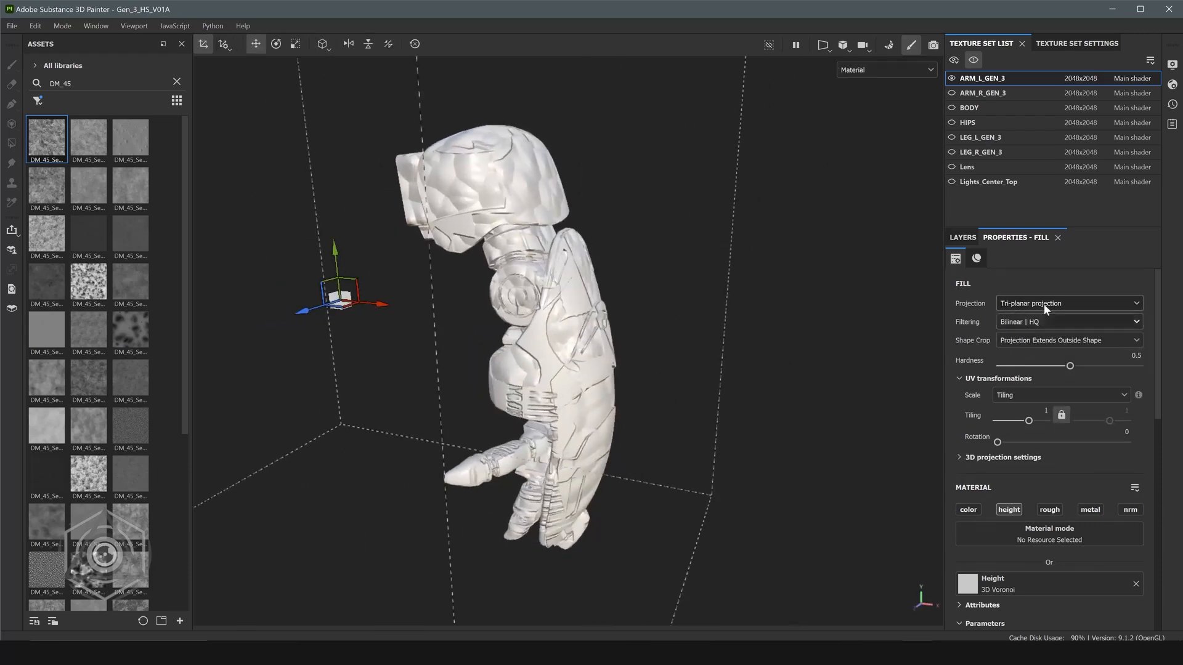
pyautogui.click(1067, 303)
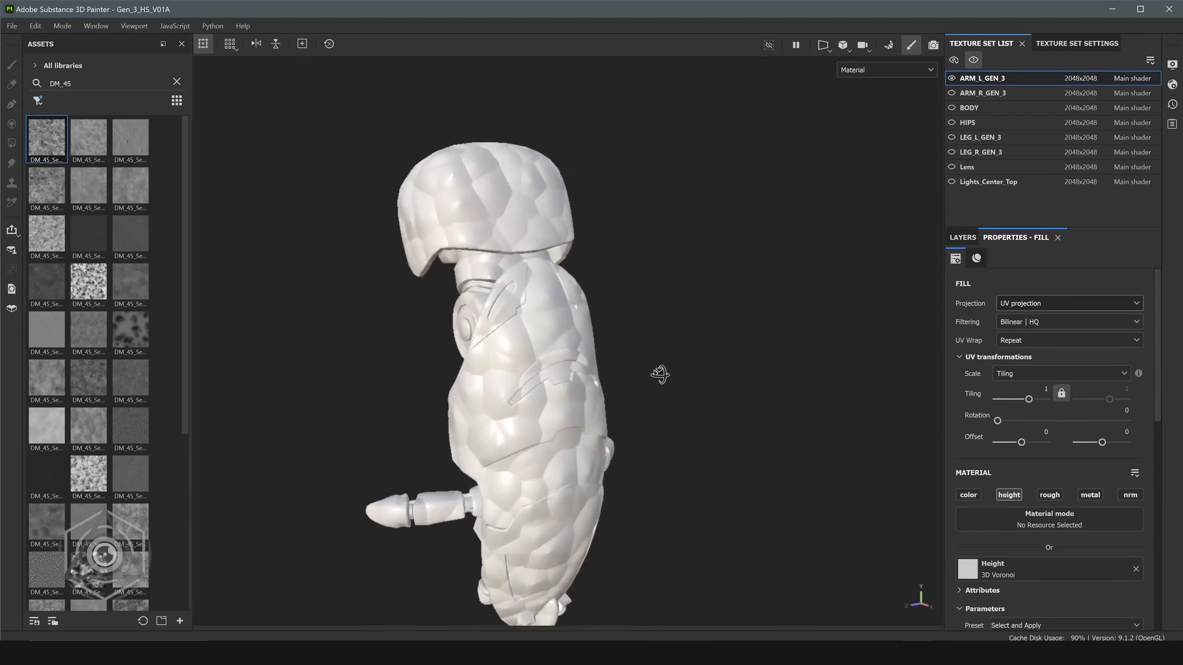
# Set Voronoi distortion intensity 0.2, distortion scale 1.19 and rounded curve 0.25.
pyautogui.scroll(-3)
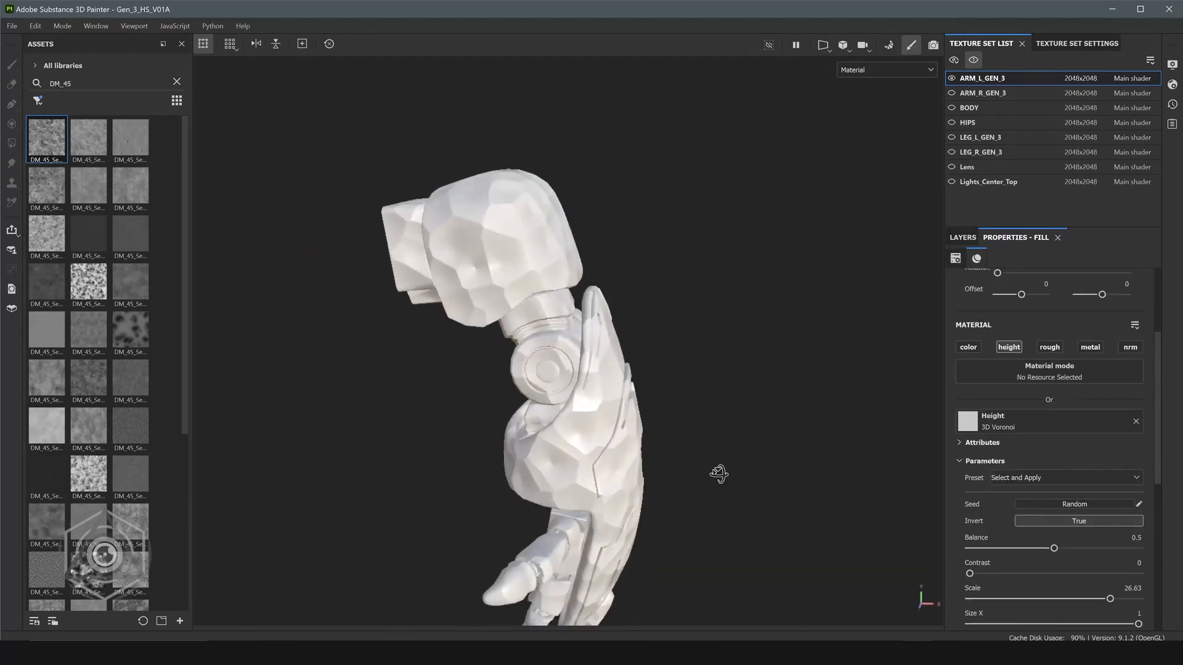
pyautogui.scroll(-3)
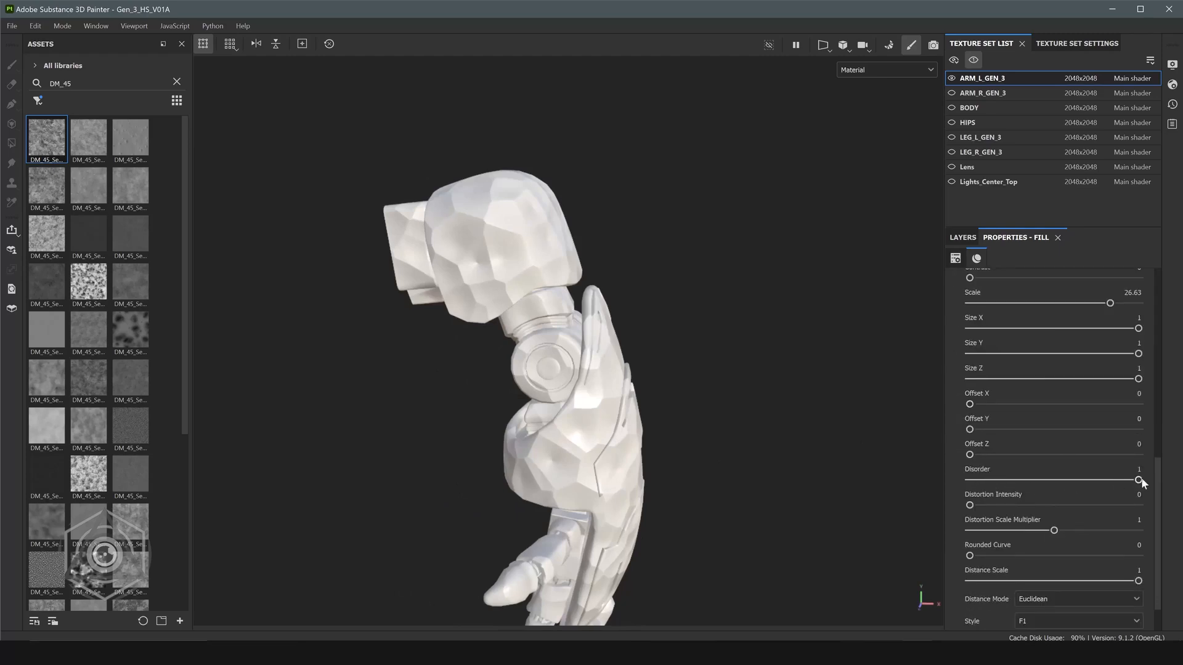
pyautogui.moveTo(969, 505); pyautogui.dragTo(1005, 505)
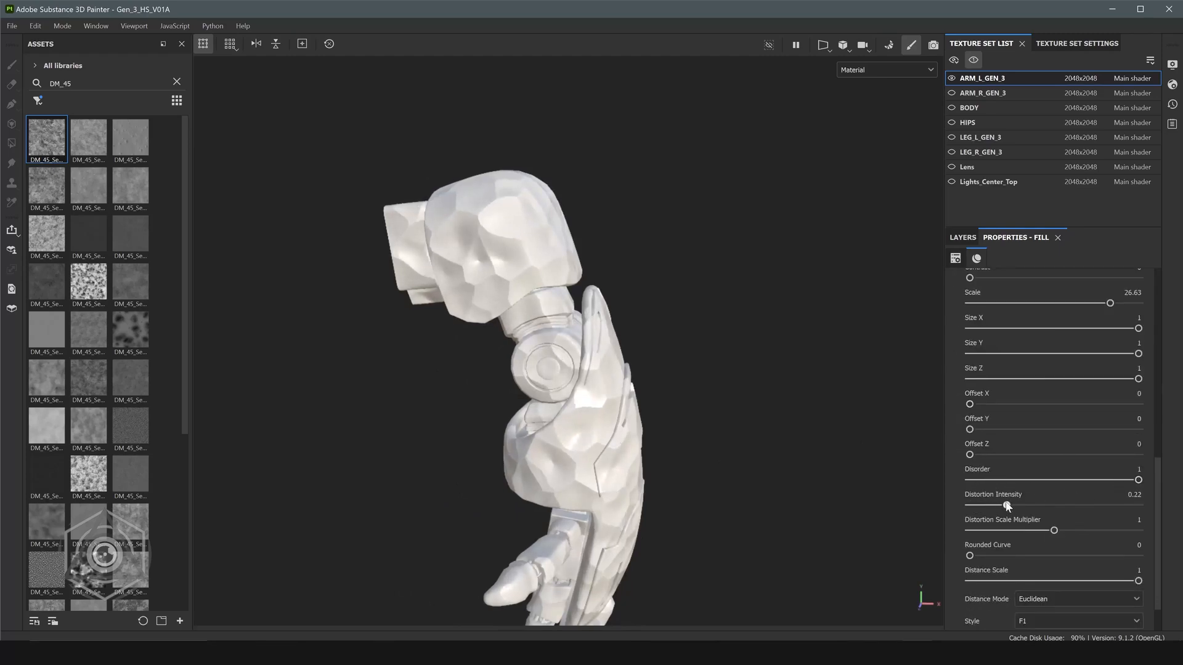
pyautogui.moveTo(1007, 504); pyautogui.dragTo(1003, 504)
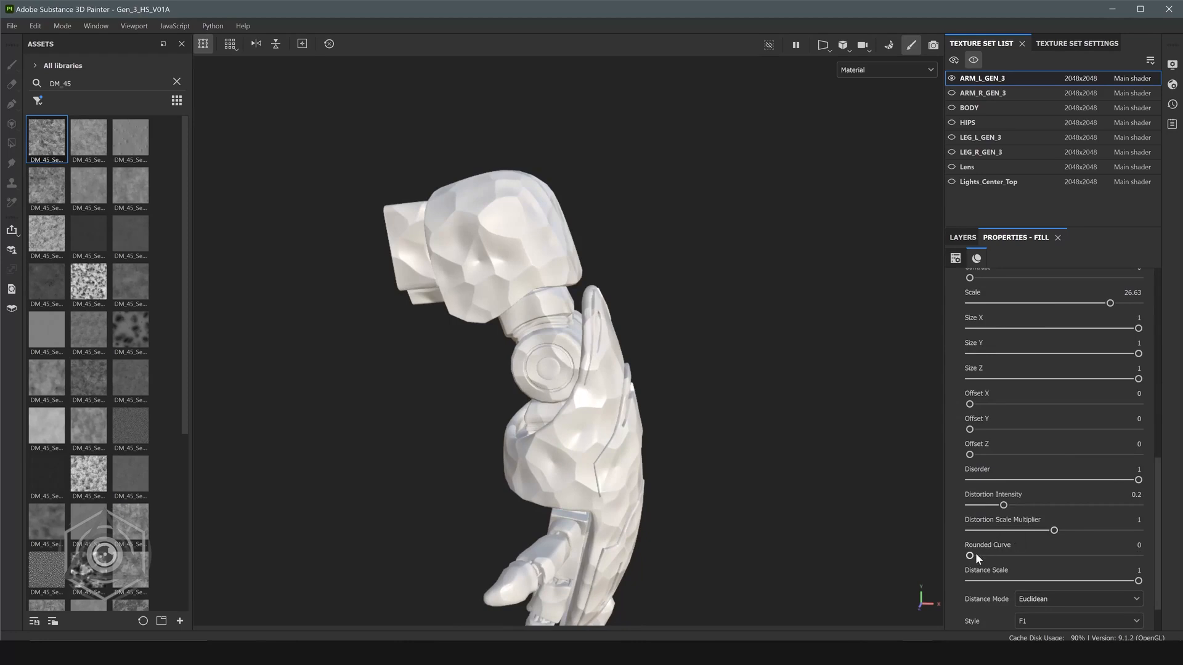
pyautogui.moveTo(1054, 530); pyautogui.dragTo(1068, 531)
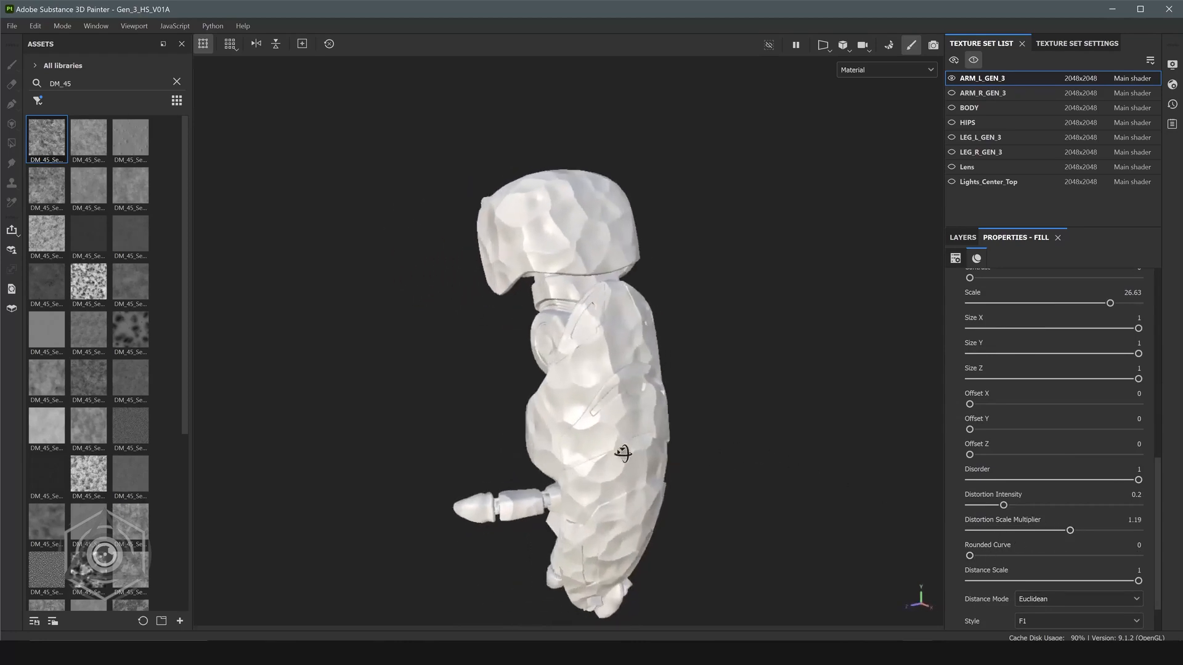
pyautogui.moveTo(622, 452); pyautogui.dragTo(611, 375)
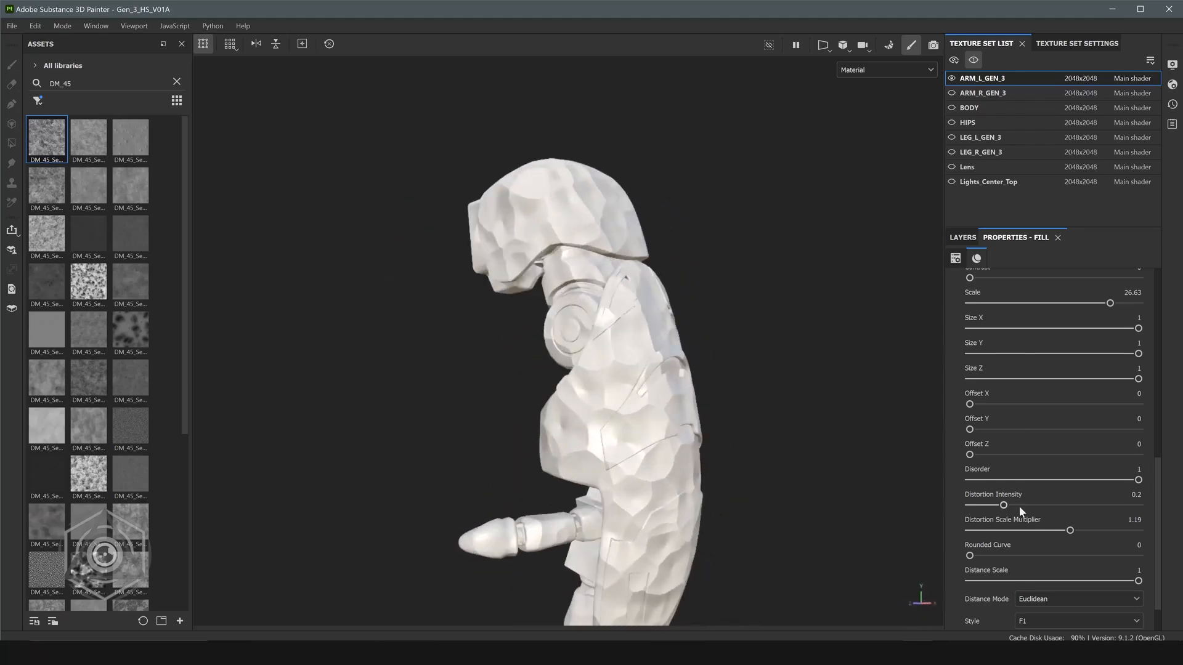
pyautogui.moveTo(970, 555); pyautogui.dragTo(1013, 555)
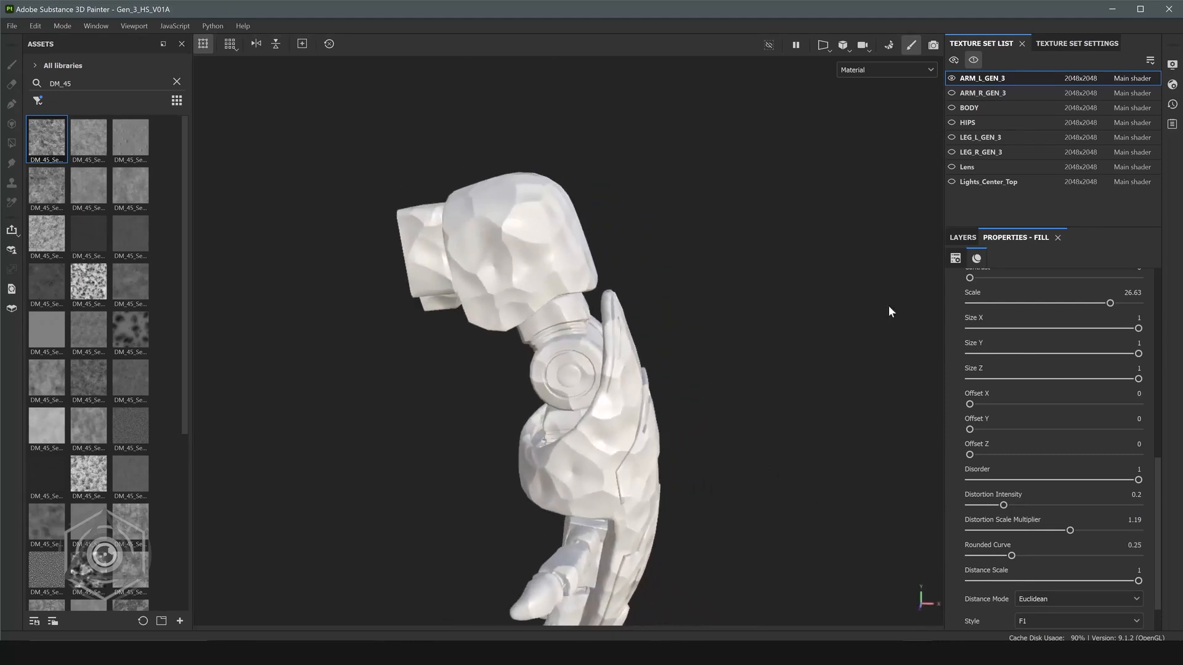
# View the layer stack in the Height channel and set the fill effect opacity to 25.
pyautogui.click(961, 236)
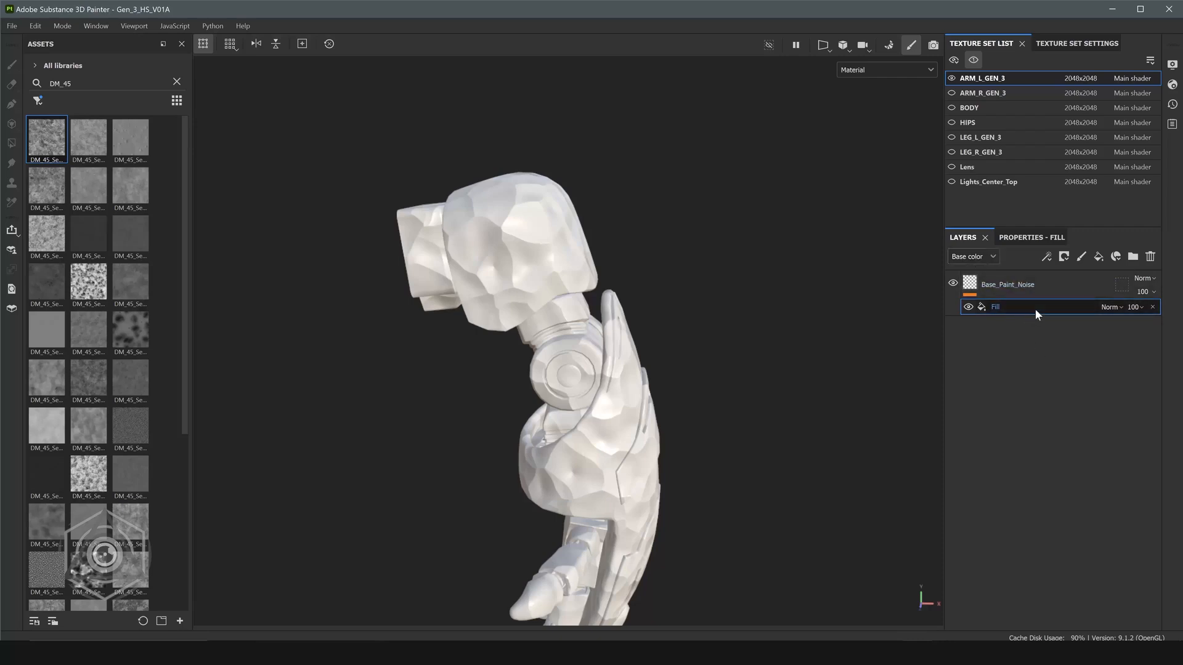
pyautogui.click(972, 256)
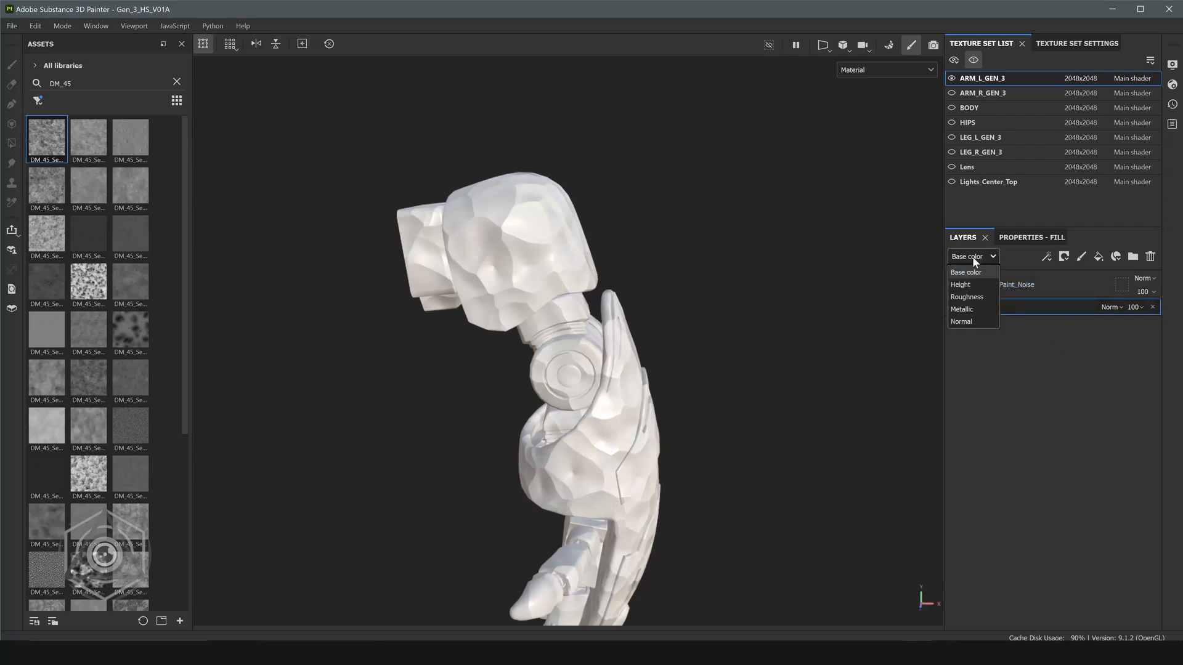
pyautogui.click(965, 271)
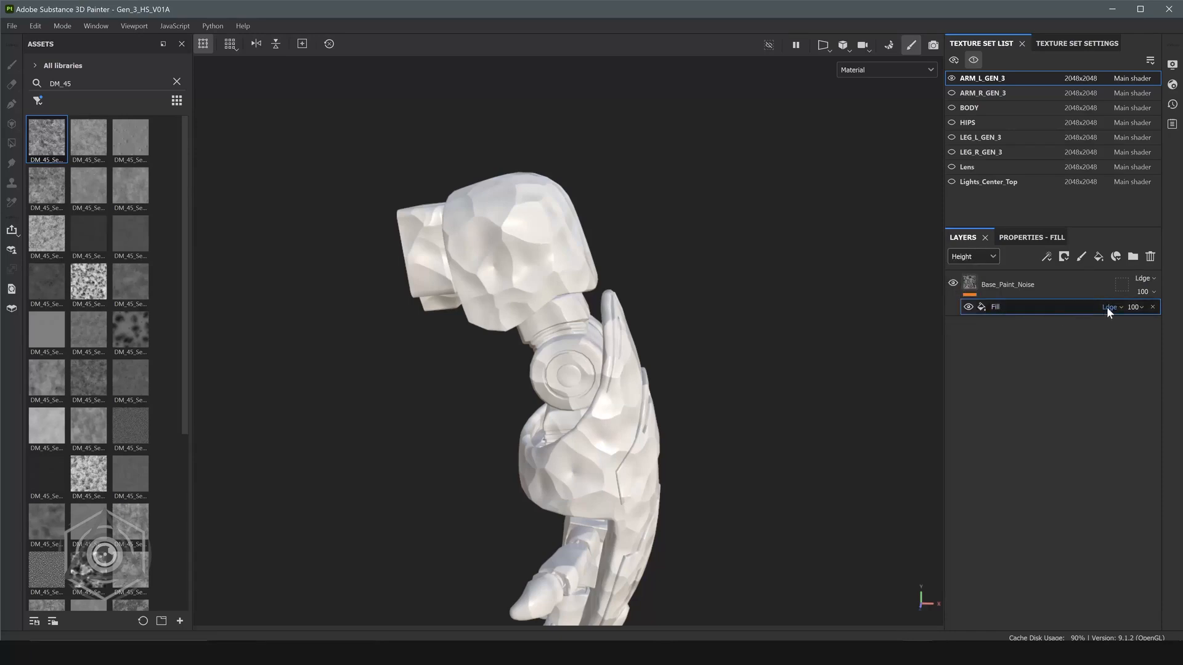
pyautogui.click(1134, 306)
pyautogui.write('25')
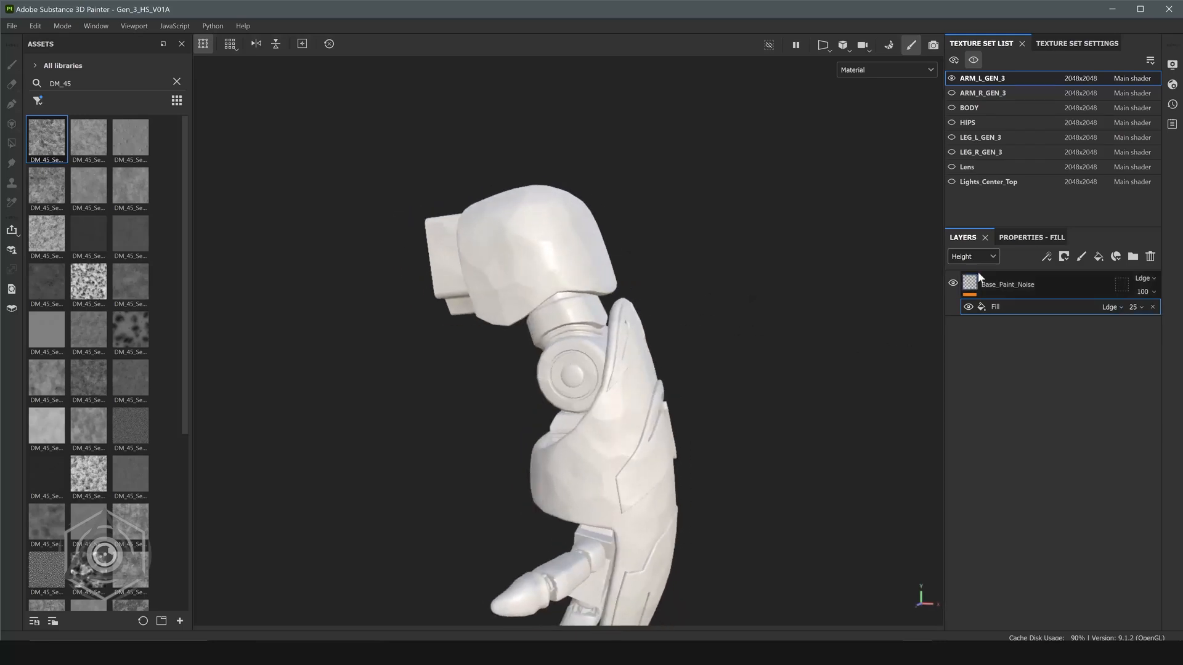
# Raise the fill effect's noise scale to about 29.5.
pyautogui.click(1031, 237)
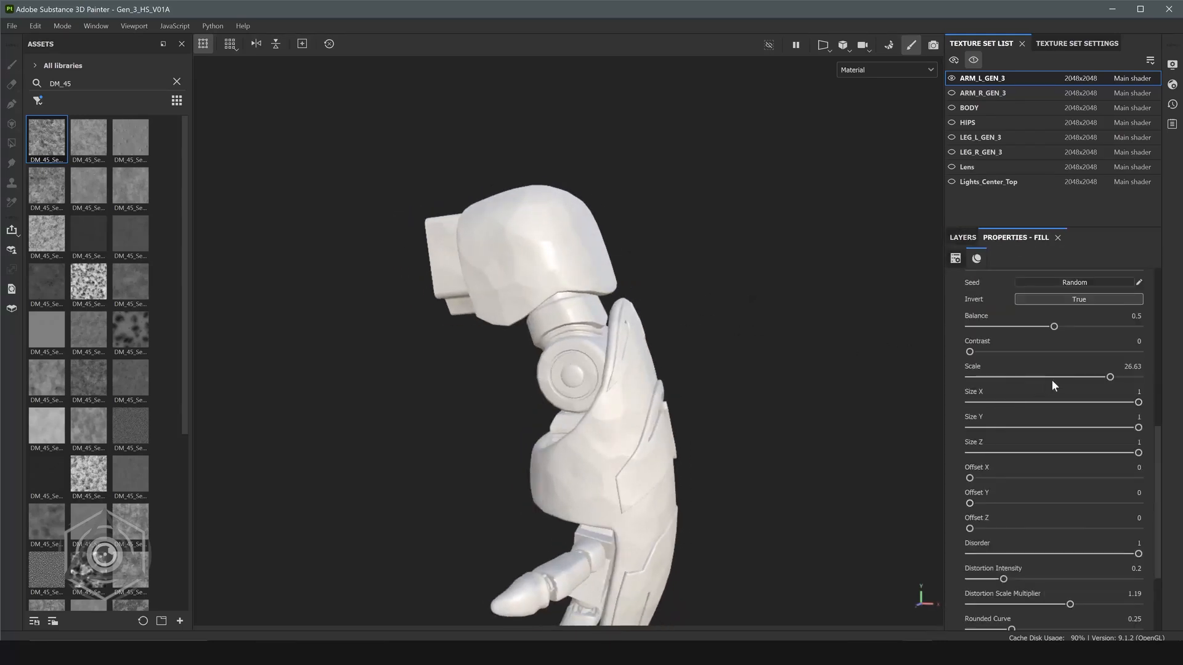
pyautogui.moveTo(1109, 376); pyautogui.dragTo(1125, 376)
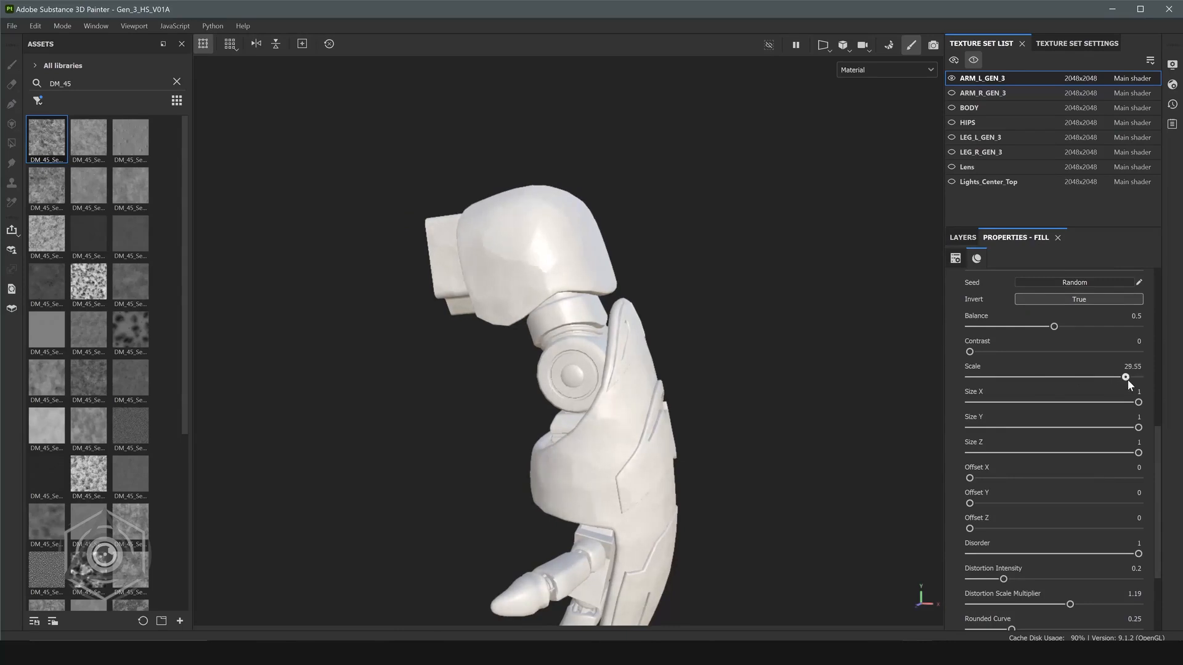
pyautogui.moveTo(1125, 376); pyautogui.dragTo(1138, 376)
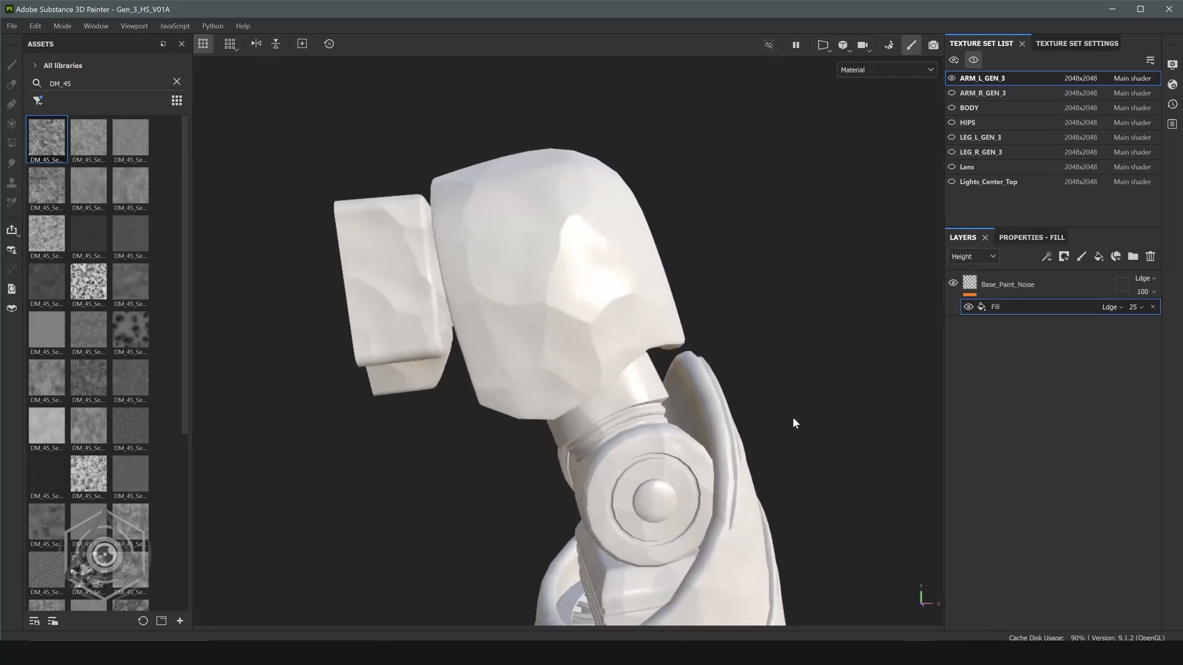
# Add a Warp filter above the fill and set its intensity to about 0.007.
pyautogui.rightClick(994, 306)
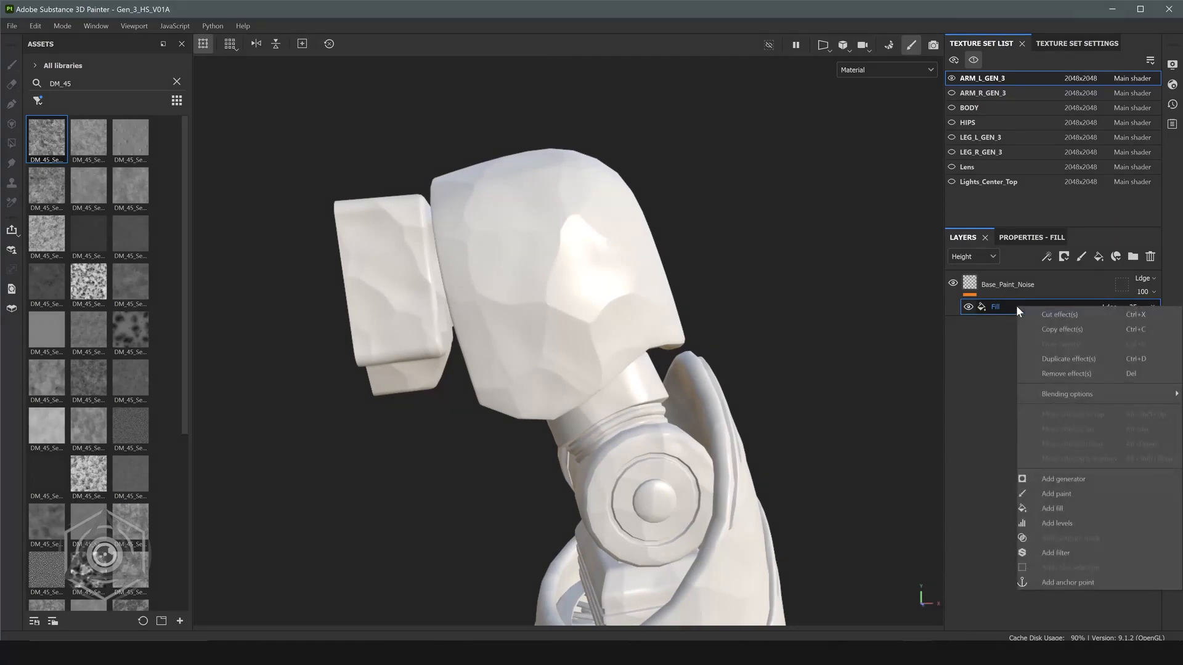
pyautogui.moveTo(1055, 552)
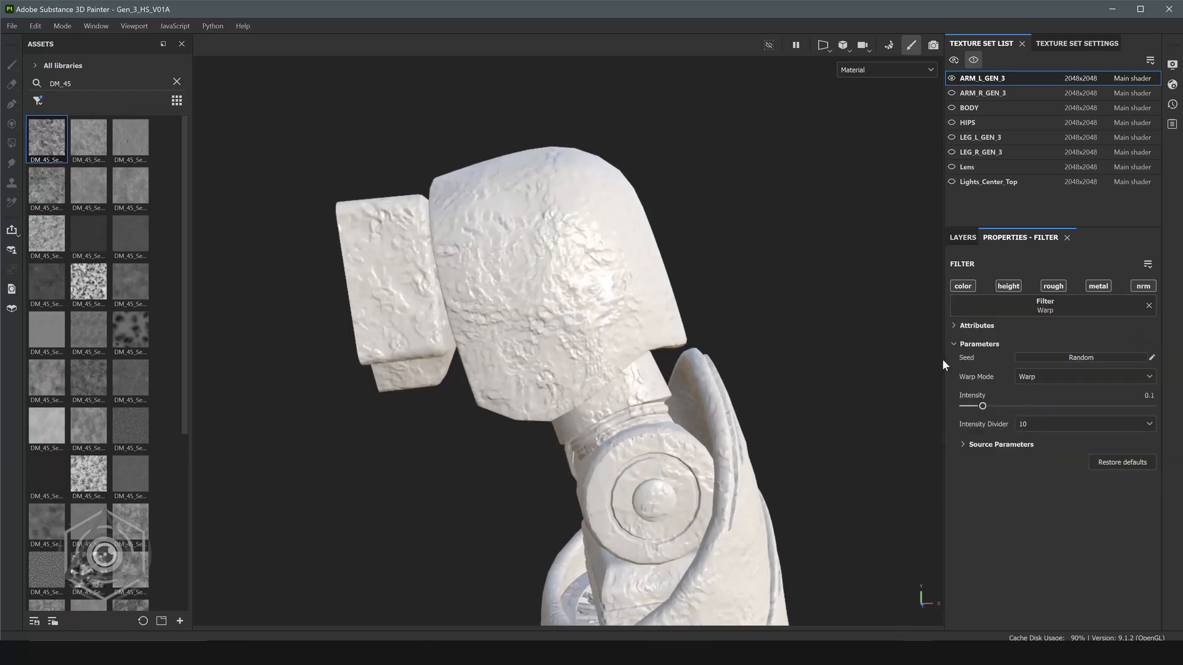
pyautogui.moveTo(982, 406); pyautogui.dragTo(967, 406)
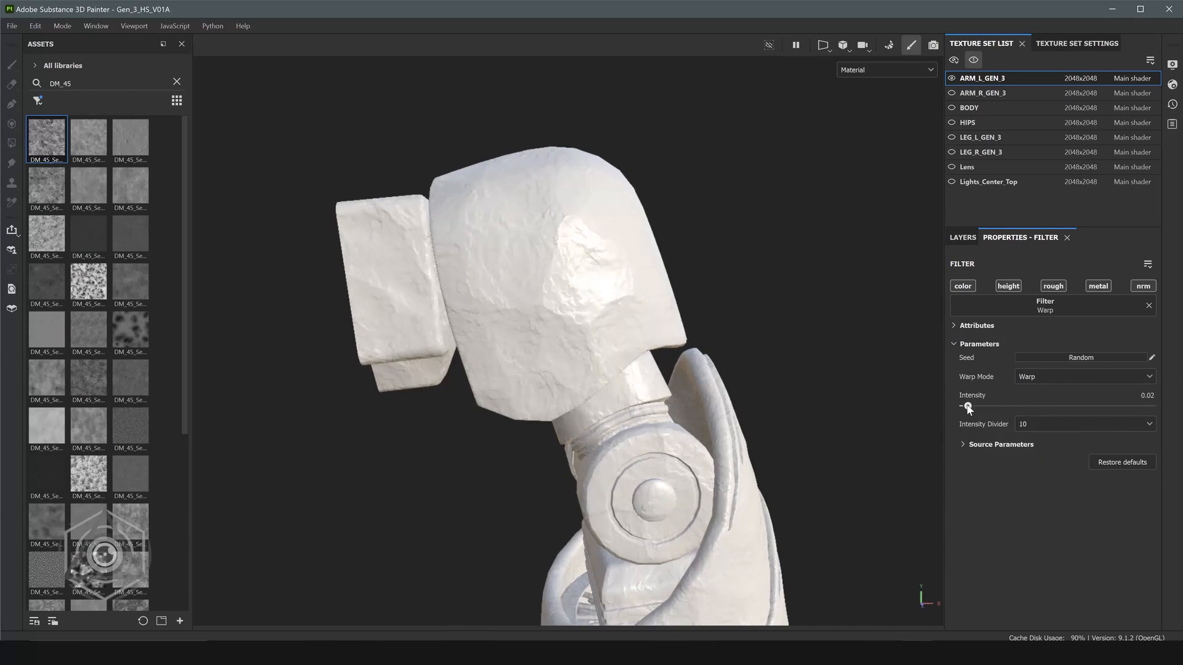
pyautogui.moveTo(966, 408); pyautogui.dragTo(983, 408)
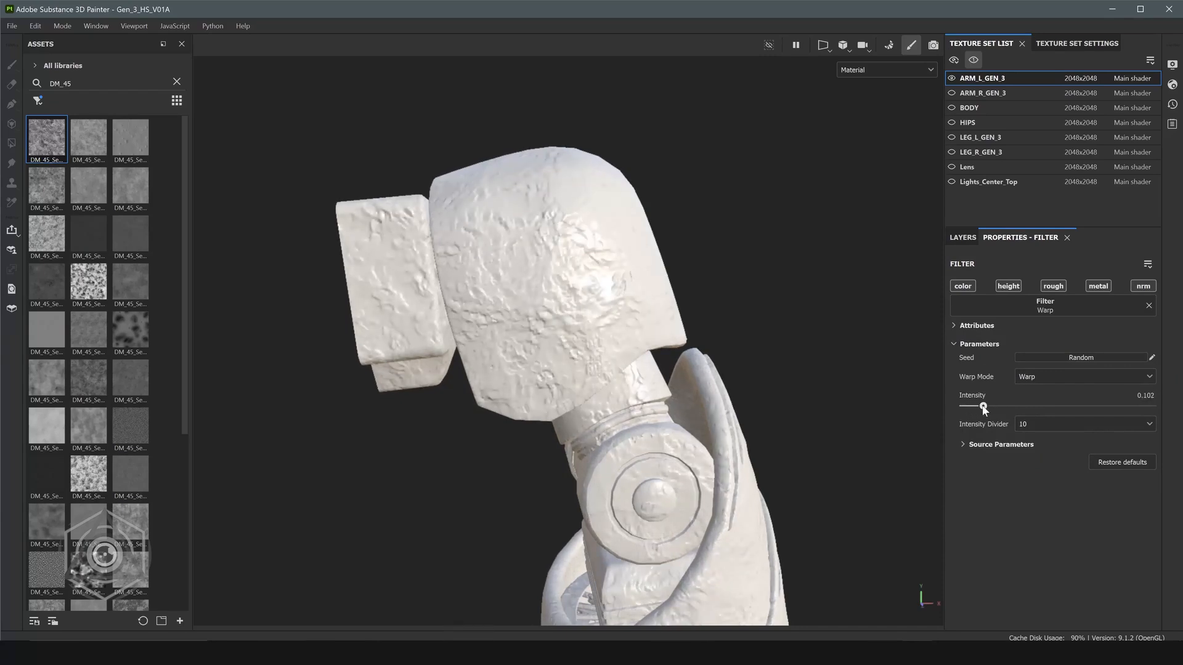
pyautogui.moveTo(983, 407); pyautogui.dragTo(964, 407)
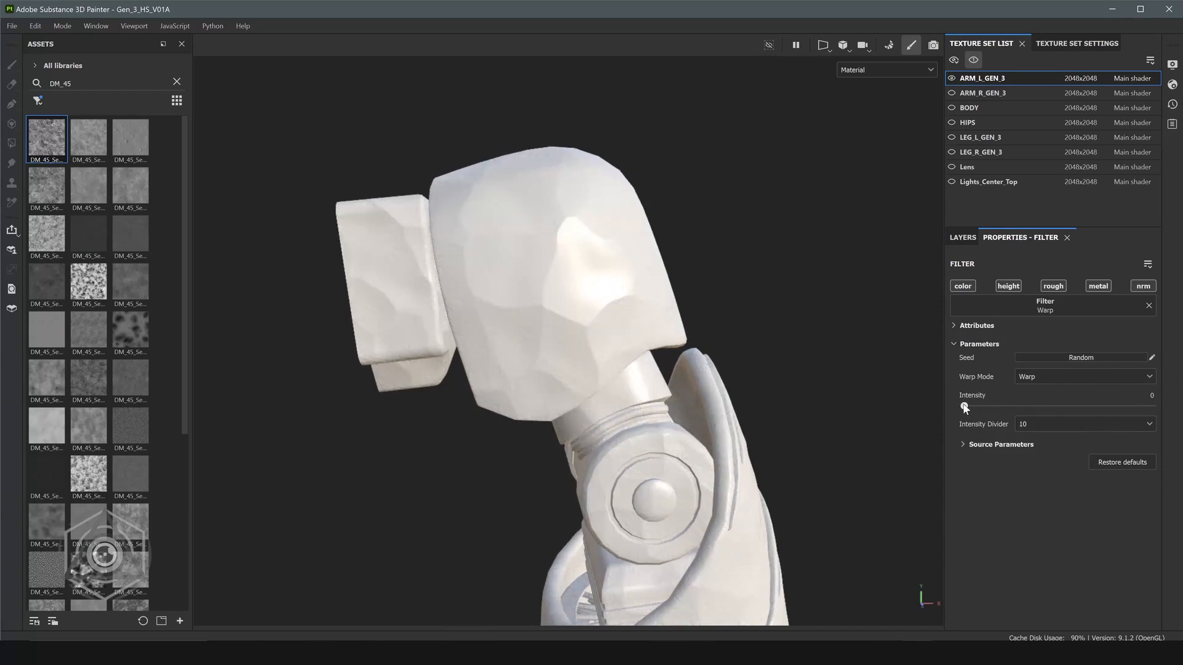
pyautogui.moveTo(965, 407); pyautogui.dragTo(969, 407)
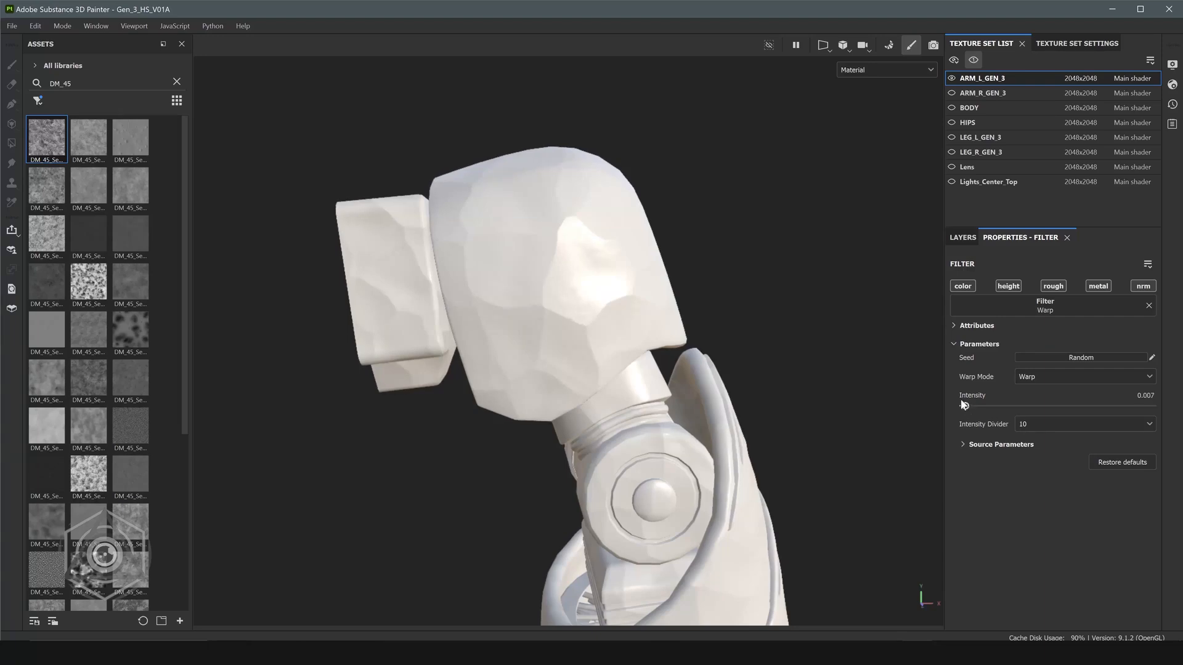
pyautogui.moveTo(964, 405); pyautogui.dragTo(617, 325)
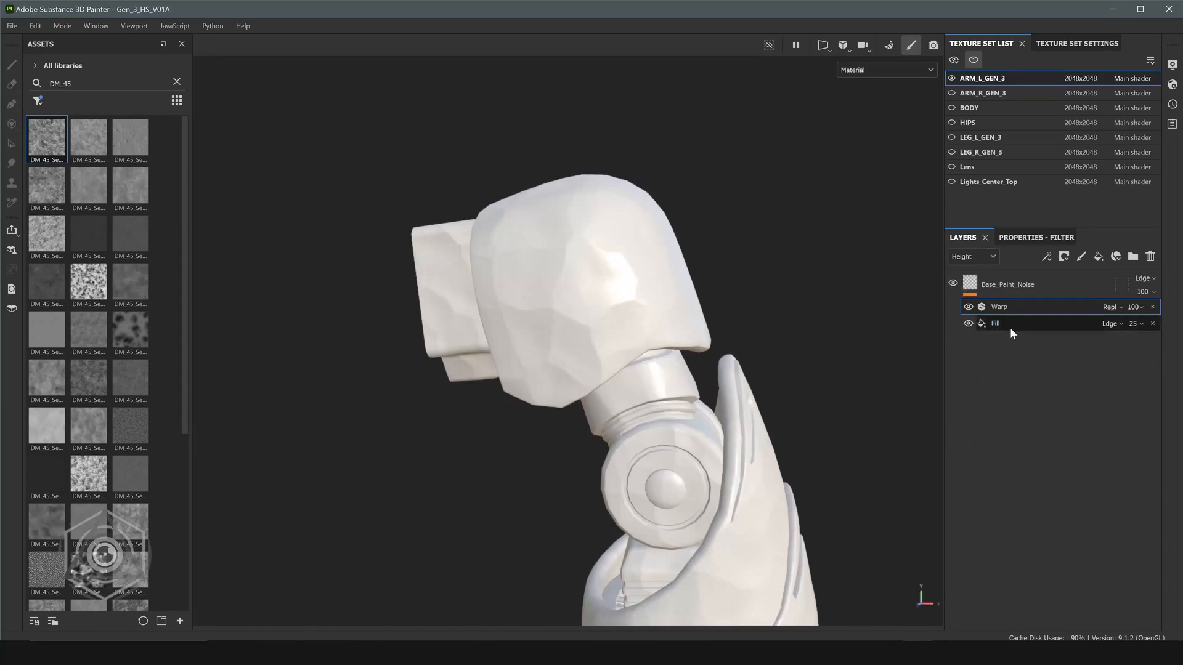
# Add a Blur filter between Warp and Fill with intensity 1.32, checking the arm.
pyautogui.rightClick(995, 323)
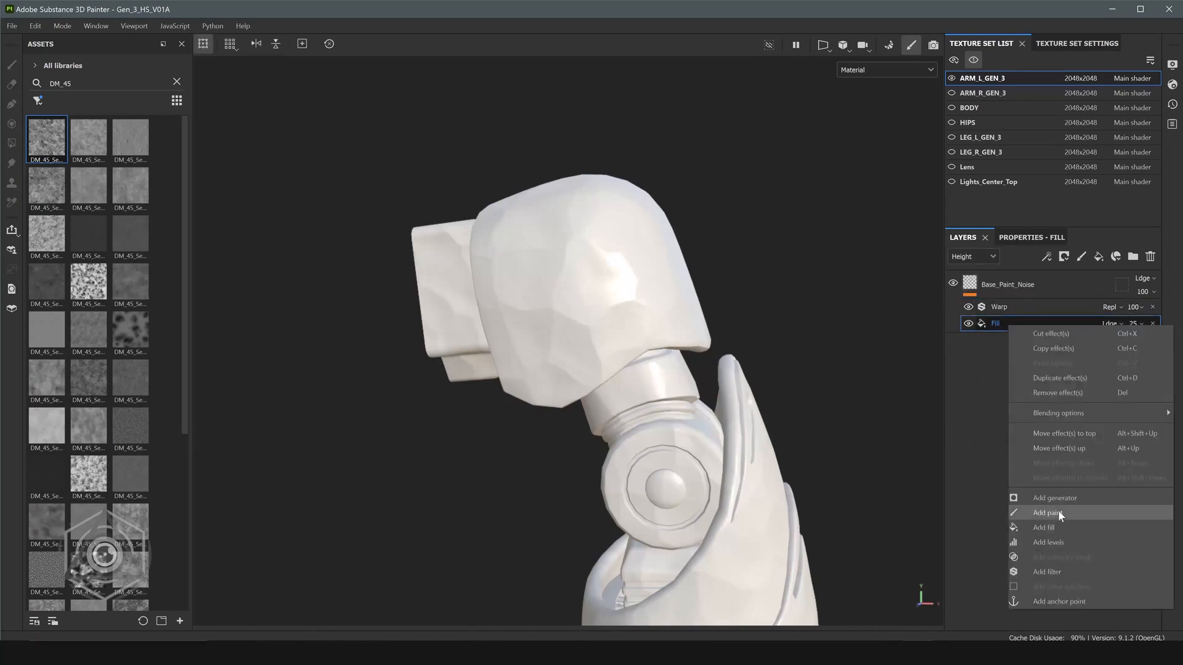
pyautogui.click(1047, 572)
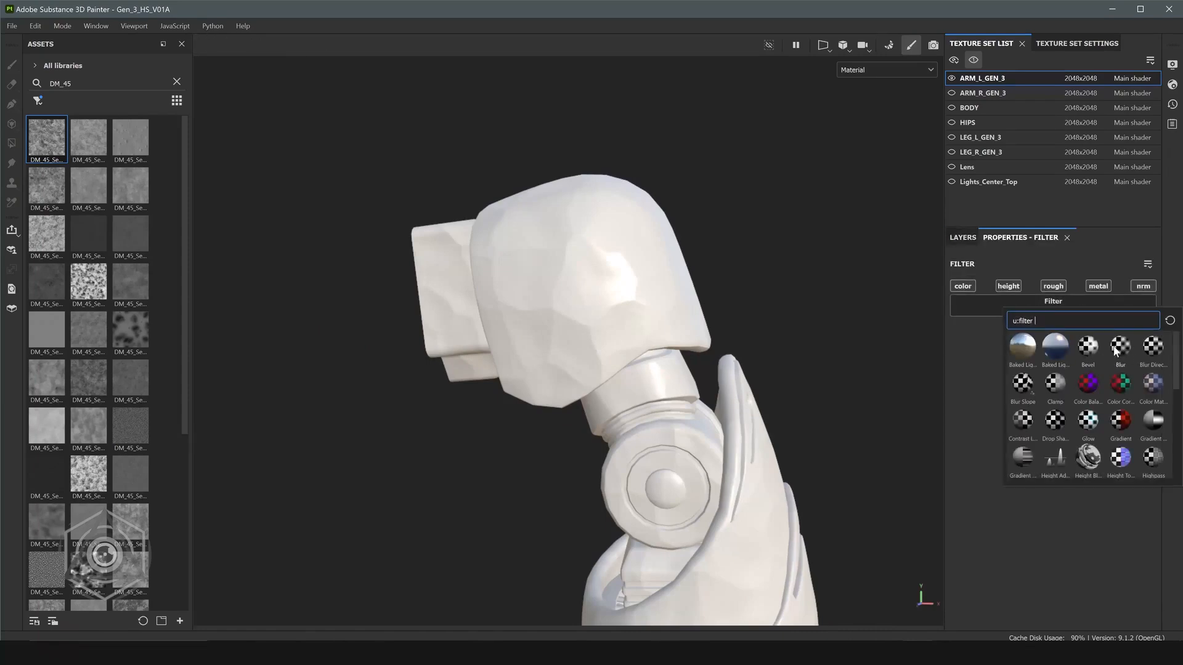
pyautogui.click(1119, 349)
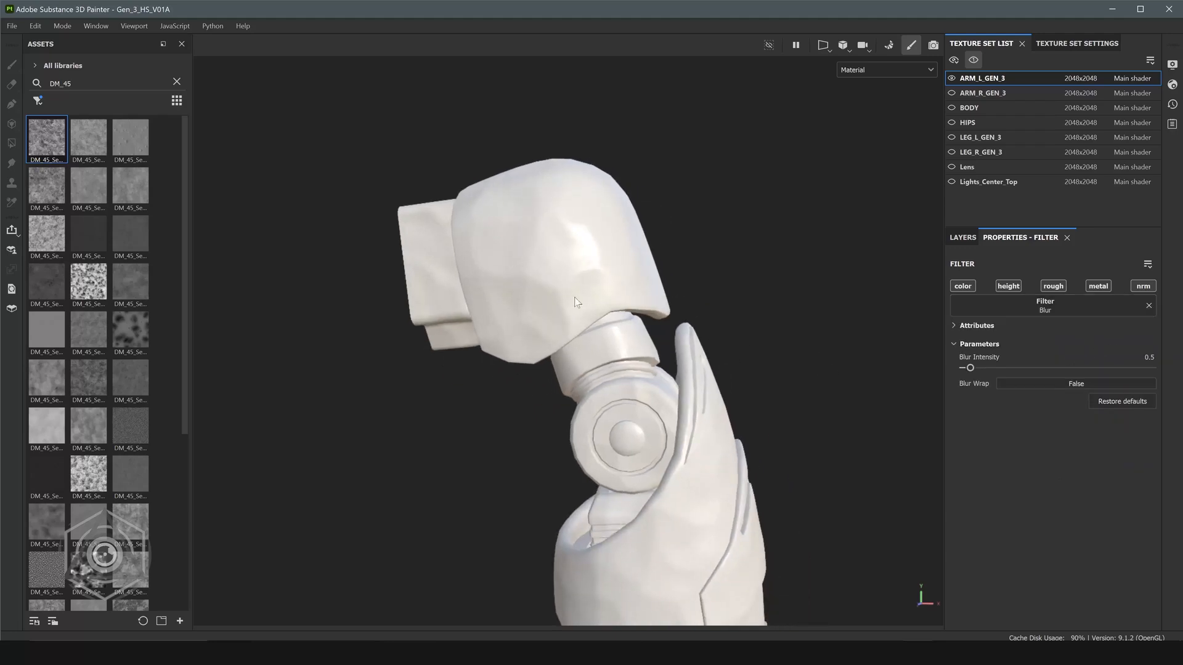
pyautogui.moveTo(970, 367); pyautogui.dragTo(976, 367)
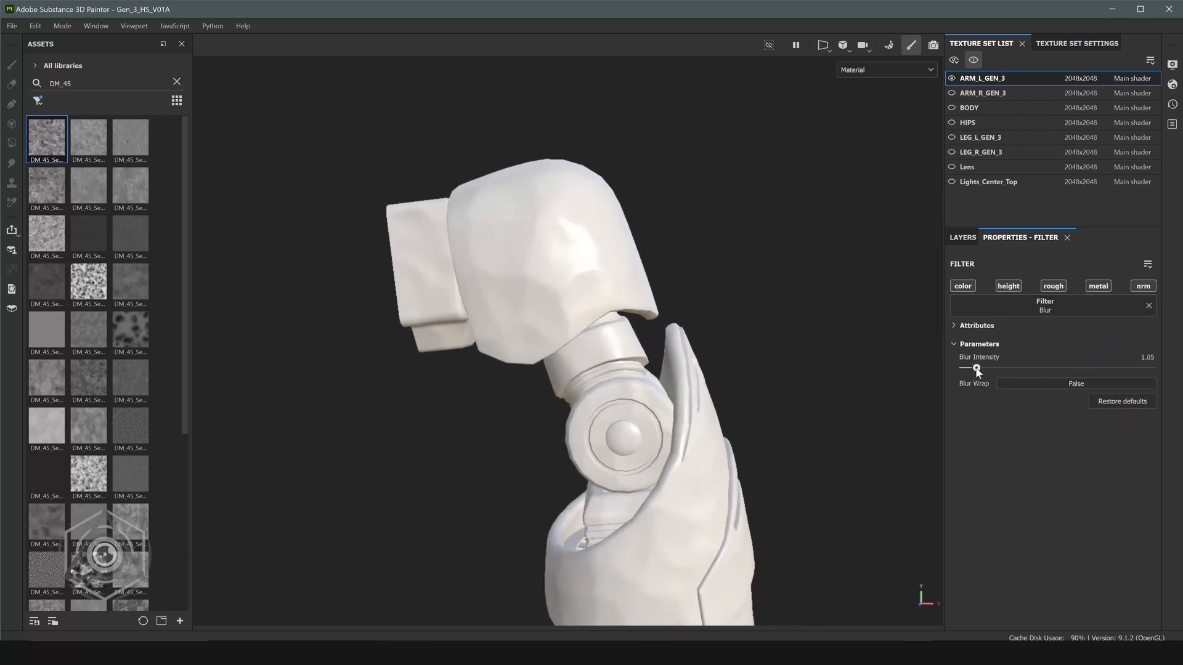
pyautogui.moveTo(975, 369); pyautogui.dragTo(977, 369)
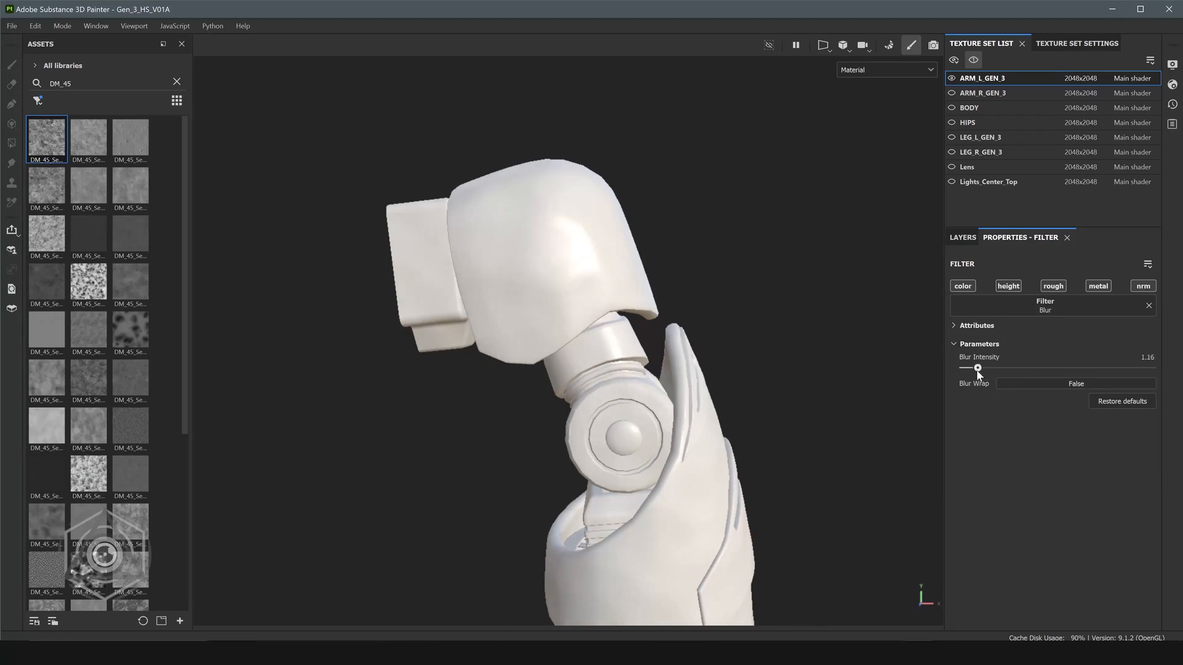
pyautogui.moveTo(976, 367); pyautogui.dragTo(981, 367)
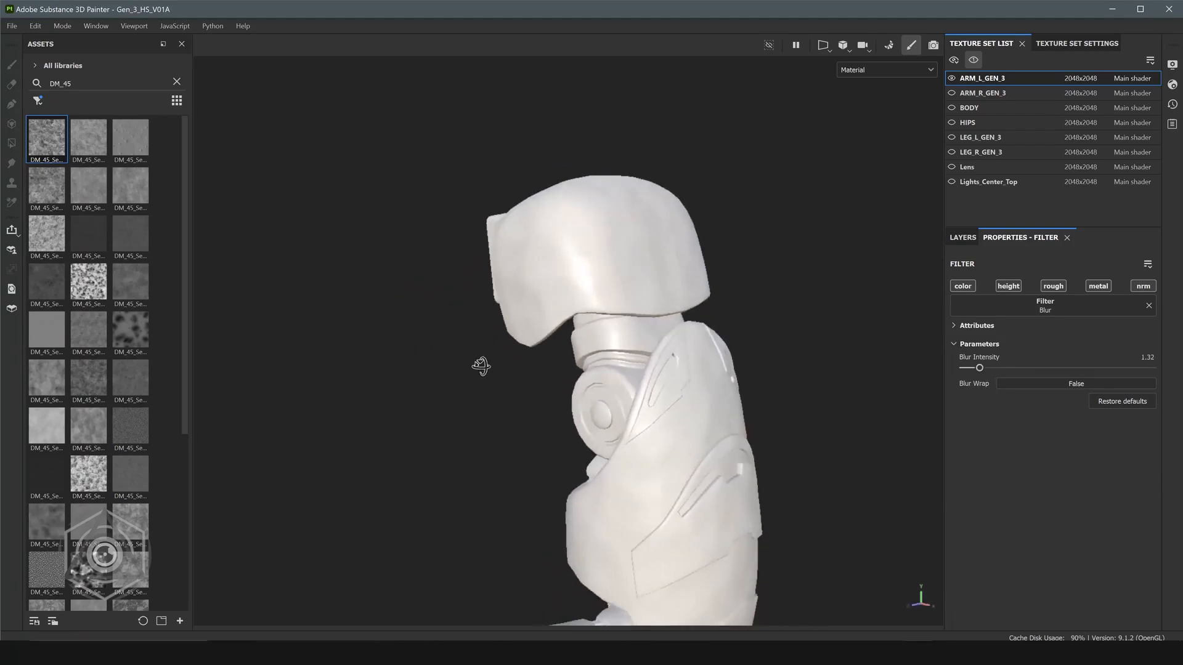
pyautogui.moveTo(480, 366); pyautogui.dragTo(742, 313)
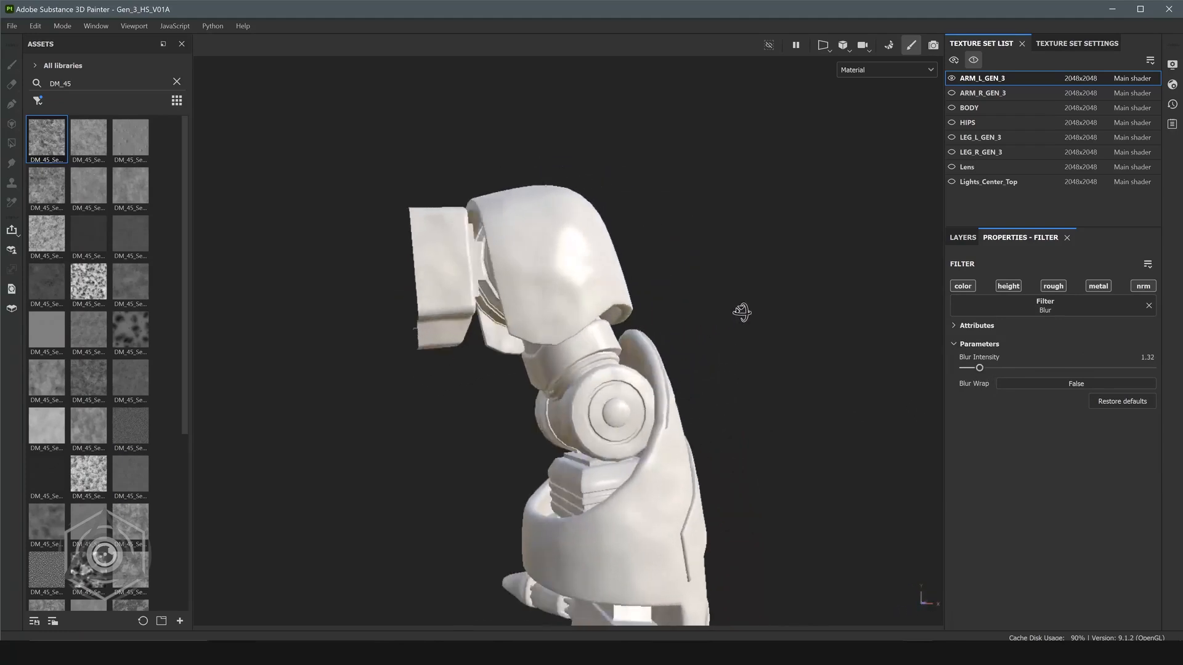
pyautogui.moveTo(741, 313); pyautogui.dragTo(711, 357)
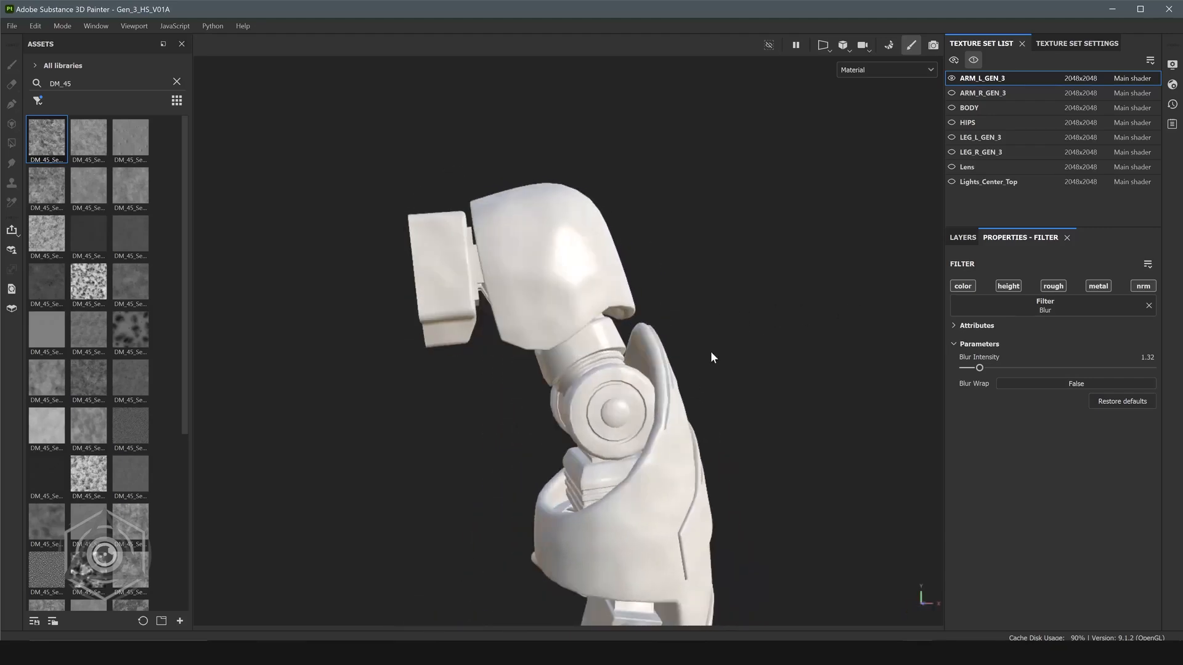
pyautogui.moveTo(713, 357); pyautogui.dragTo(807, 340)
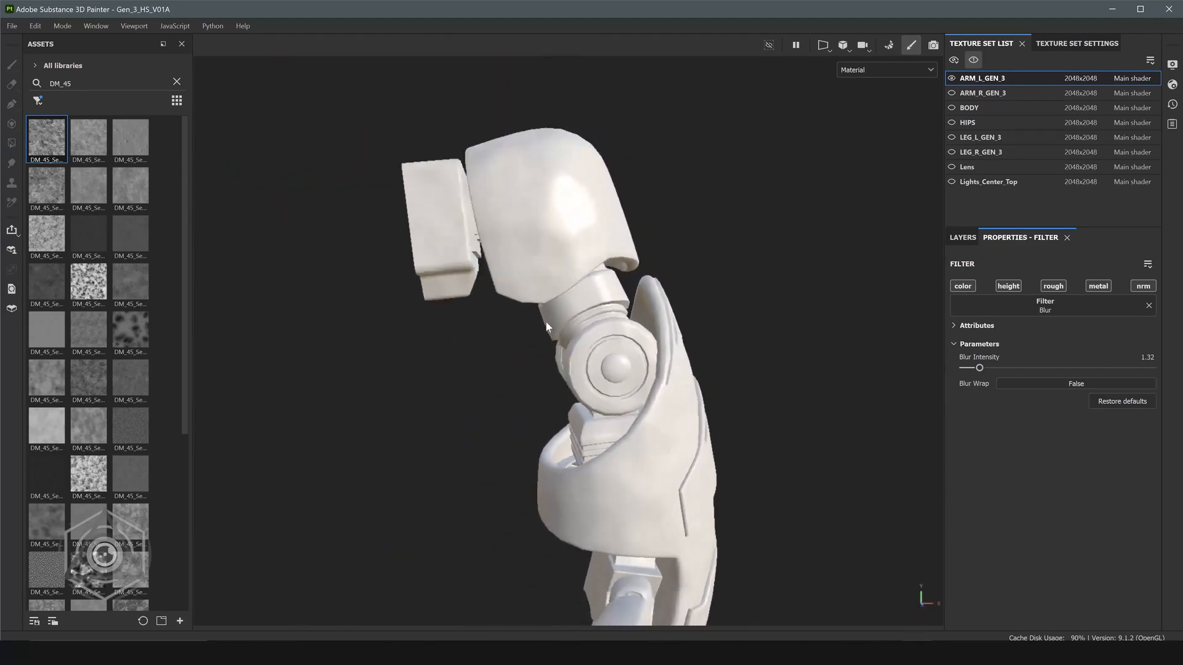
pyautogui.click(962, 237)
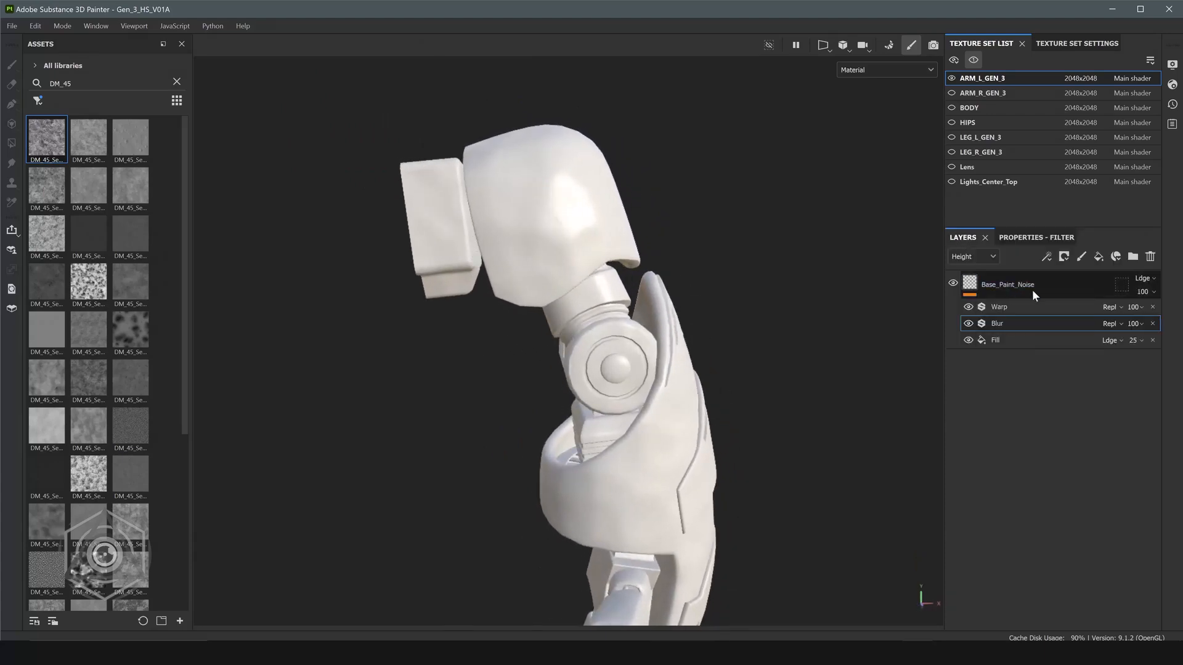
# Create a Paint_Surface_Noise folder above Base_Paint_Noise and give it a colour-selection mask.
pyautogui.click(1007, 285)
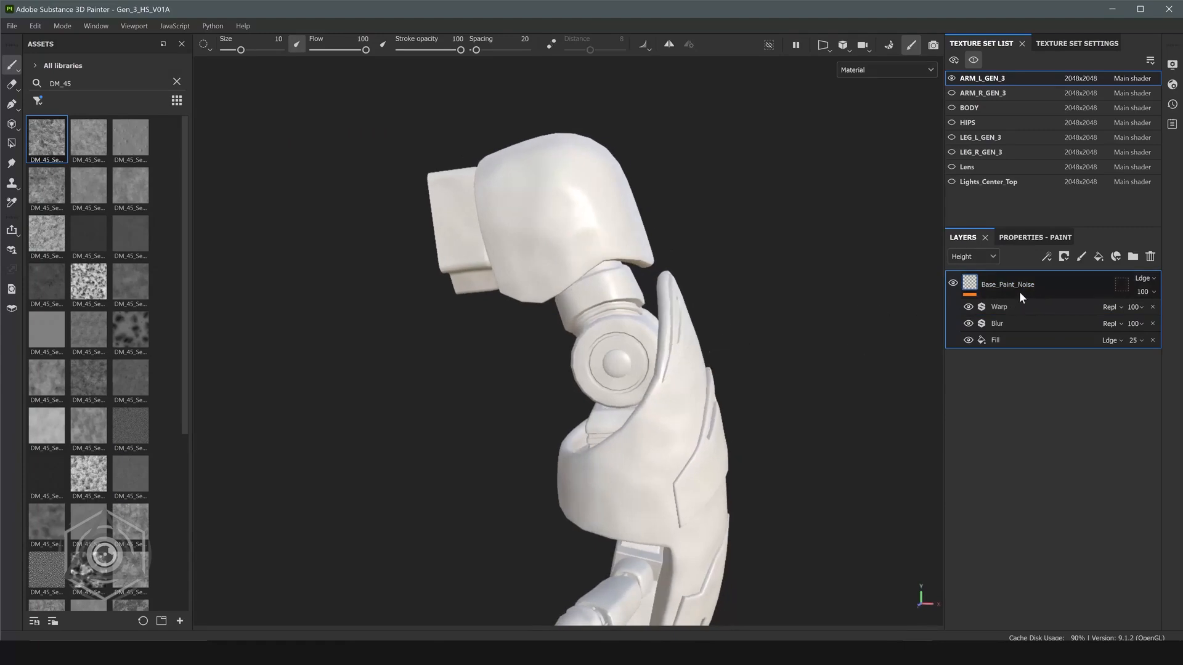
pyautogui.moveTo(604, 219)
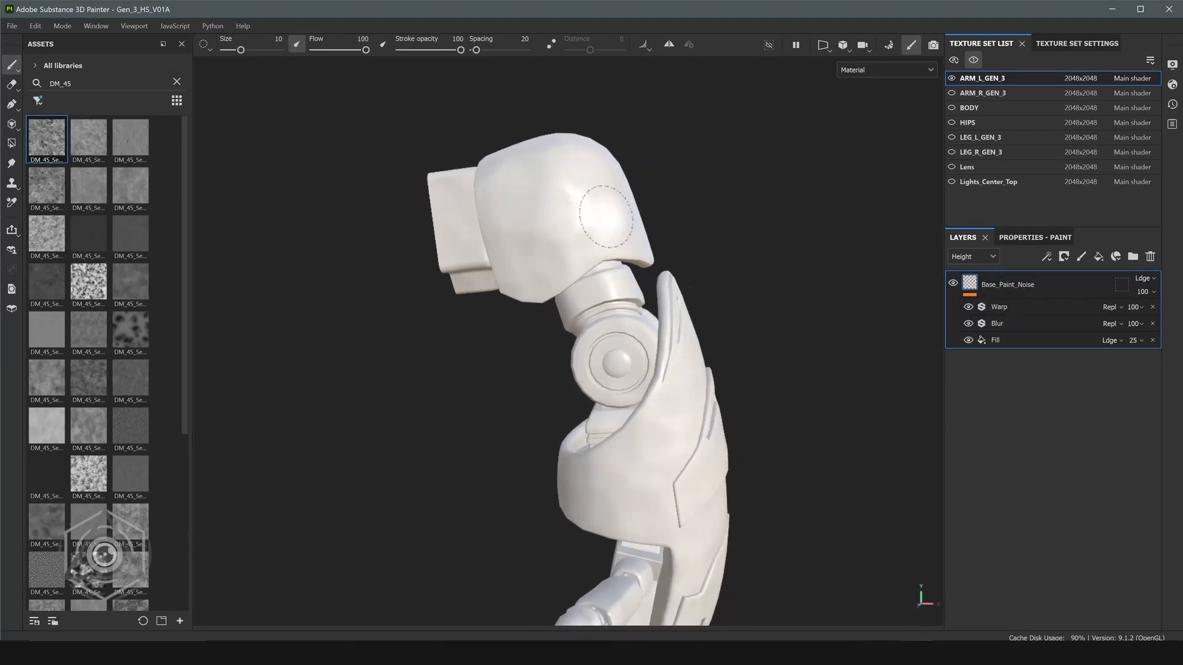
pyautogui.rightClick(1007, 284)
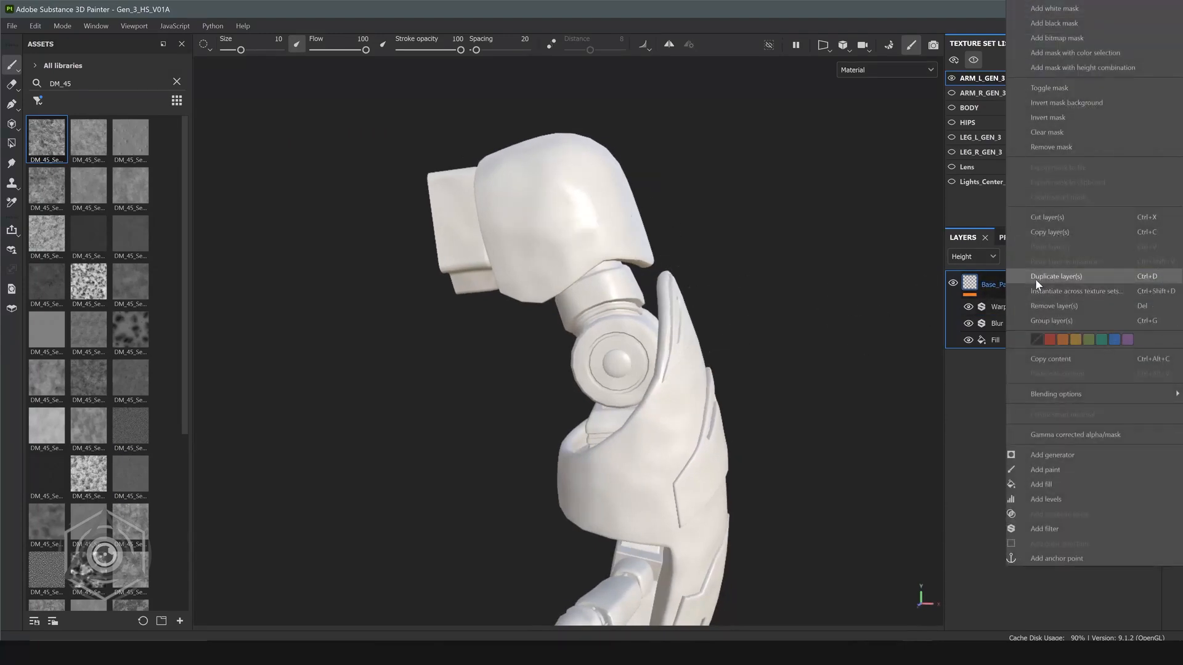
pyautogui.moveTo(1075, 53)
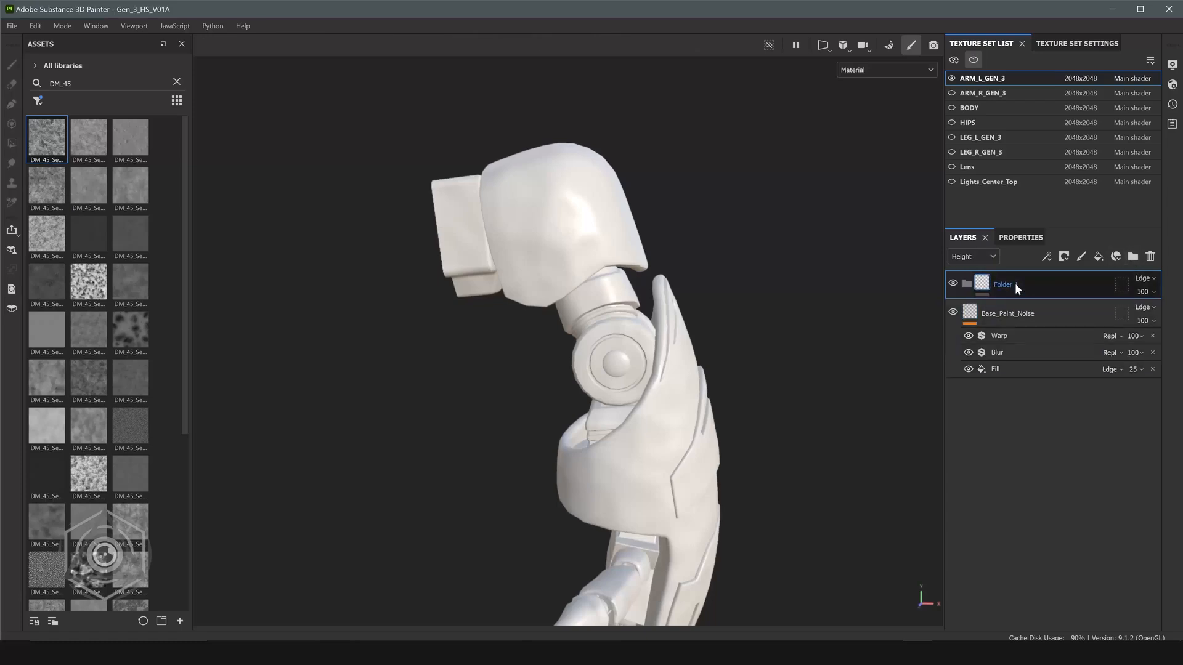
pyautogui.write('Paint_Surface_Noise')
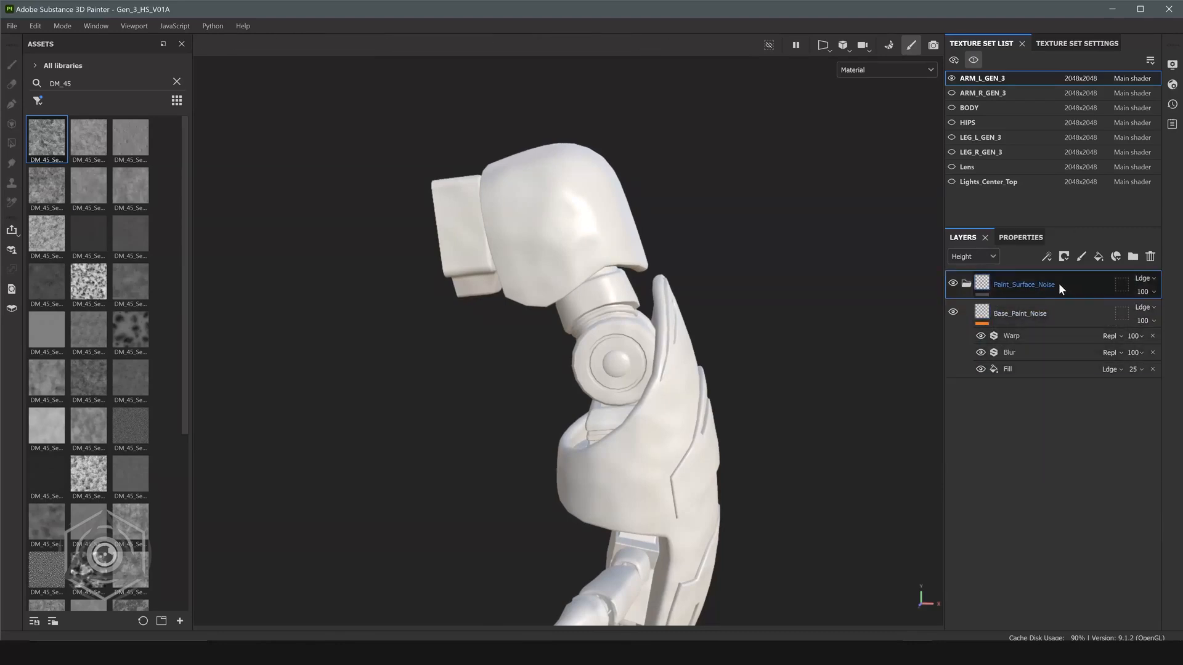
pyautogui.rightClick(1022, 285)
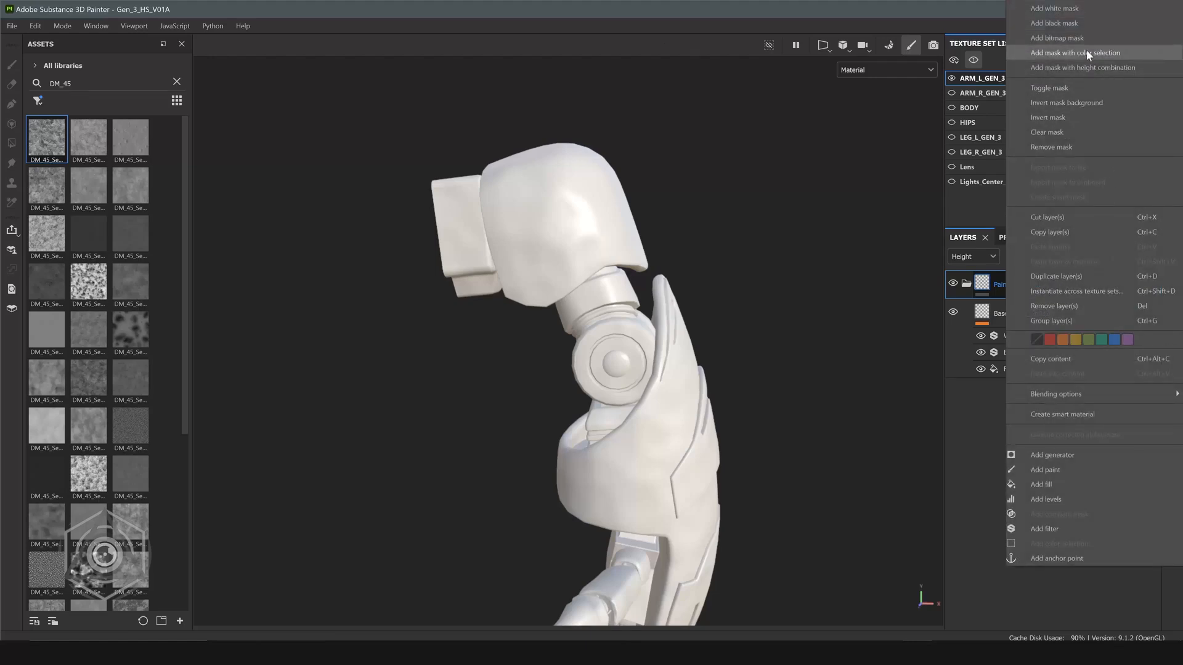
pyautogui.click(1076, 53)
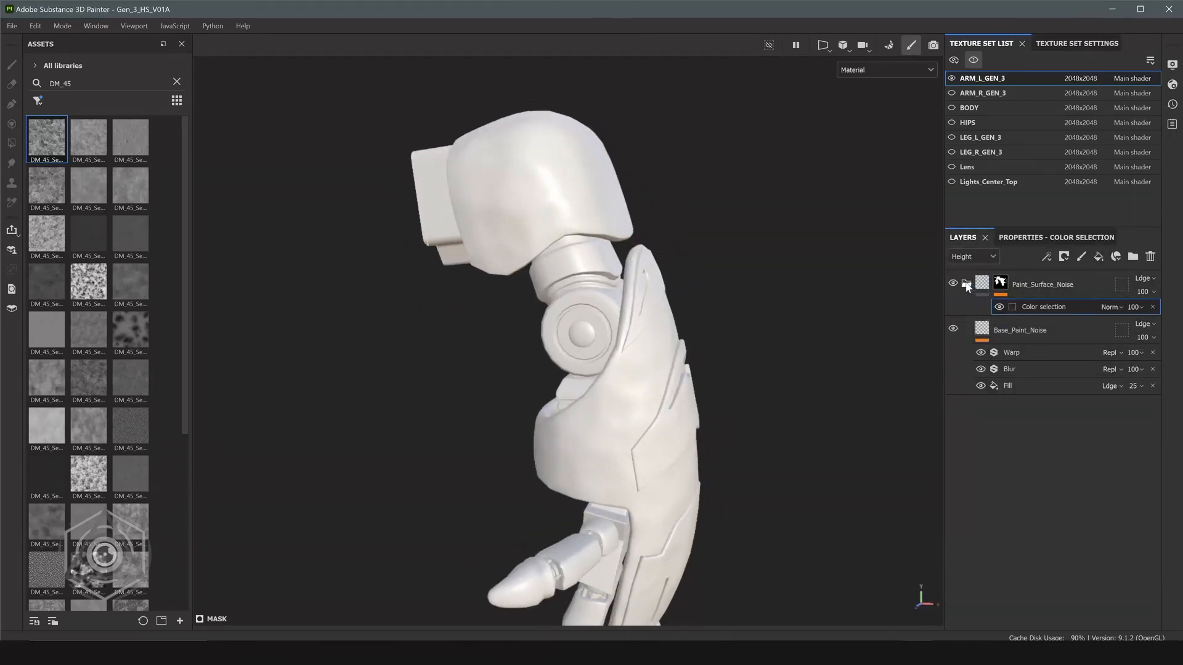
# Add a new paint layer named Surface_Detail_01.
pyautogui.click(1081, 256)
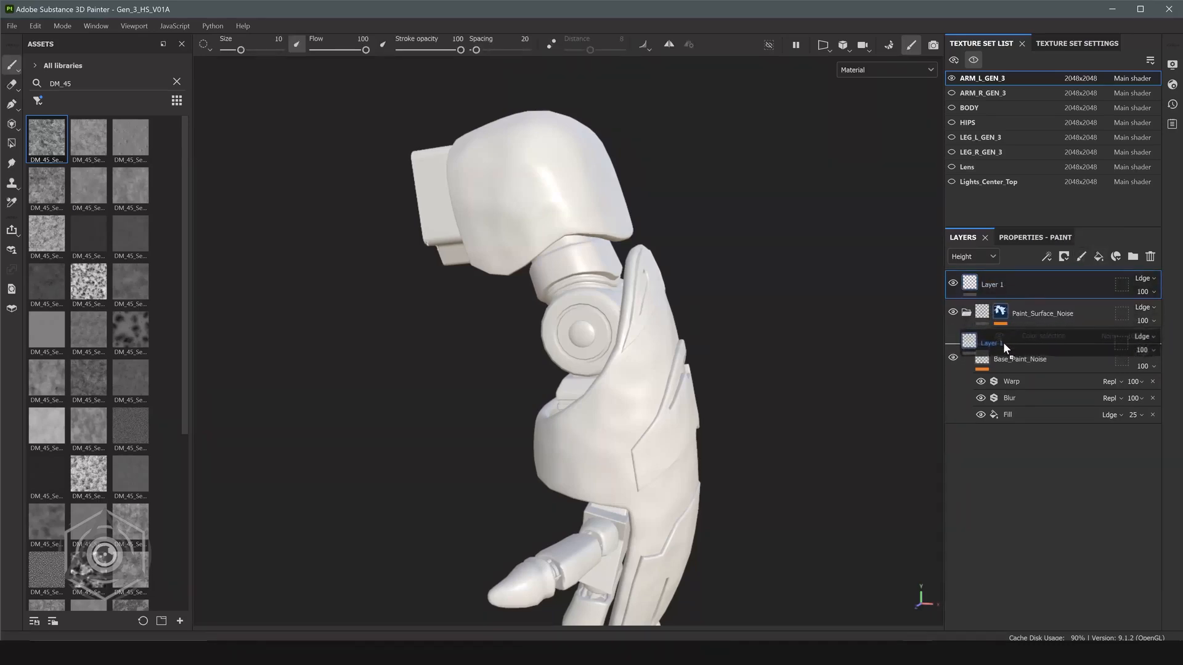
pyautogui.doubleClick(992, 329)
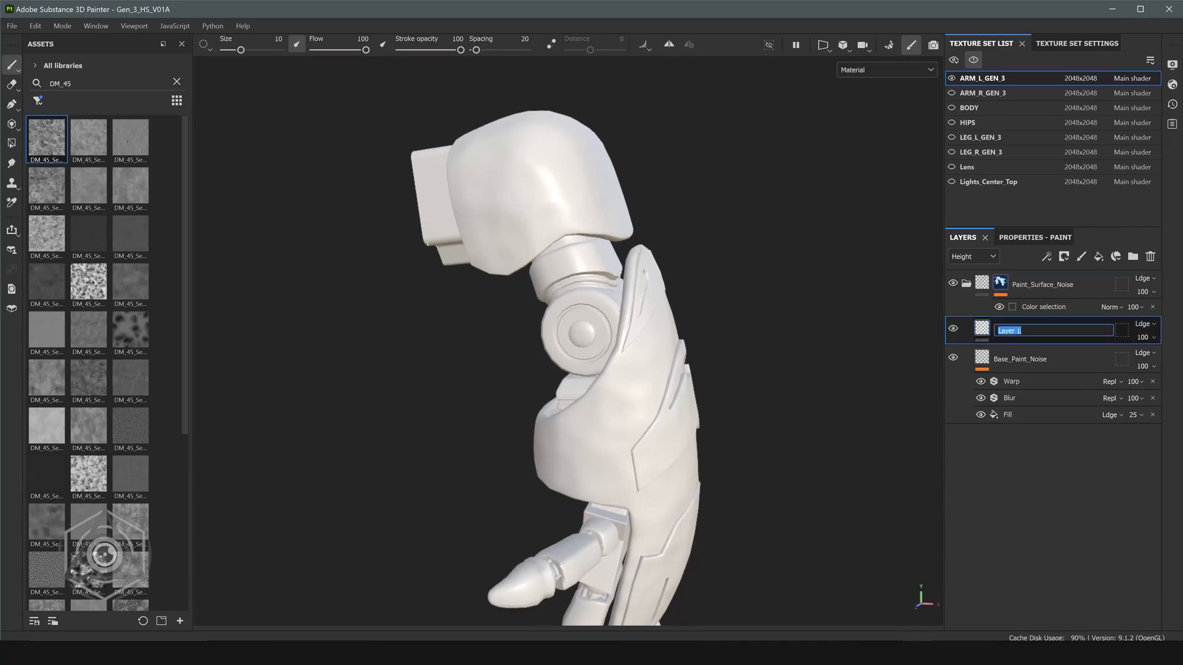
pyautogui.write('S')
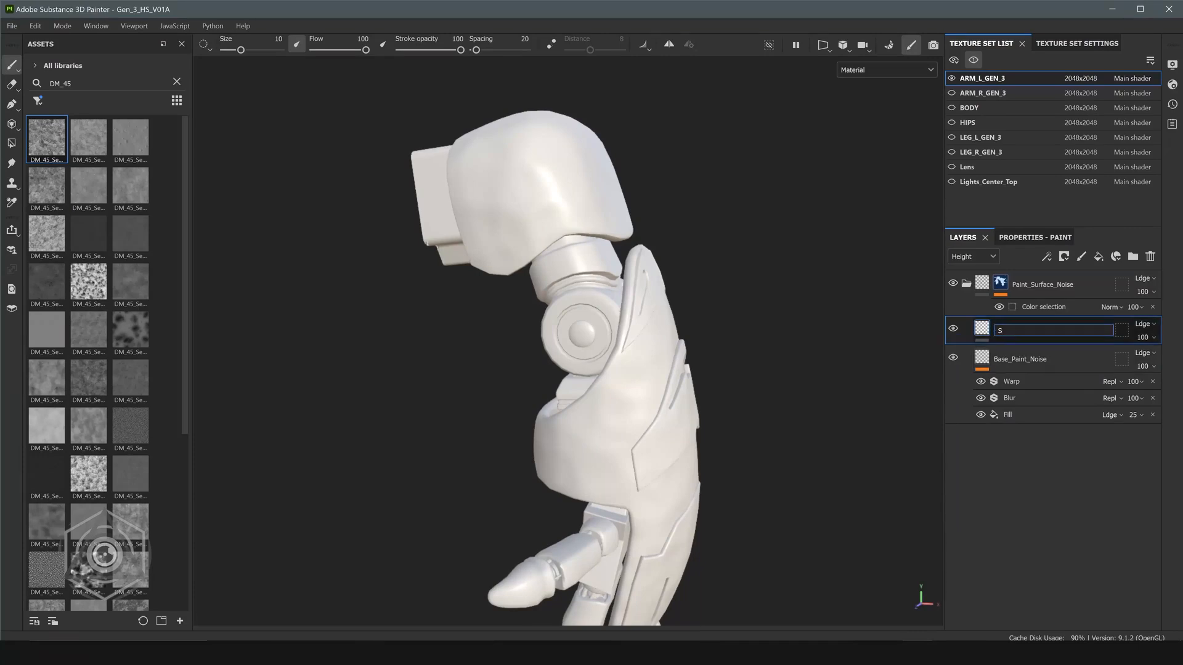
# Give Surface_Detail_01 a faint DM_45_Seamless_001 height fill at opacity 4.
pyautogui.rightClick(1026, 330)
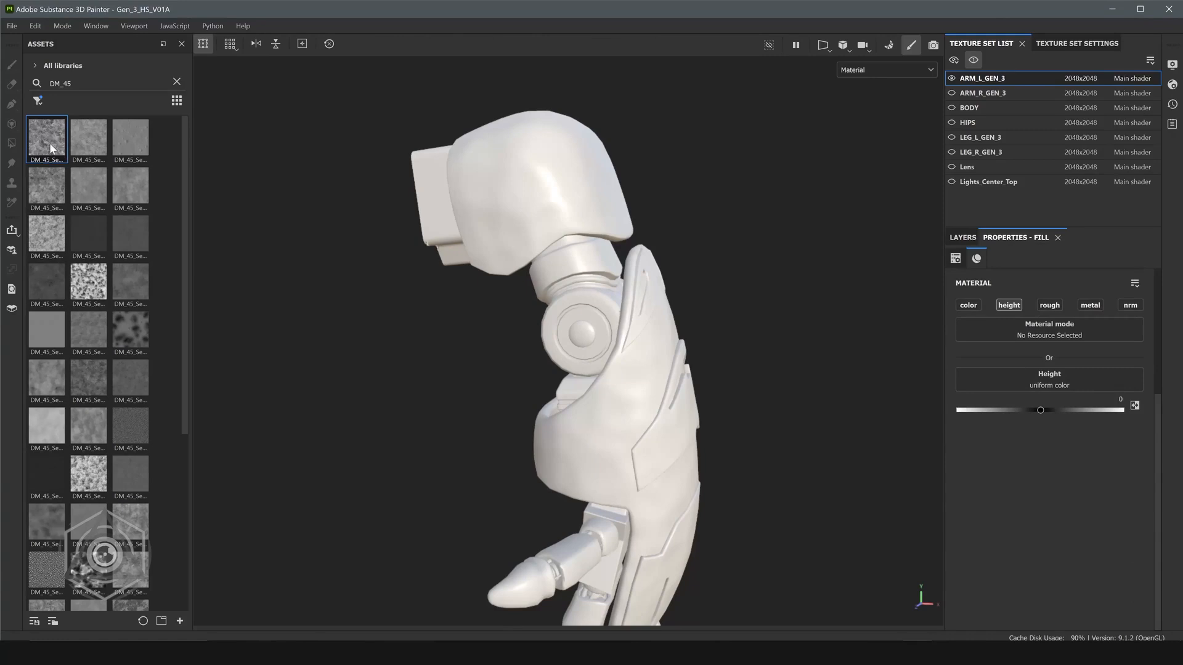
pyautogui.doubleClick(46, 136)
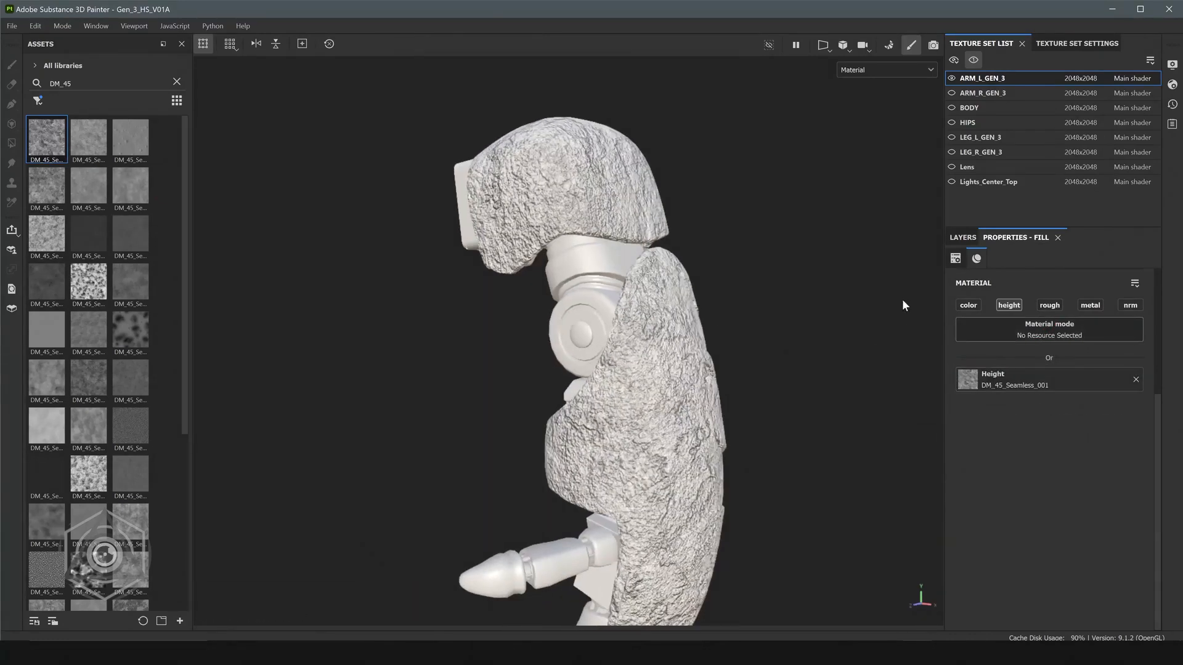
pyautogui.click(961, 236)
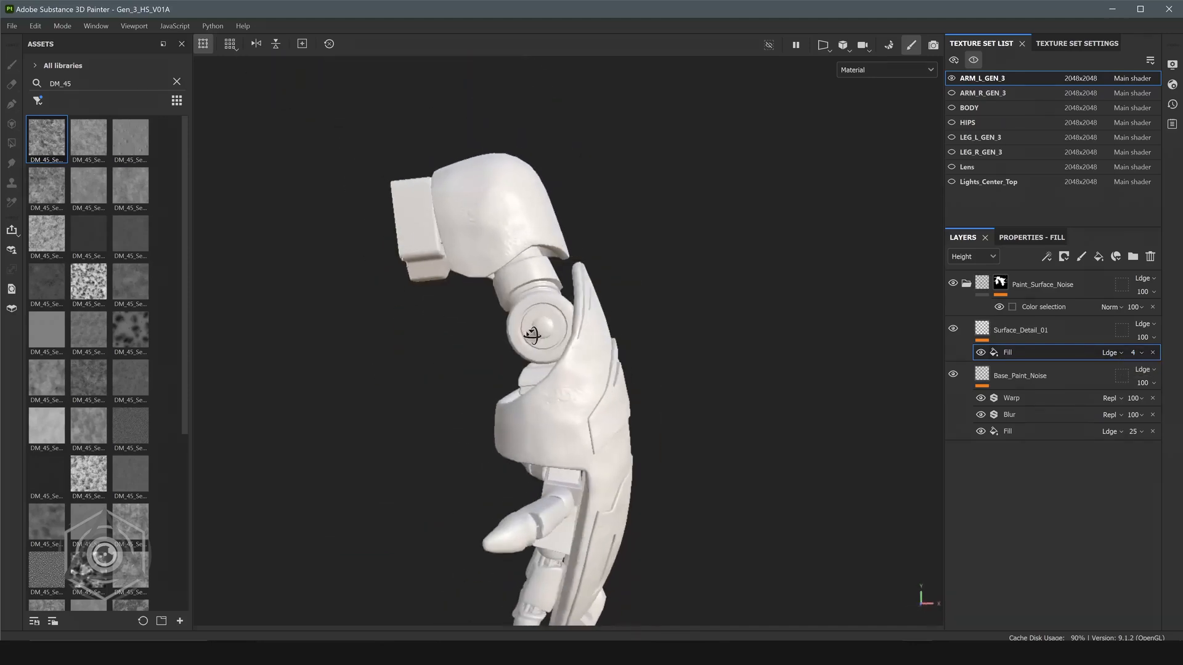
pyautogui.moveTo(532, 336); pyautogui.dragTo(581, 325)
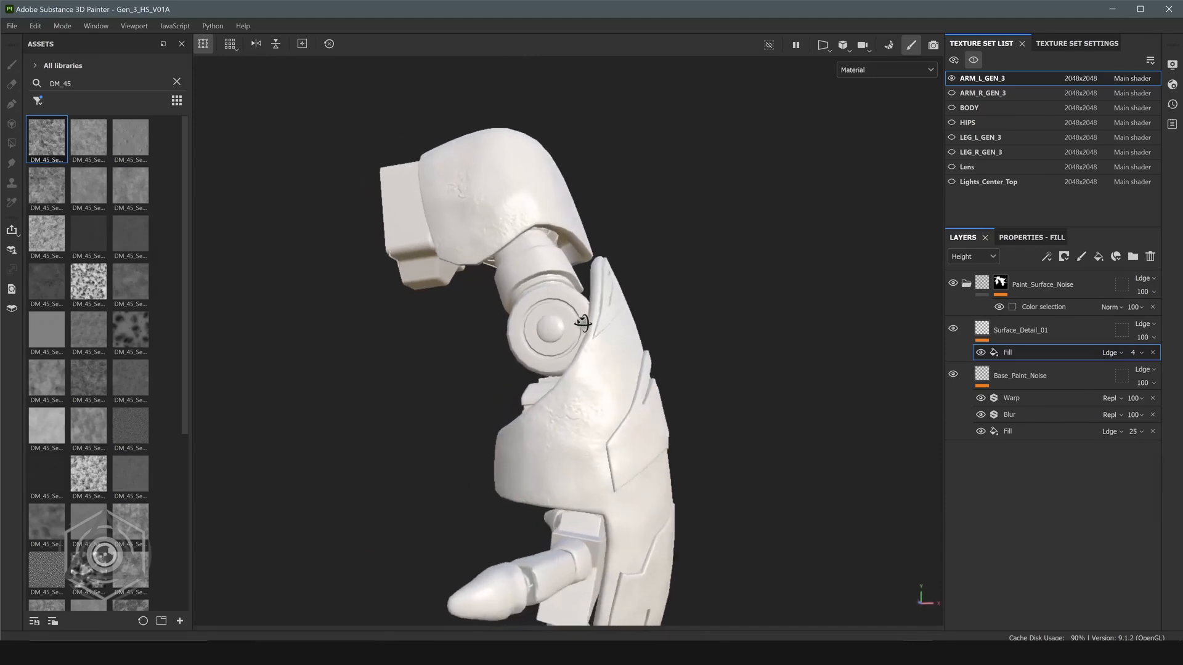
pyautogui.moveTo(581, 323); pyautogui.dragTo(379, 355)
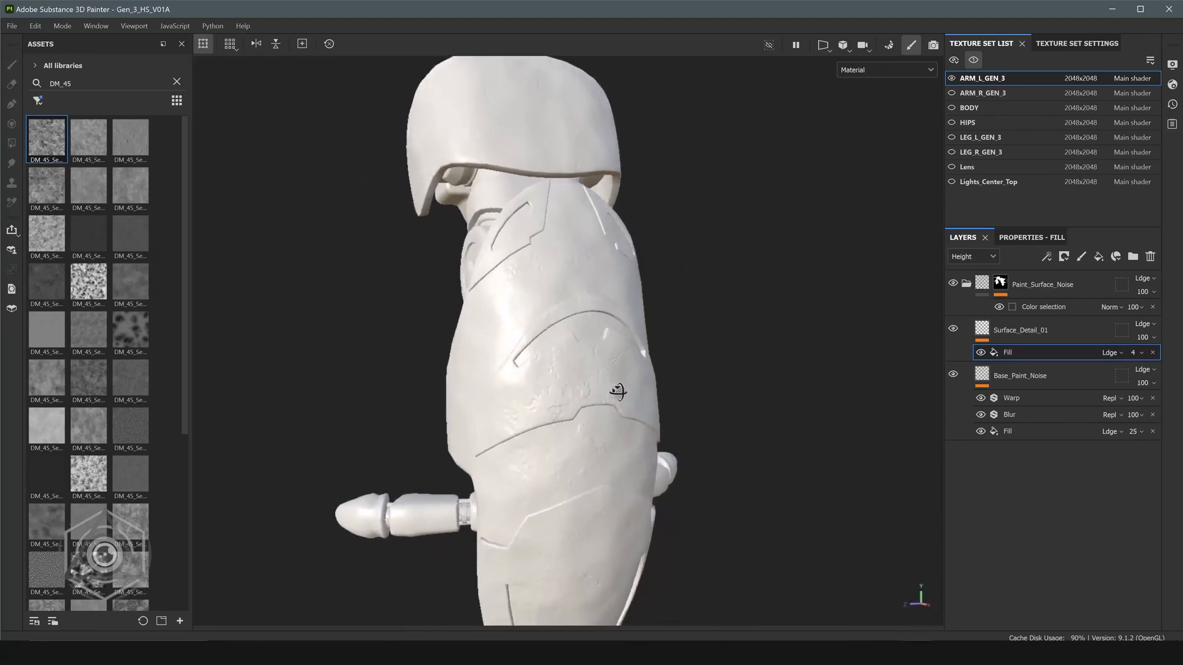
pyautogui.moveTo(617, 391); pyautogui.dragTo(499, 350)
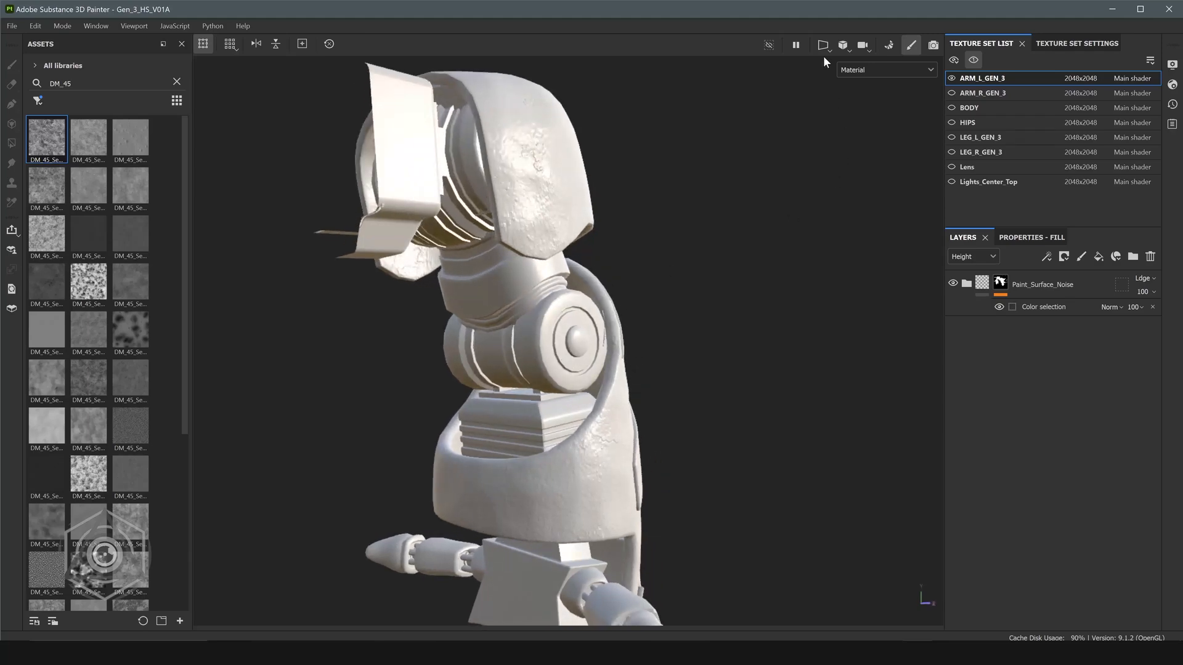
# Switch the viewport from Material to the ID mesh map and orbit around the joint.
pyautogui.click(887, 70)
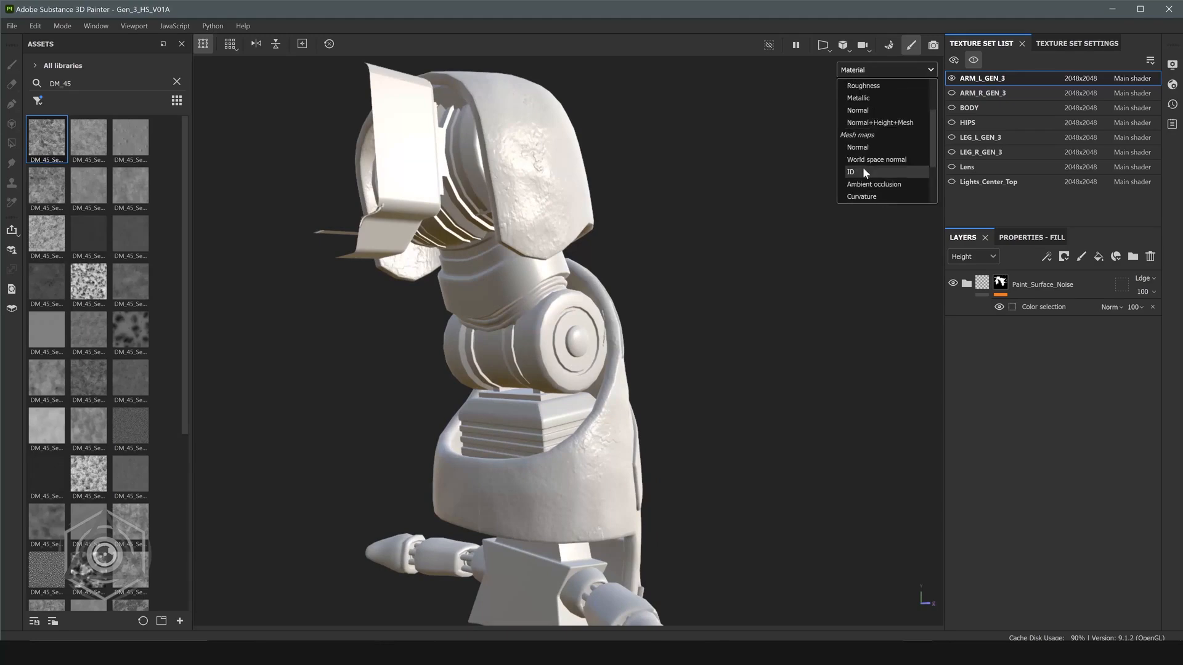
pyautogui.click(850, 171)
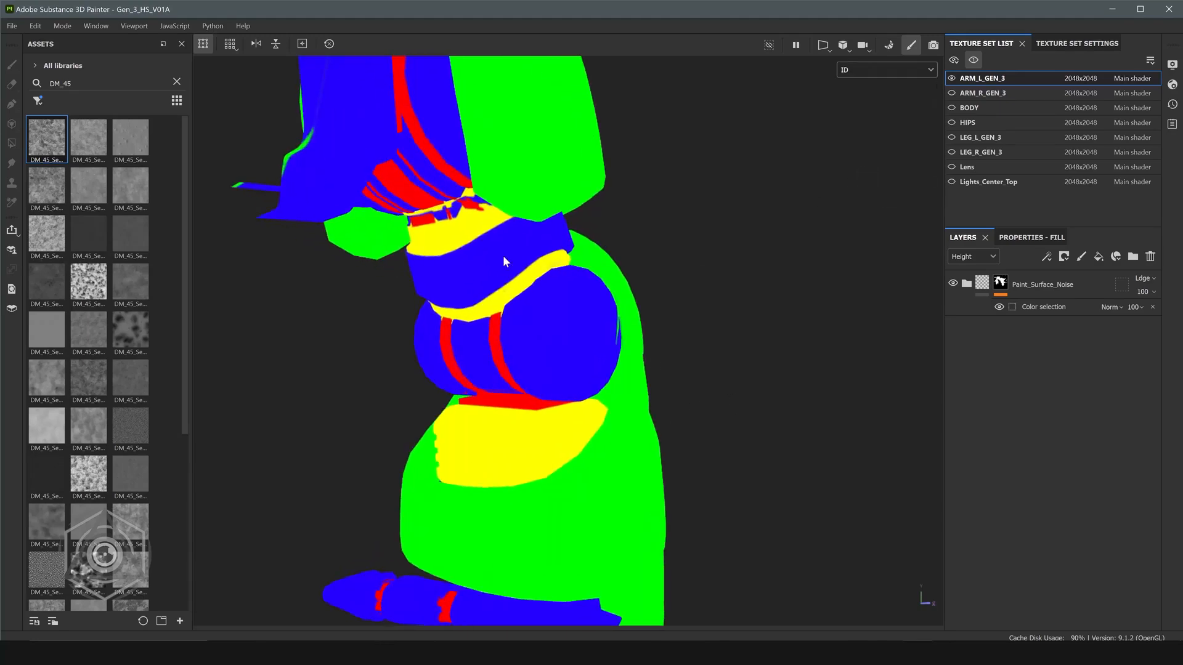
pyautogui.moveTo(475, 245)
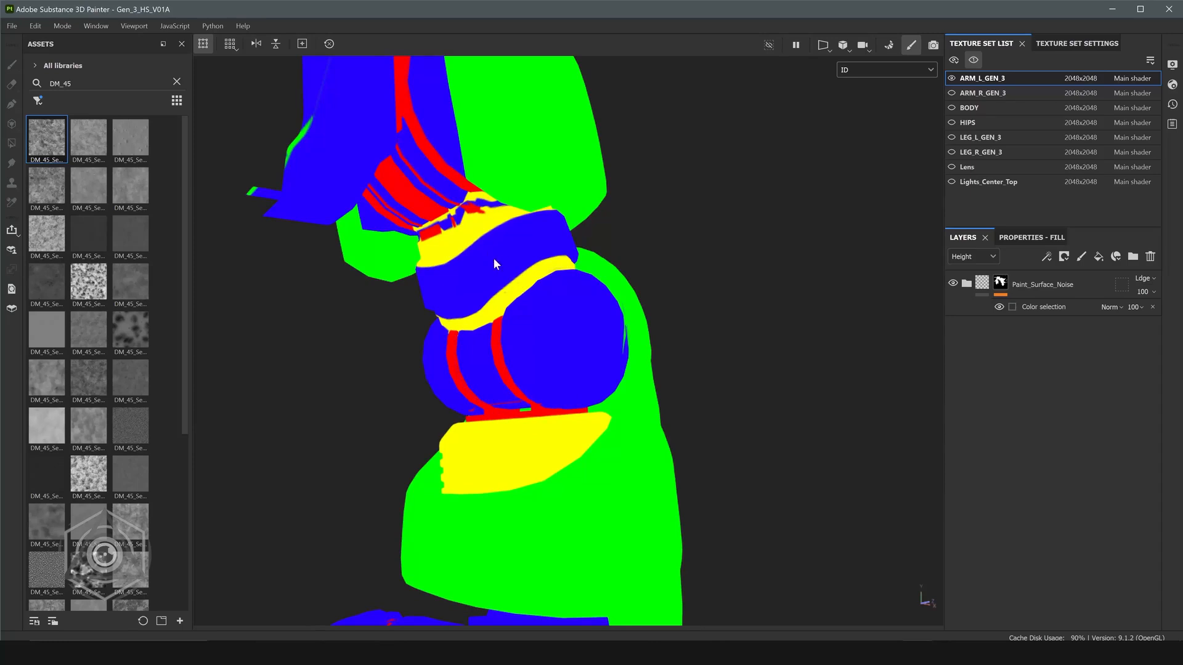
pyautogui.moveTo(497, 264); pyautogui.dragTo(557, 285)
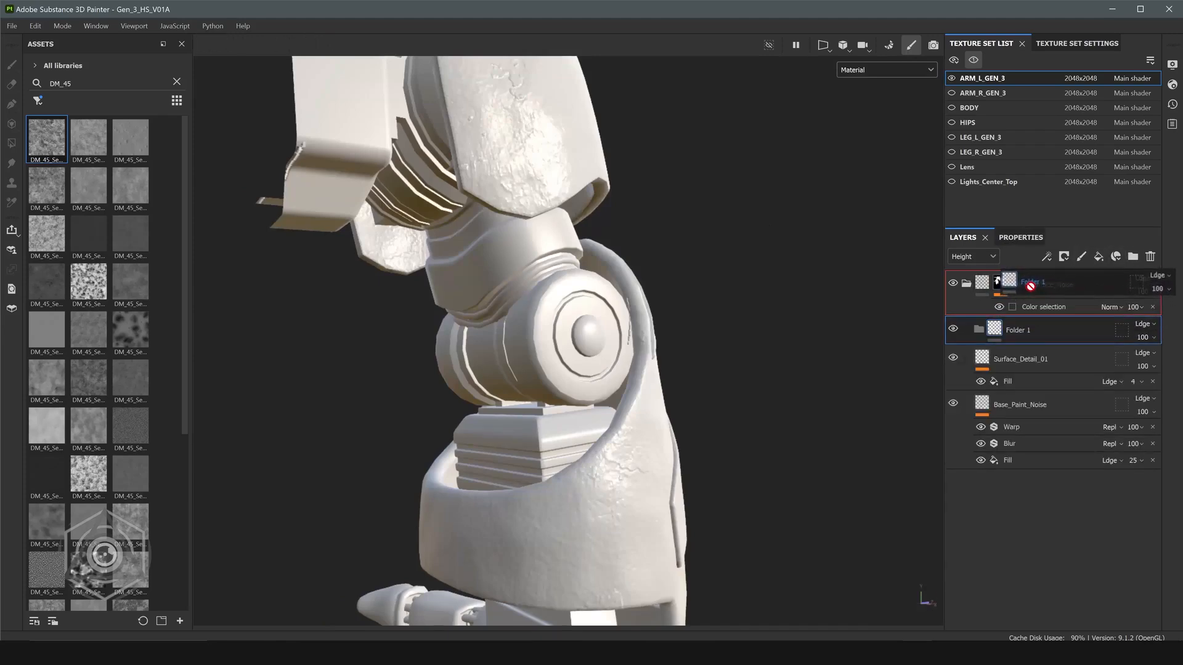
# Rename the folder Metal_Rubber_Surface_Noise and add a colour-selection mask using picked ID colours.
pyautogui.doubleClick(1052, 284)
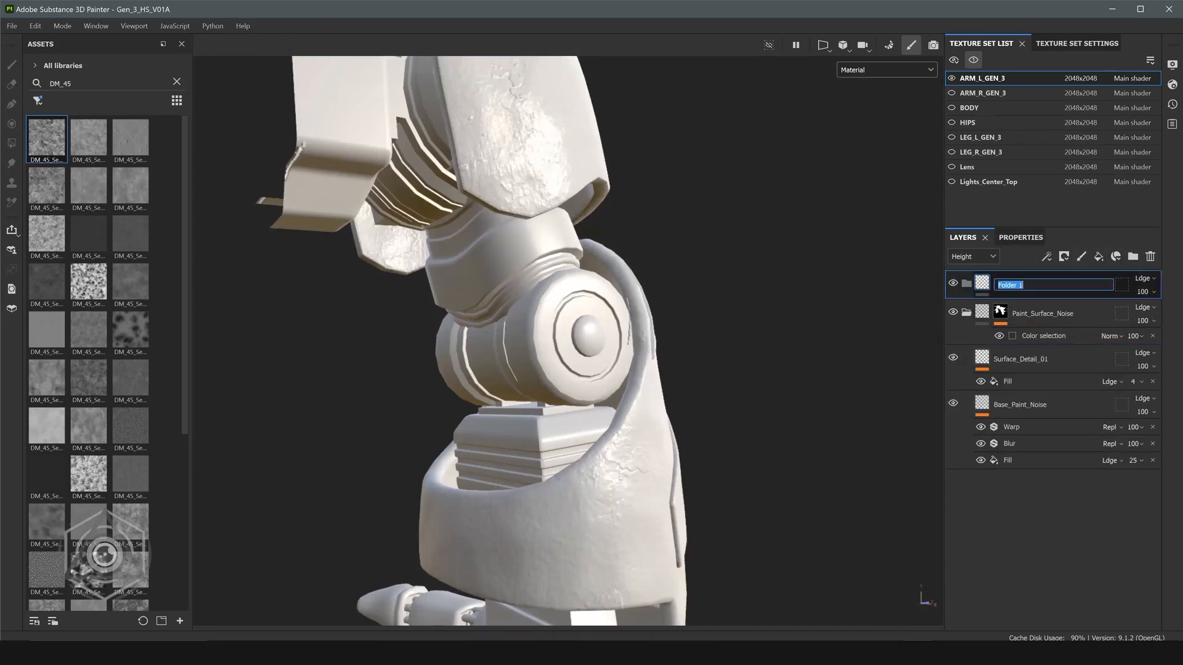
pyautogui.write('Metal_Rubber_Surface_Noise')
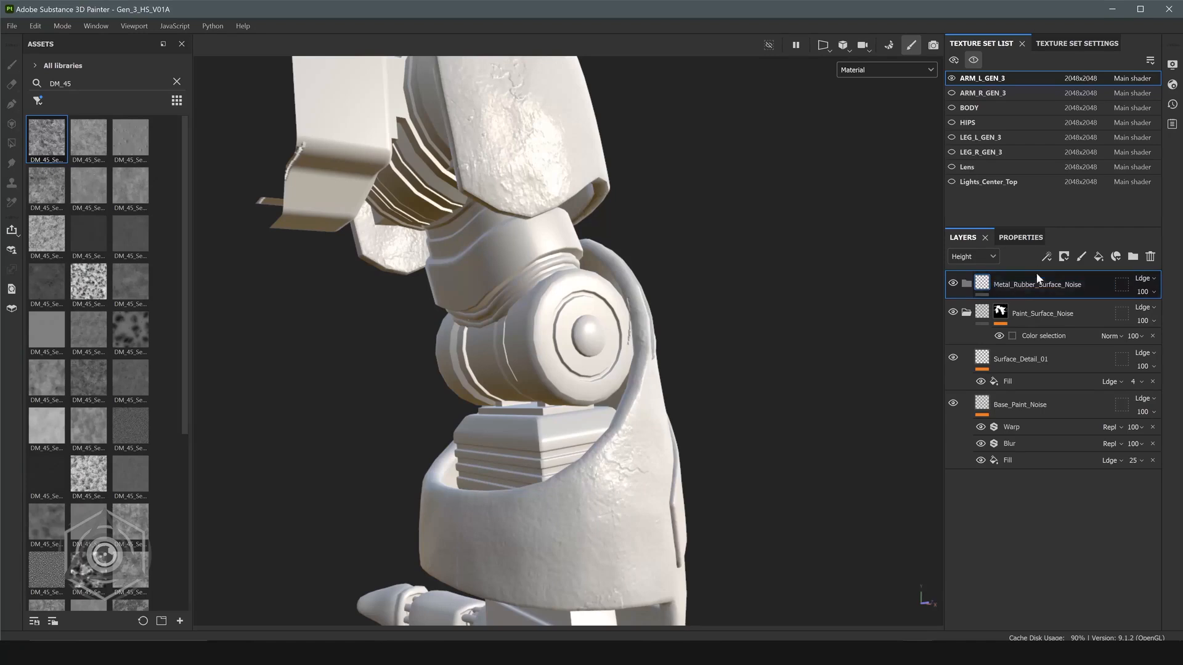
pyautogui.rightClick(983, 285)
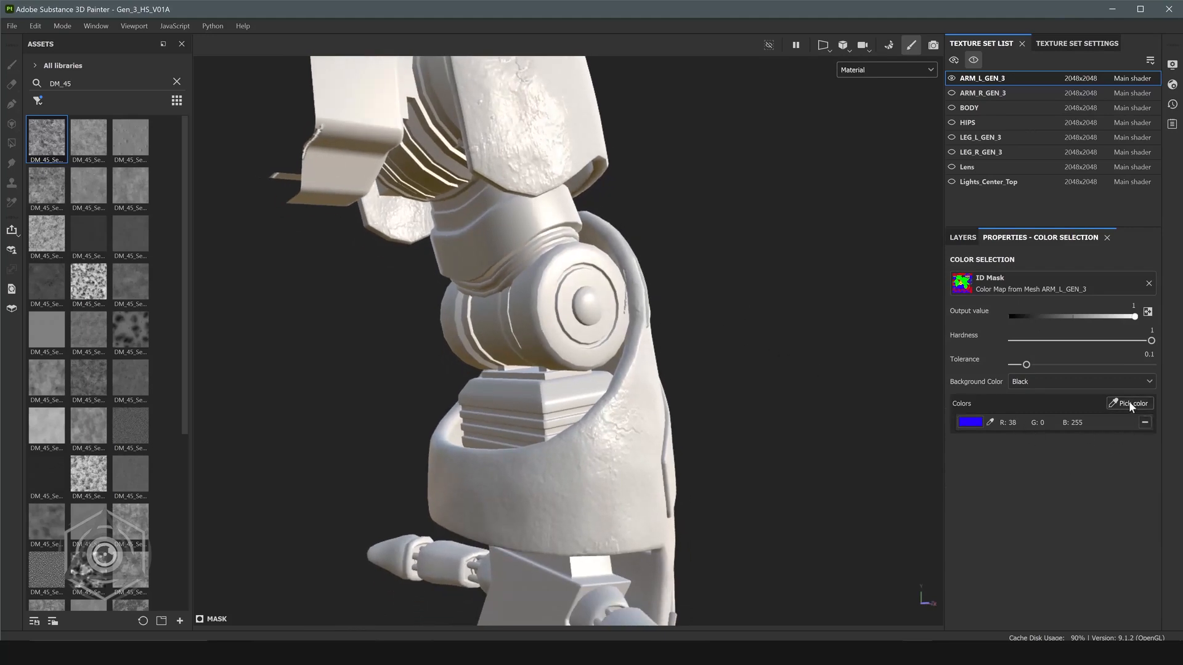
pyautogui.click(885, 70)
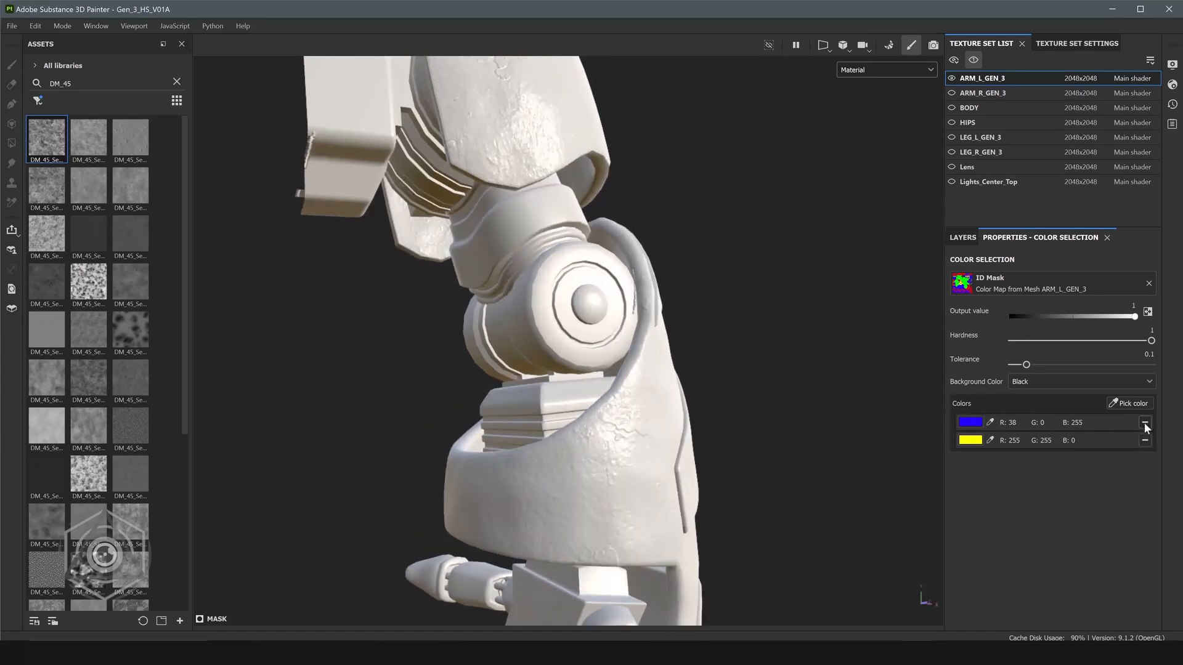
pyautogui.click(1144, 421)
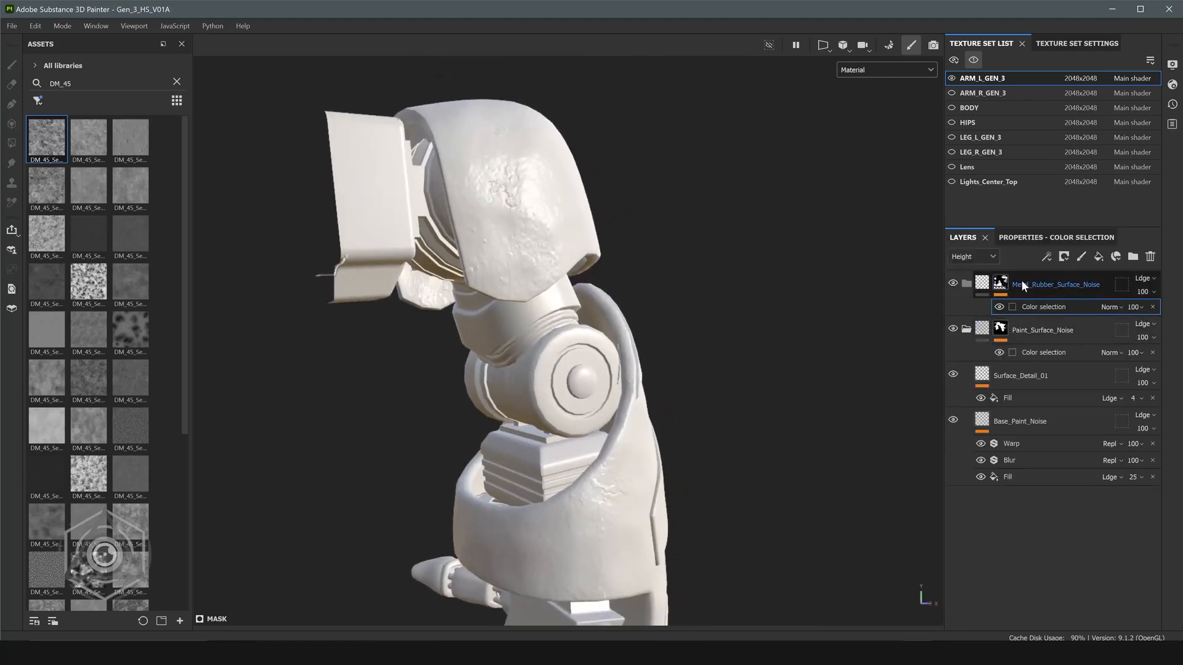
# Add a Base_Metal layer with a 3D Perlin Noise Fractal fill in the height channel.
pyautogui.click(1084, 256)
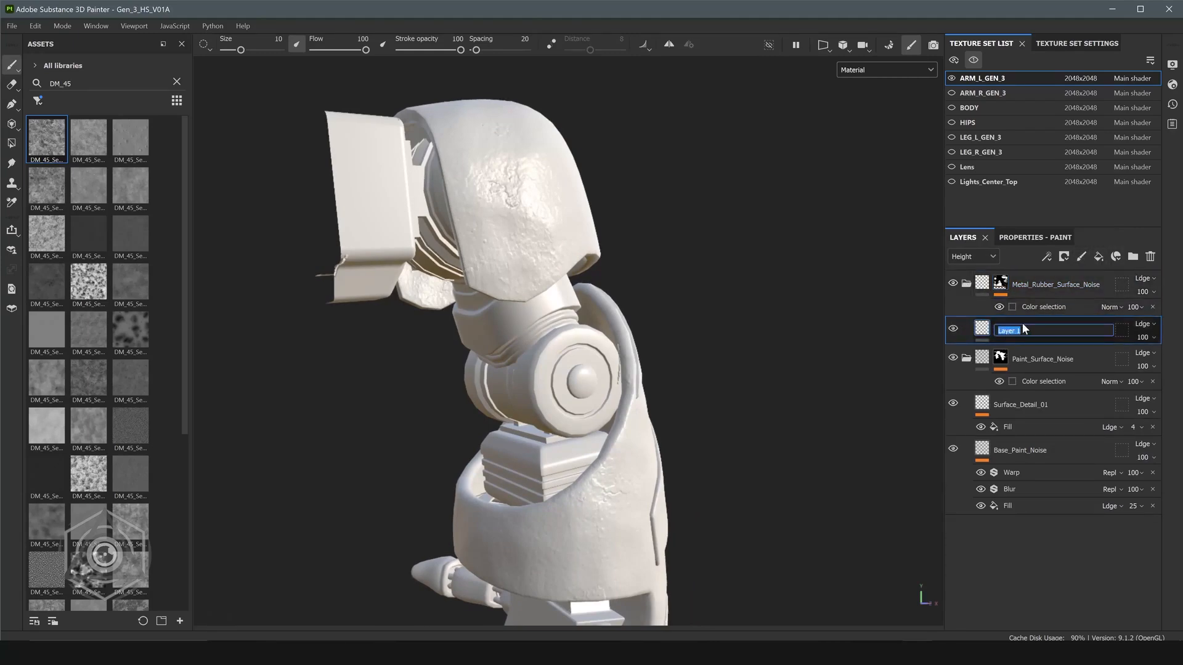
pyautogui.write('Base_Metal')
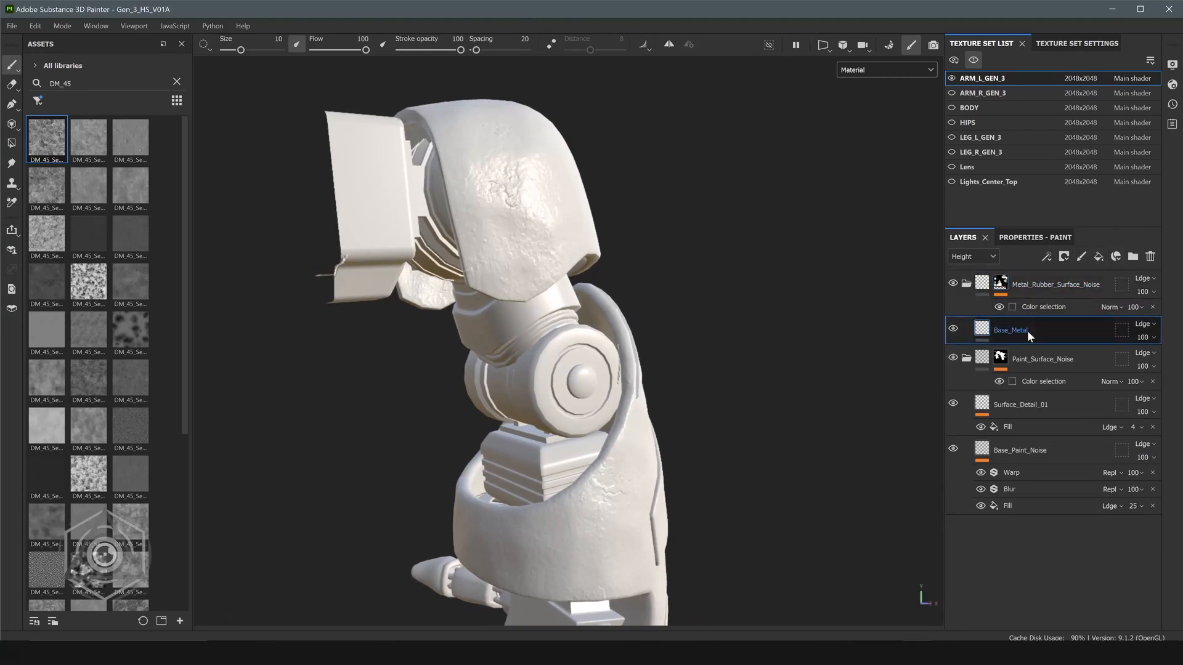
pyautogui.rightClick(1010, 330)
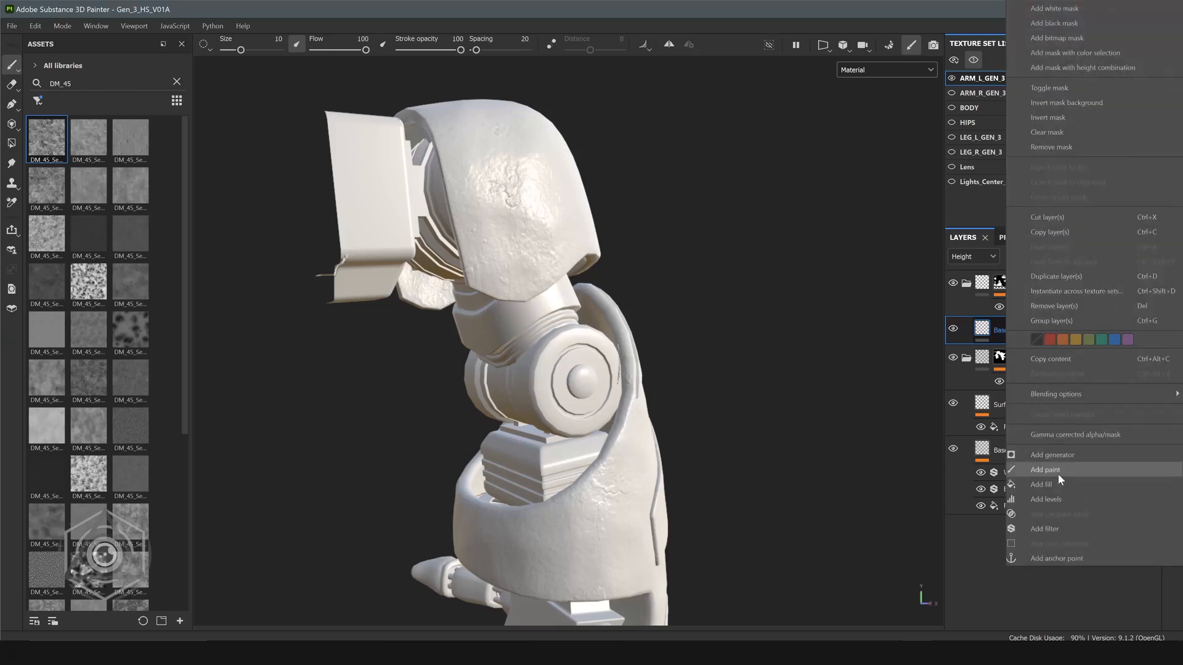
pyautogui.click(1042, 483)
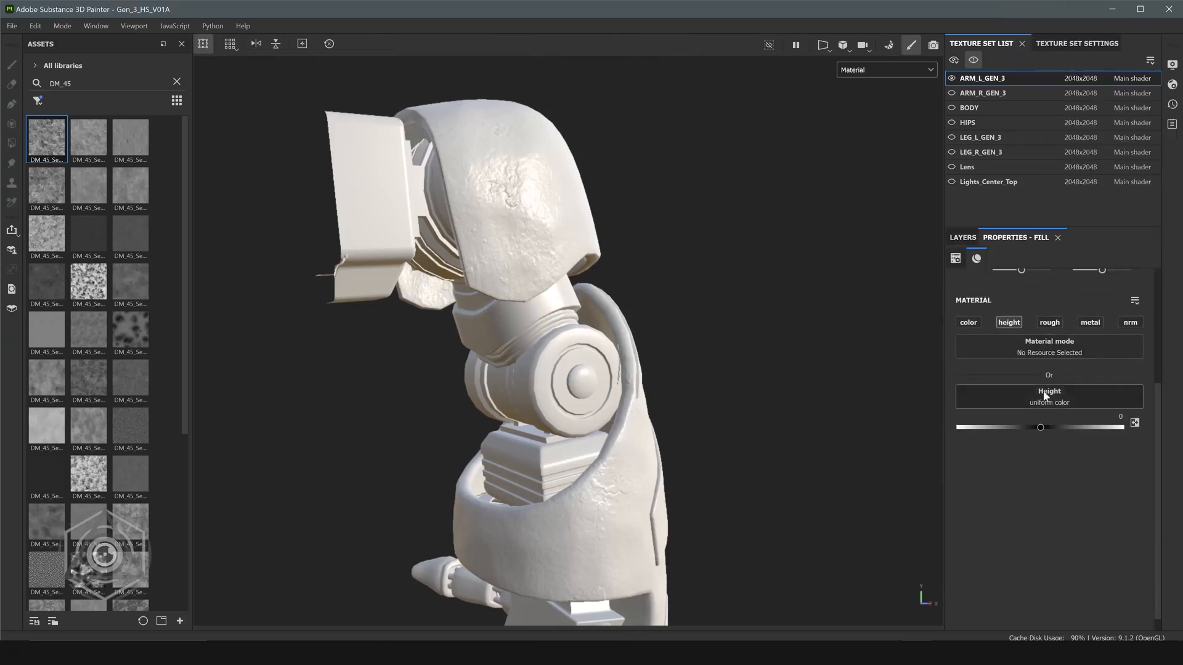
pyautogui.click(1048, 396)
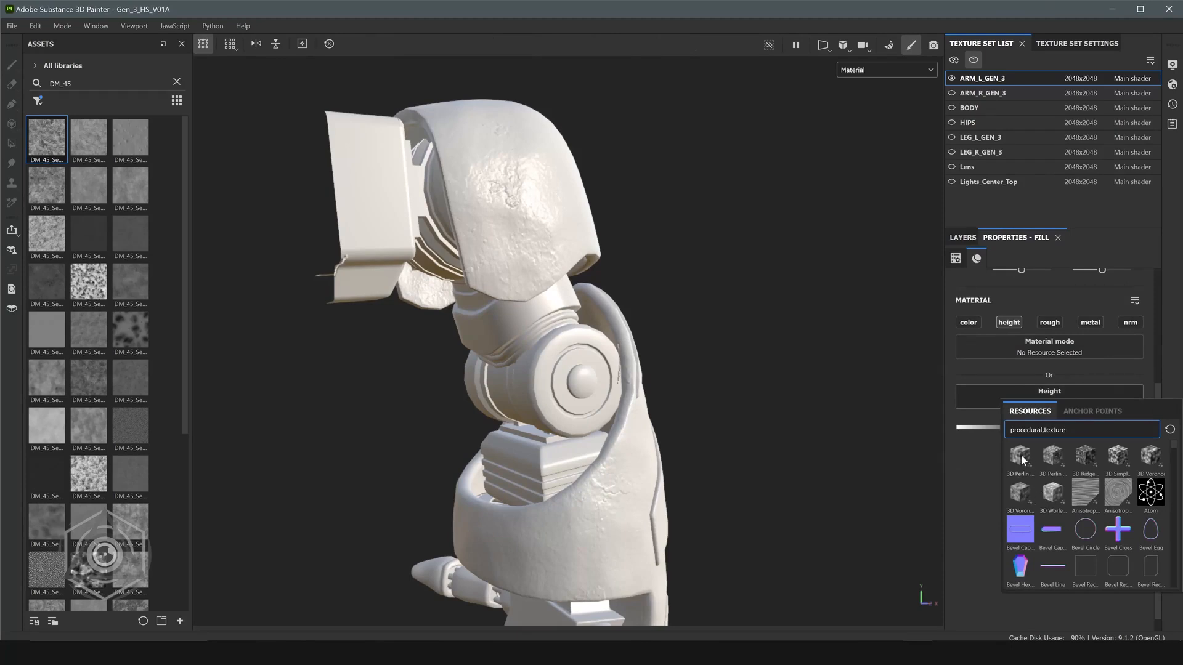
pyautogui.moveTo(1020, 456)
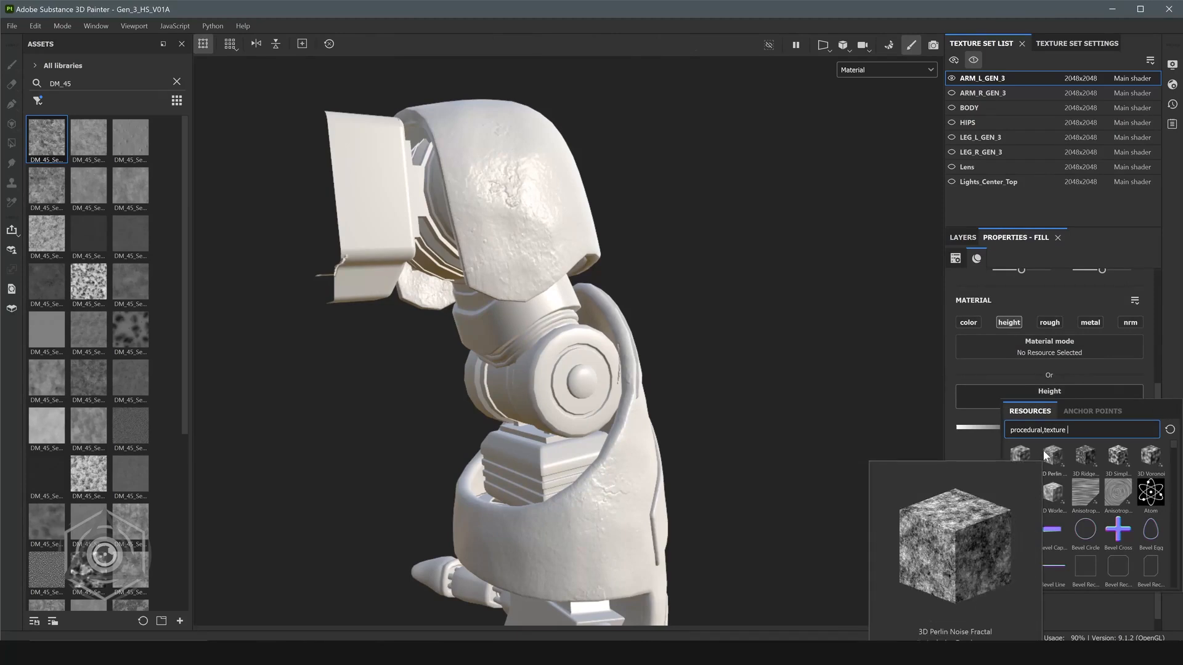
pyautogui.click(1051, 454)
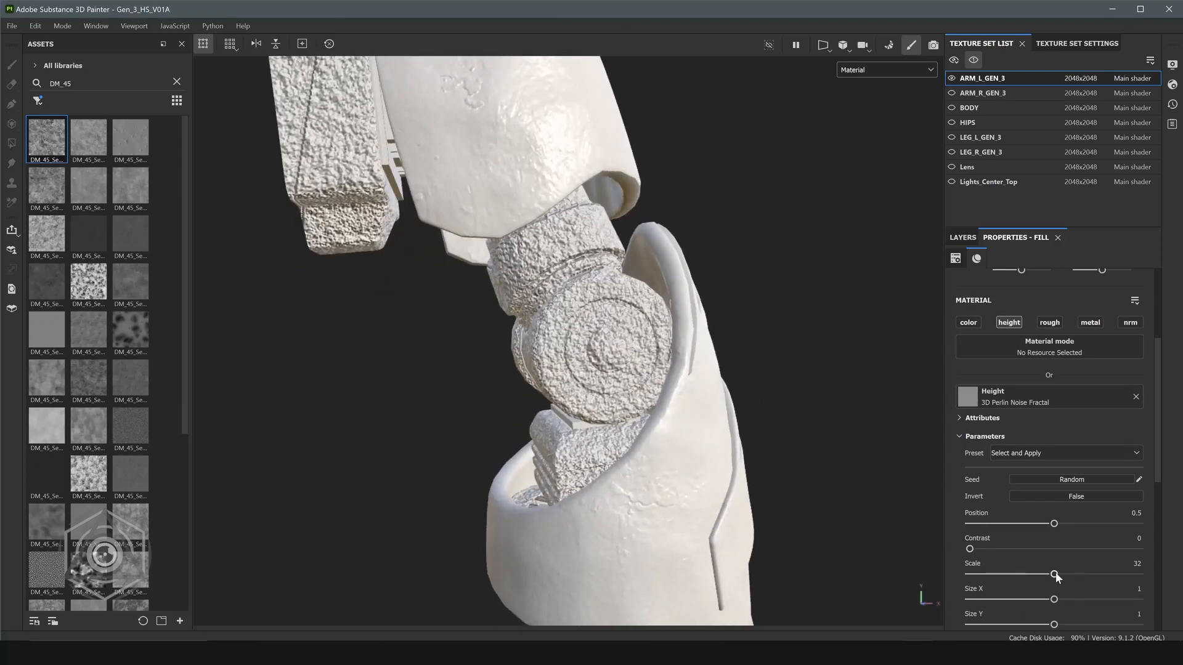
# Invert the height noise, lower its scale, and set distortion 0.16 and max level 6.
pyautogui.moveTo(1055, 574); pyautogui.dragTo(1003, 574)
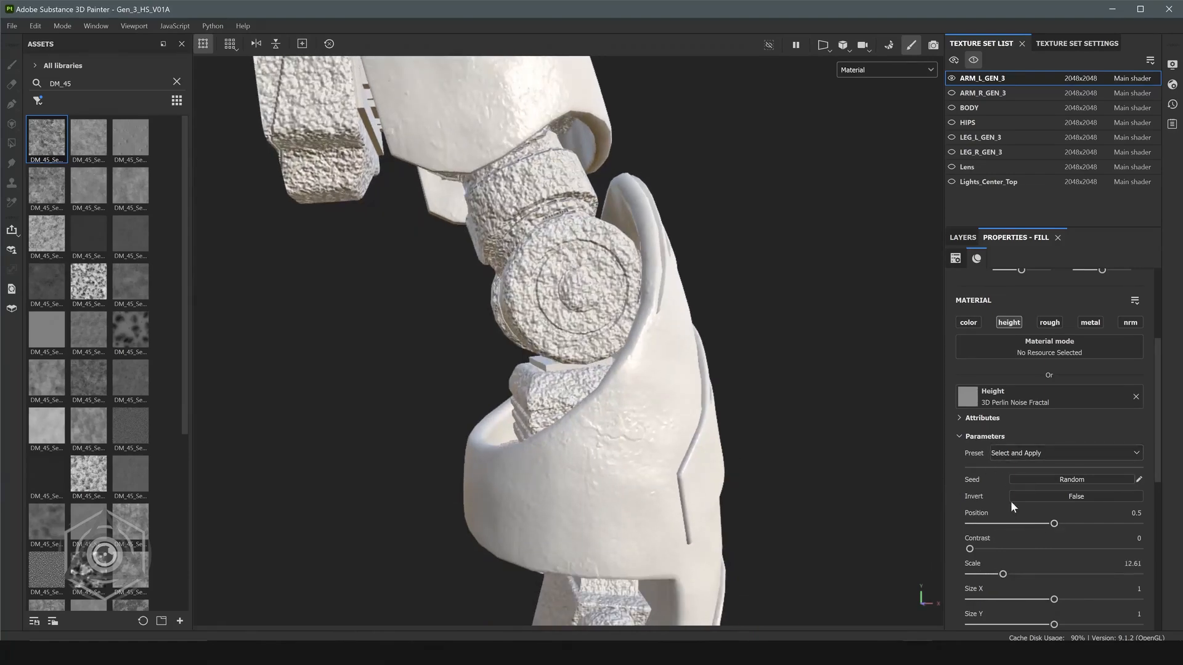
pyautogui.click(1075, 496)
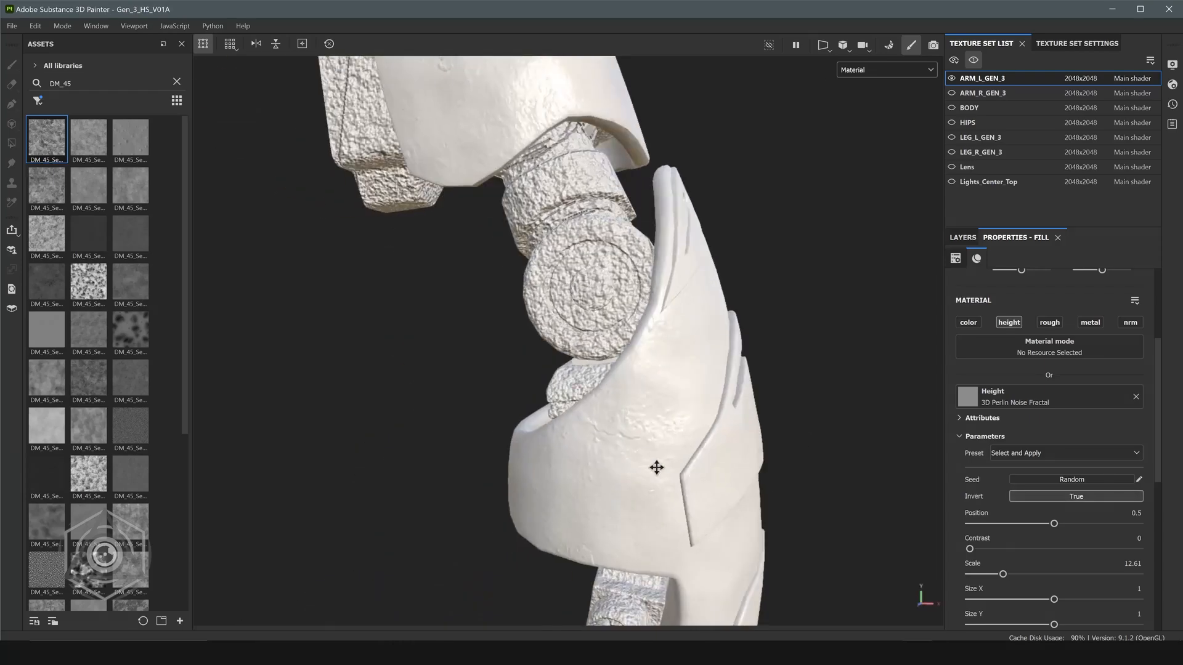
pyautogui.moveTo(1002, 574); pyautogui.dragTo(1007, 574)
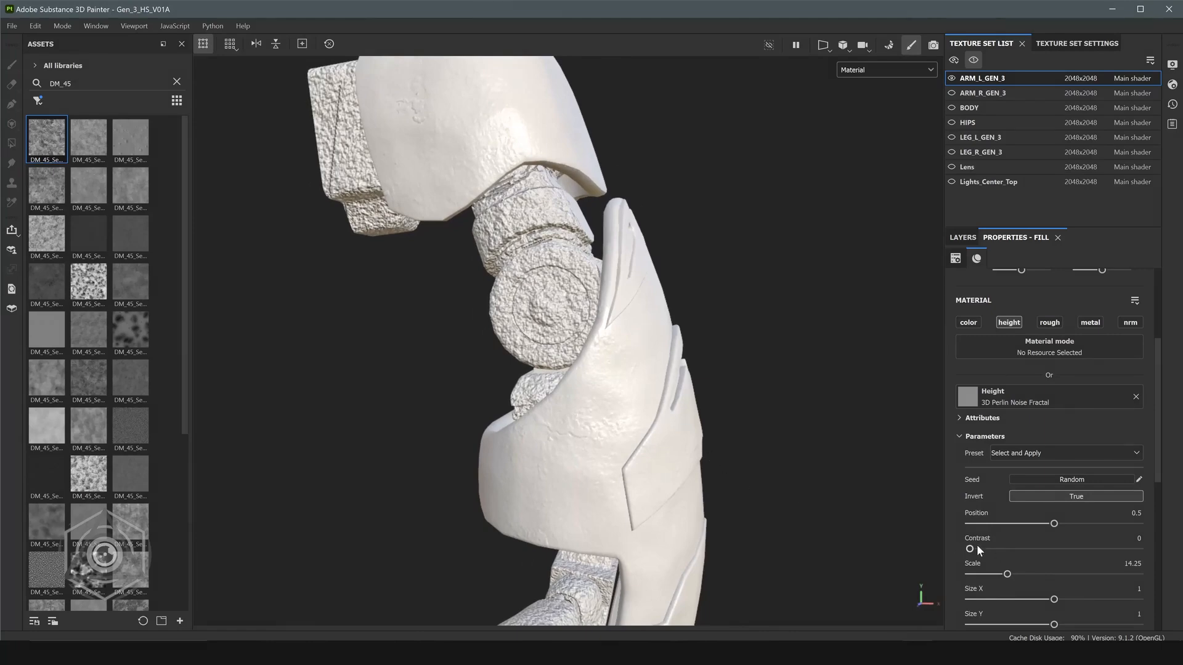
pyautogui.moveTo(1007, 574); pyautogui.dragTo(1005, 574)
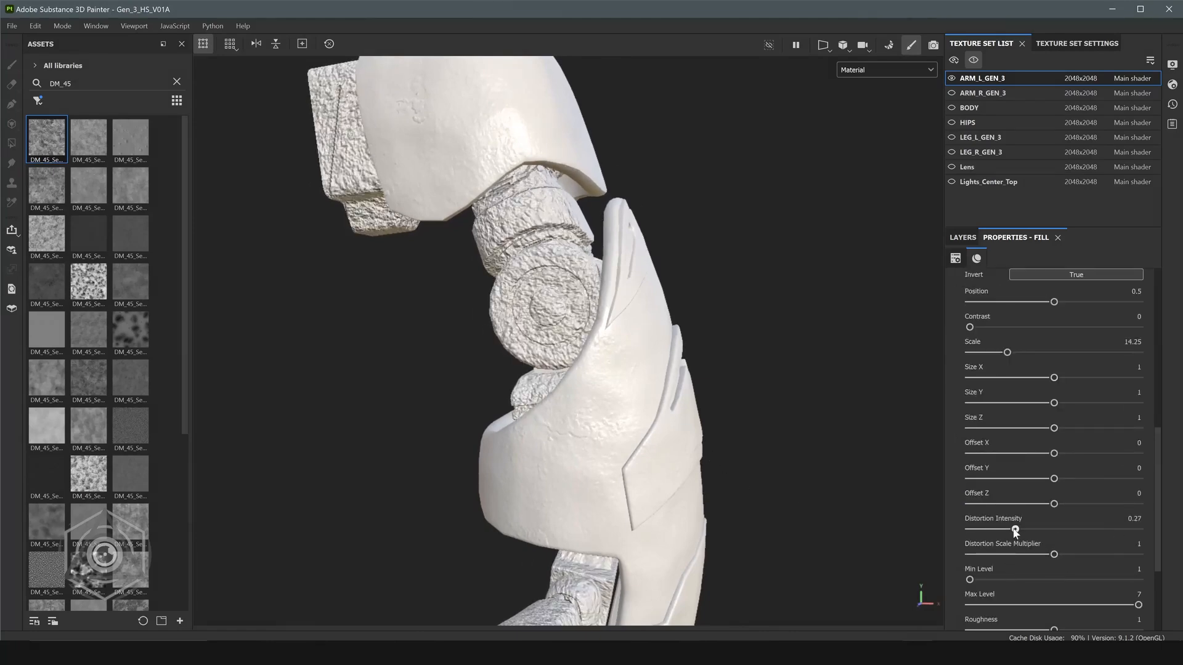
pyautogui.moveTo(1015, 528); pyautogui.dragTo(995, 528)
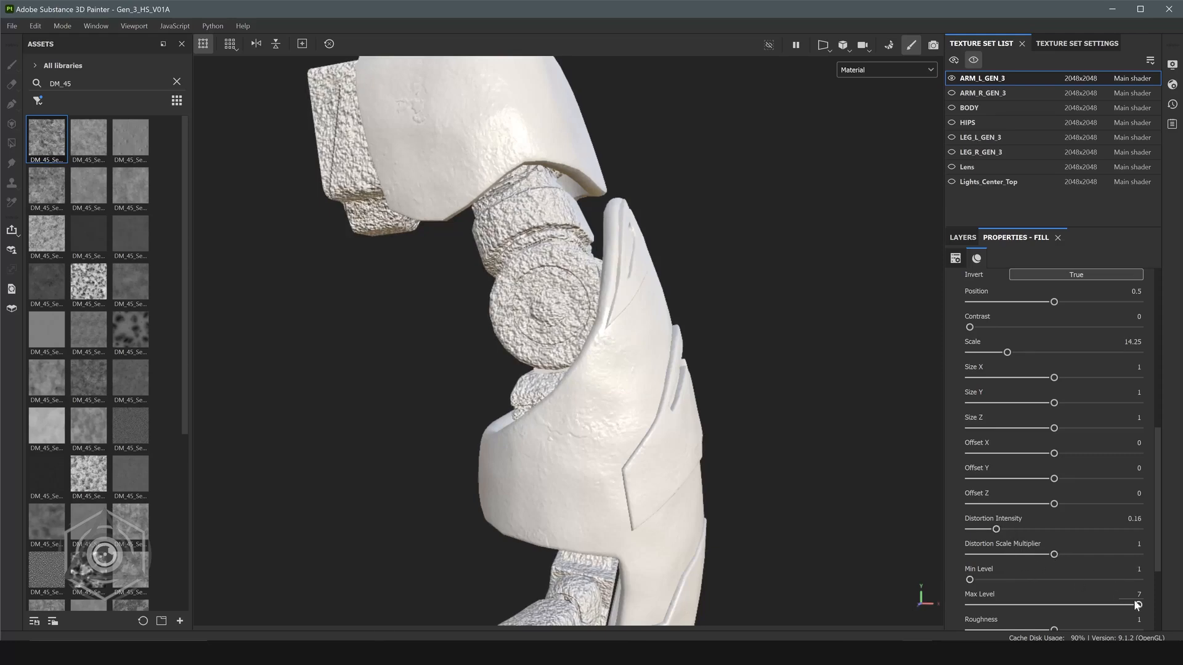
pyautogui.moveTo(1136, 605); pyautogui.dragTo(1109, 605)
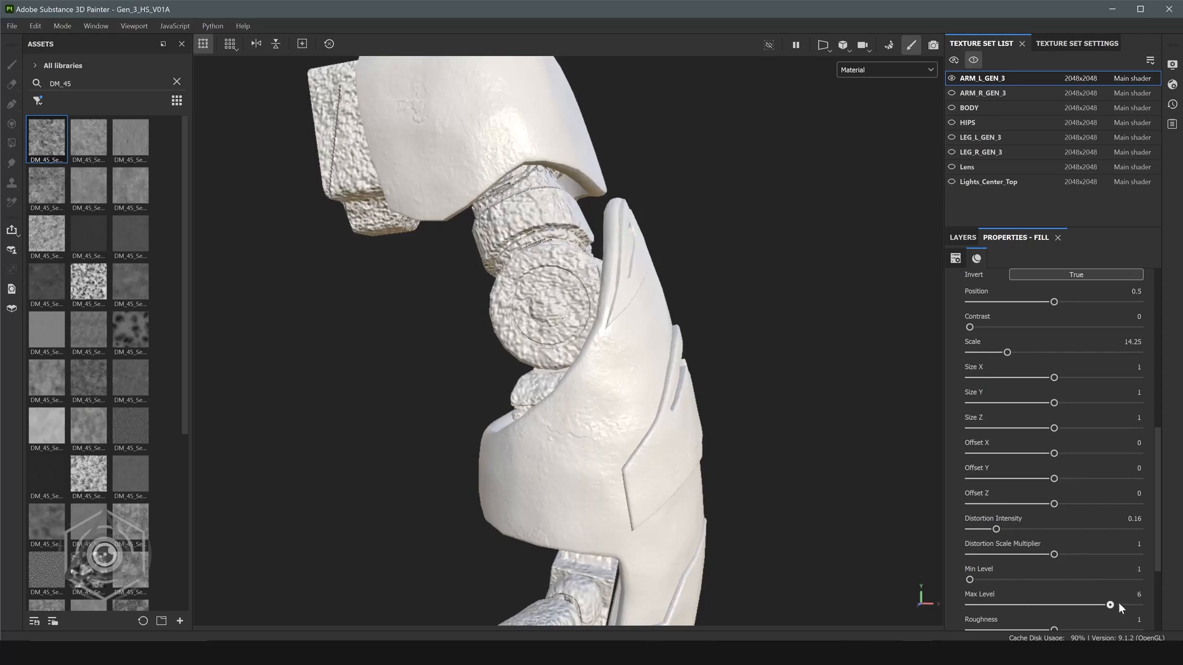
# Set the noise roughness to about 1.01 and lower the baseline.
pyautogui.scroll(-3)
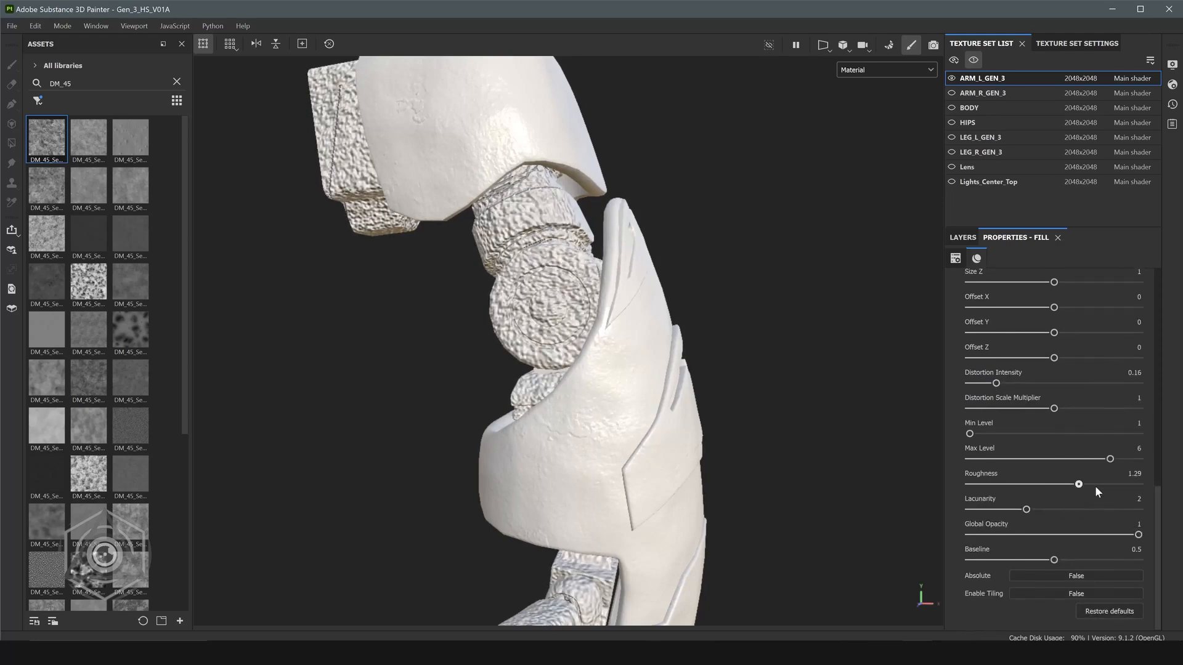
pyautogui.moveTo(1078, 483); pyautogui.dragTo(1031, 483)
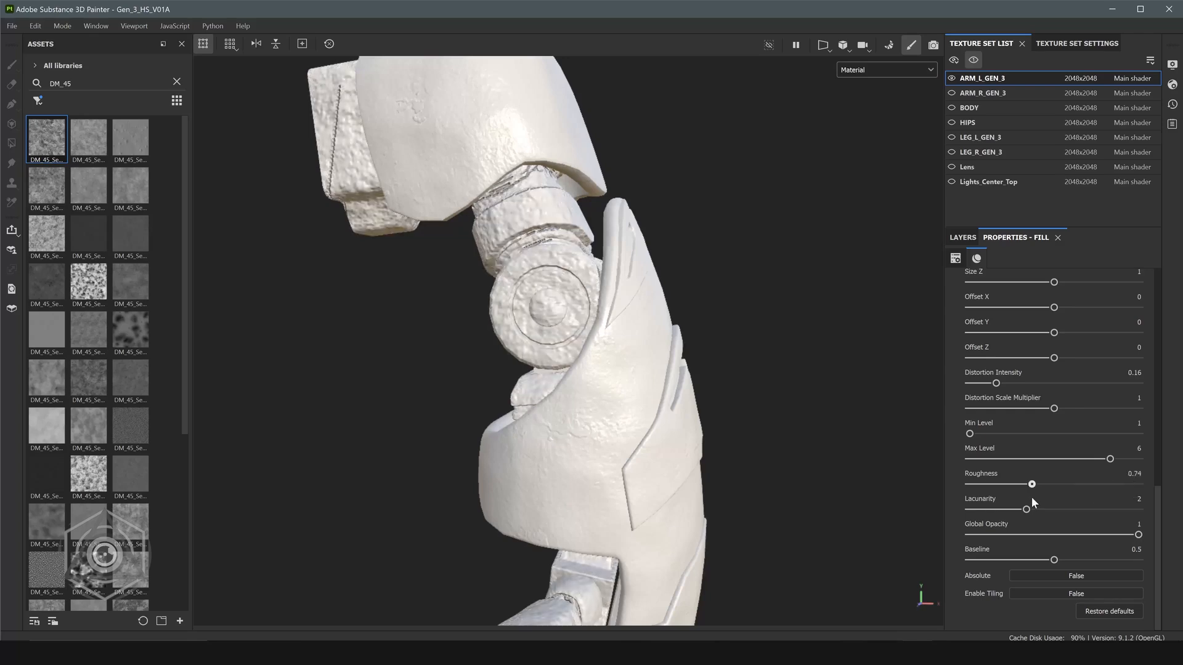
pyautogui.moveTo(1032, 483); pyautogui.dragTo(1054, 483)
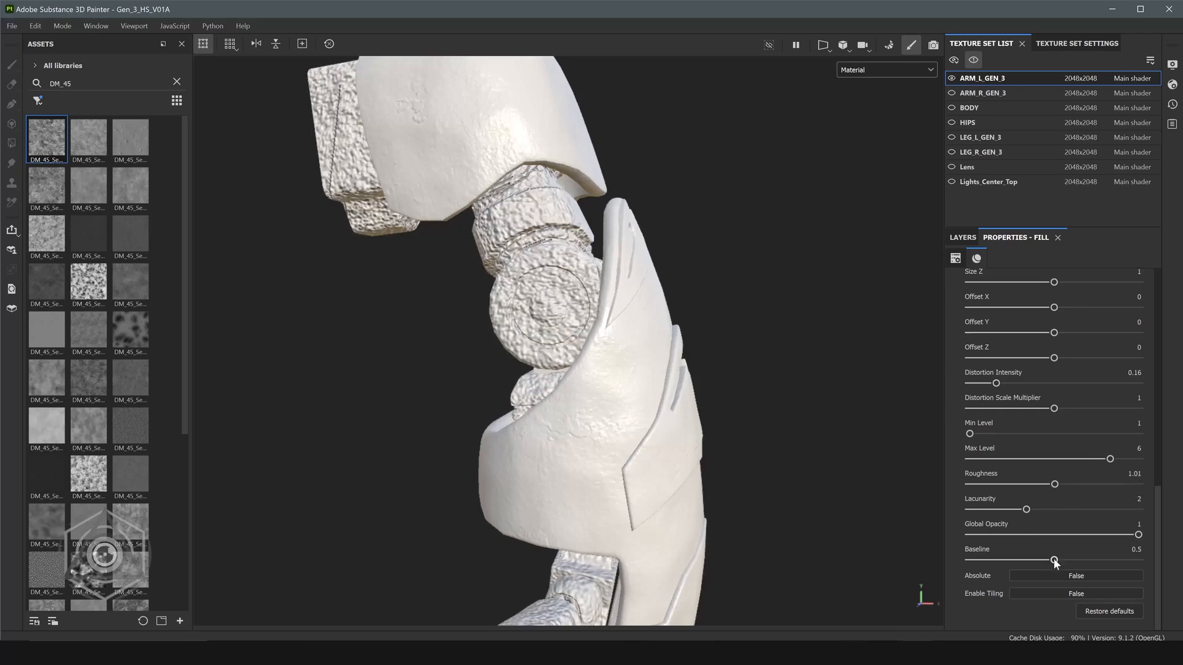
pyautogui.moveTo(1055, 560); pyautogui.dragTo(983, 561)
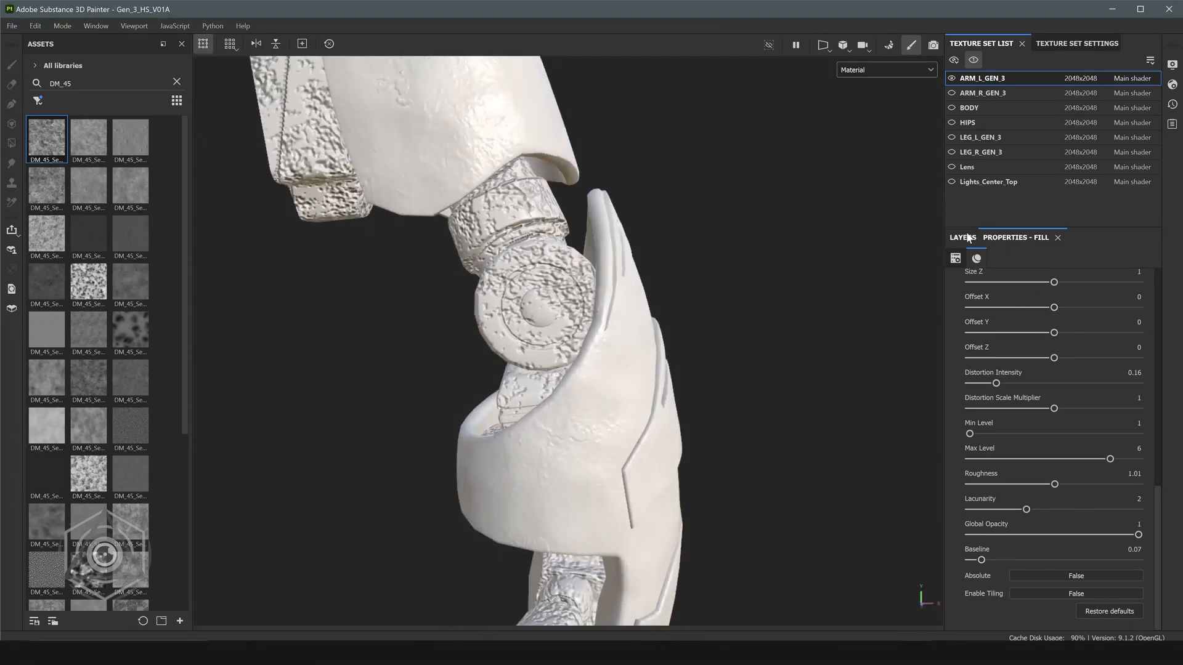
# Try a noise scale around 40, then settle the scale at about 10.7.
pyautogui.click(962, 237)
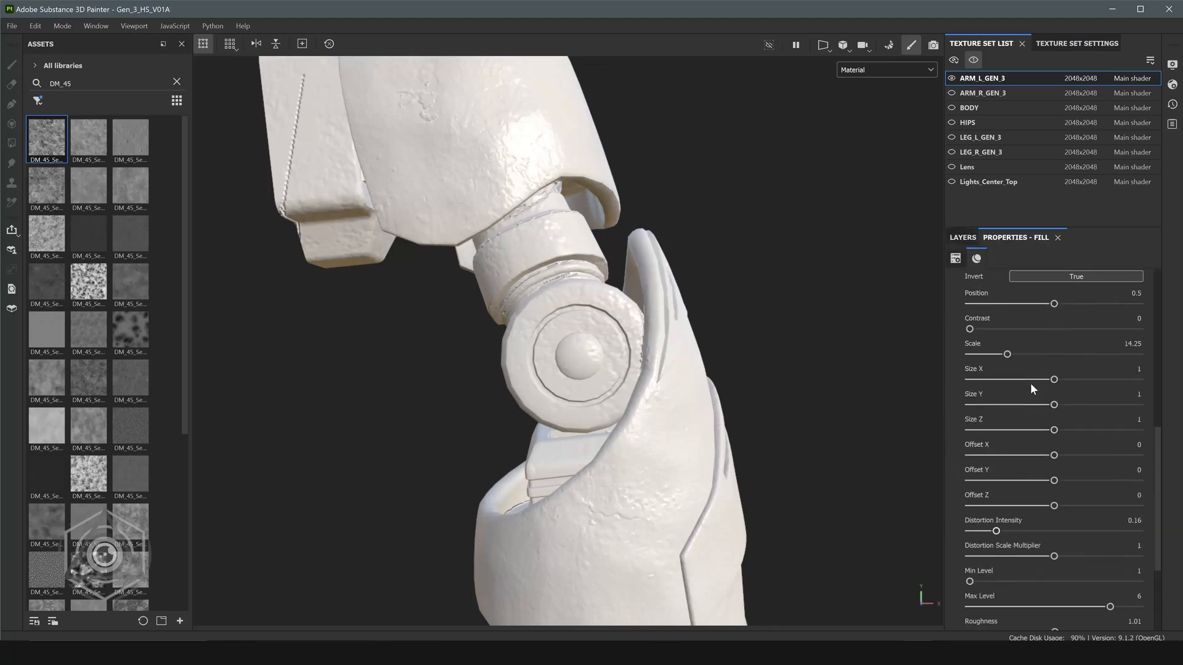
pyautogui.moveTo(1007, 354); pyautogui.dragTo(1076, 355)
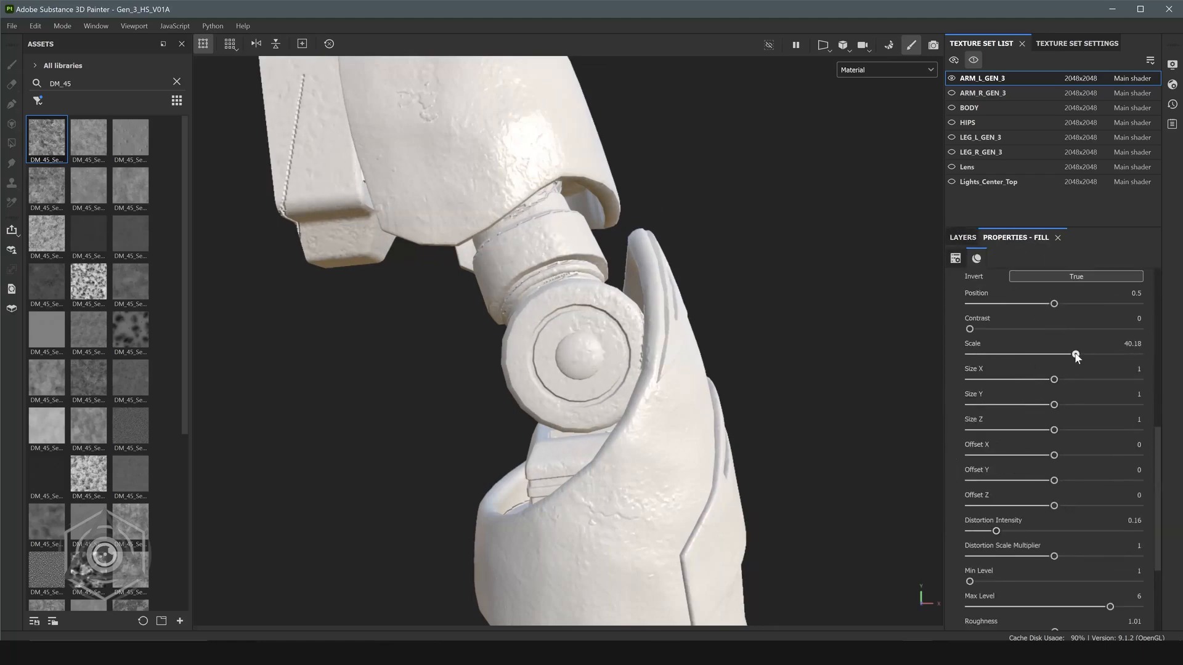
pyautogui.moveTo(1076, 355); pyautogui.dragTo(1078, 354)
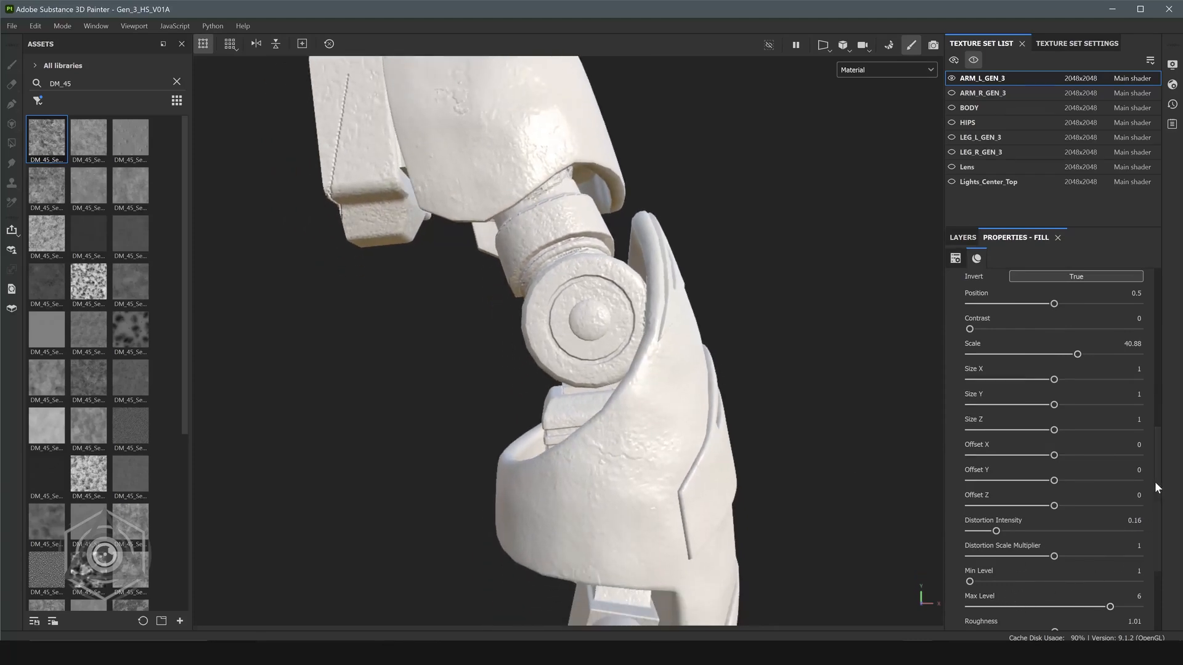
pyautogui.scroll(-3)
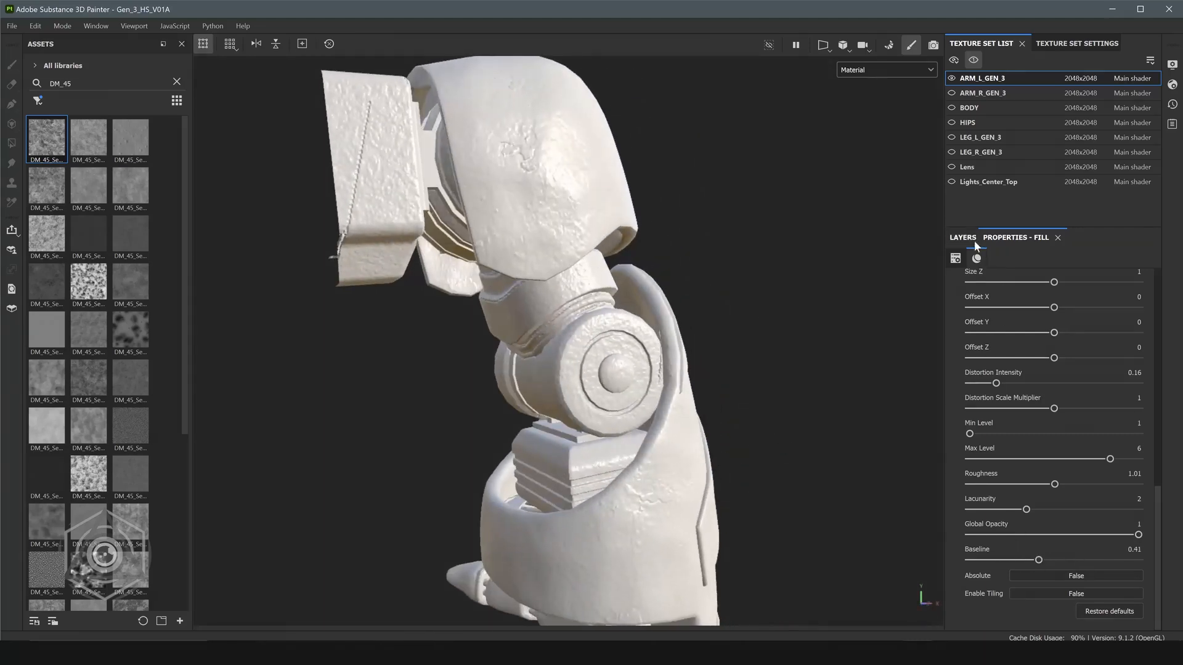
pyautogui.click(962, 237)
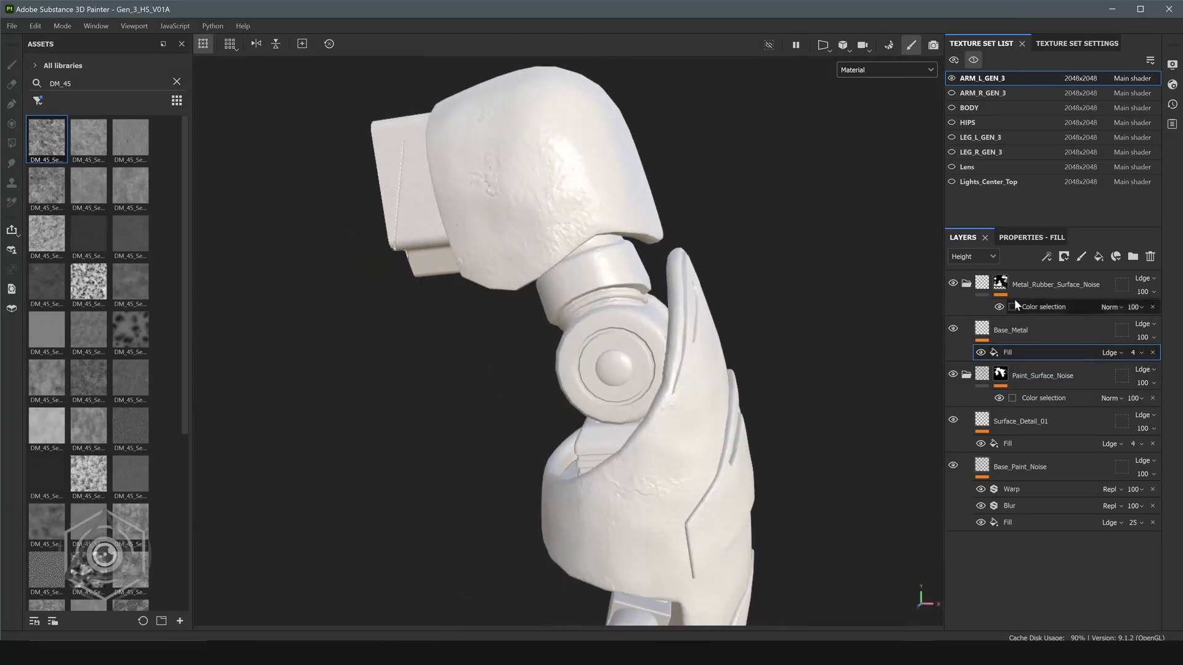
pyautogui.click(1031, 237)
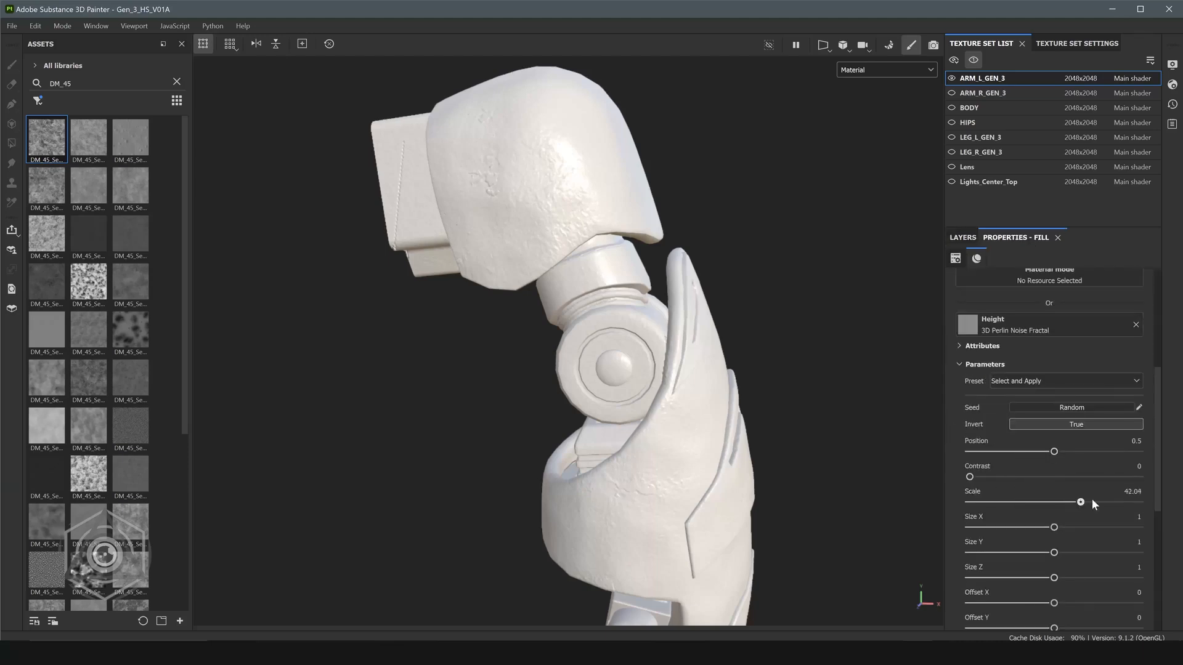
pyautogui.moveTo(1080, 503); pyautogui.dragTo(997, 503)
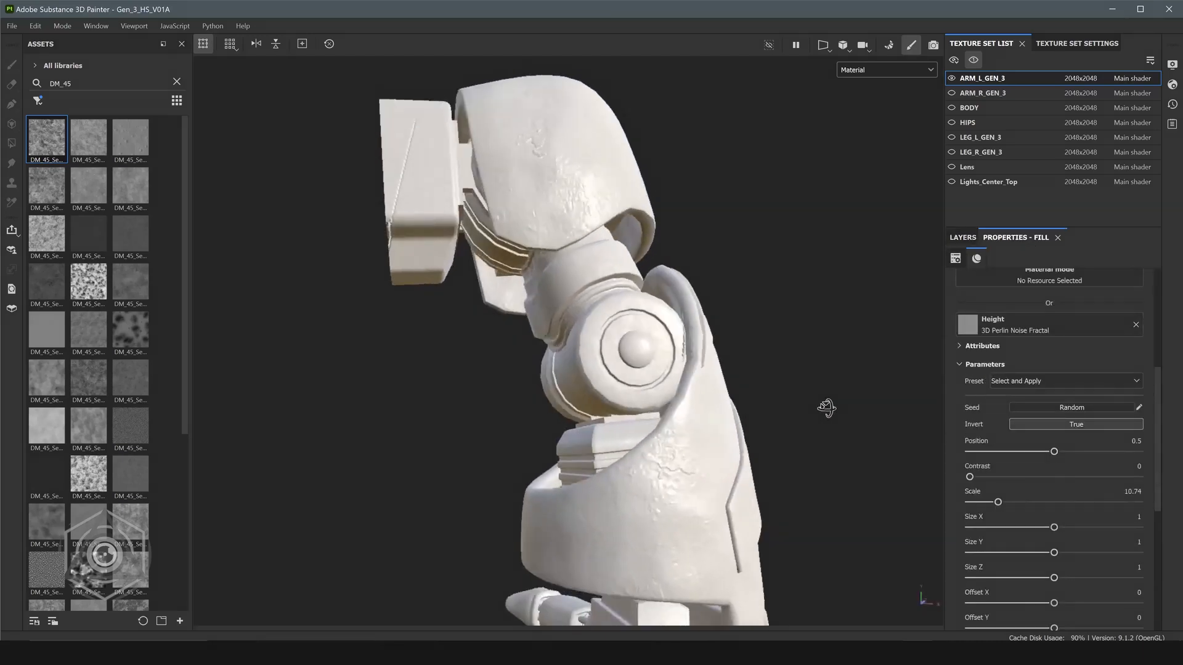
pyautogui.click(962, 236)
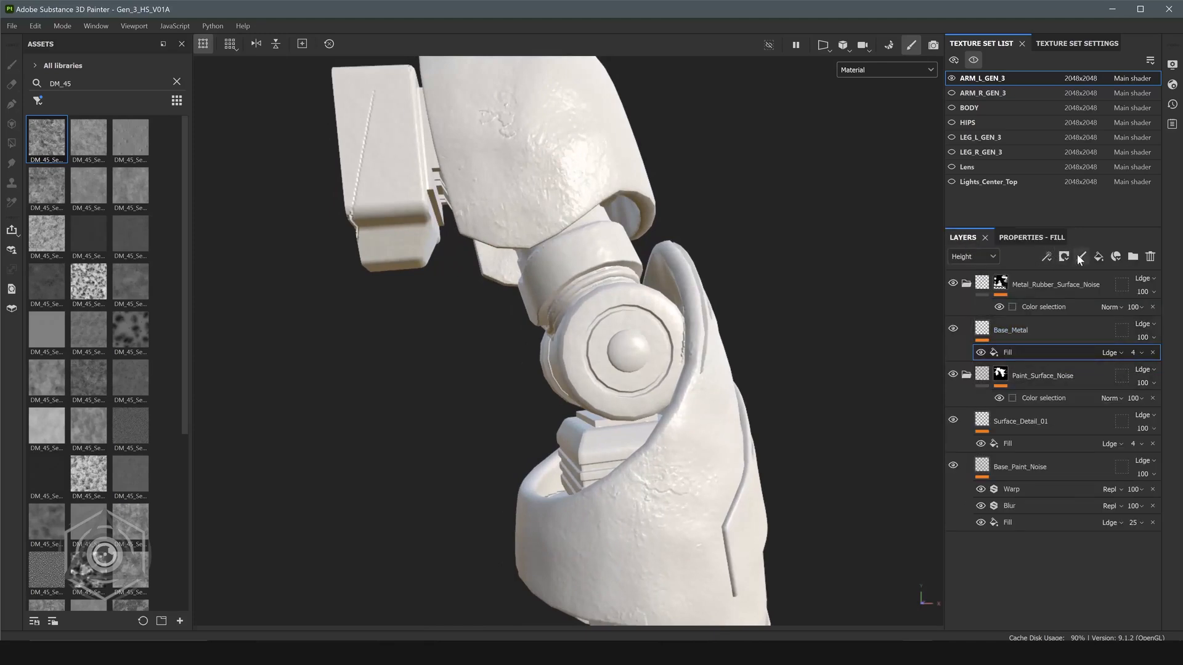
# Add a Surface_Detail_01 fill above Base_Metal using DM_45_Seamless_037 as height at opacity 10.
pyautogui.click(1081, 256)
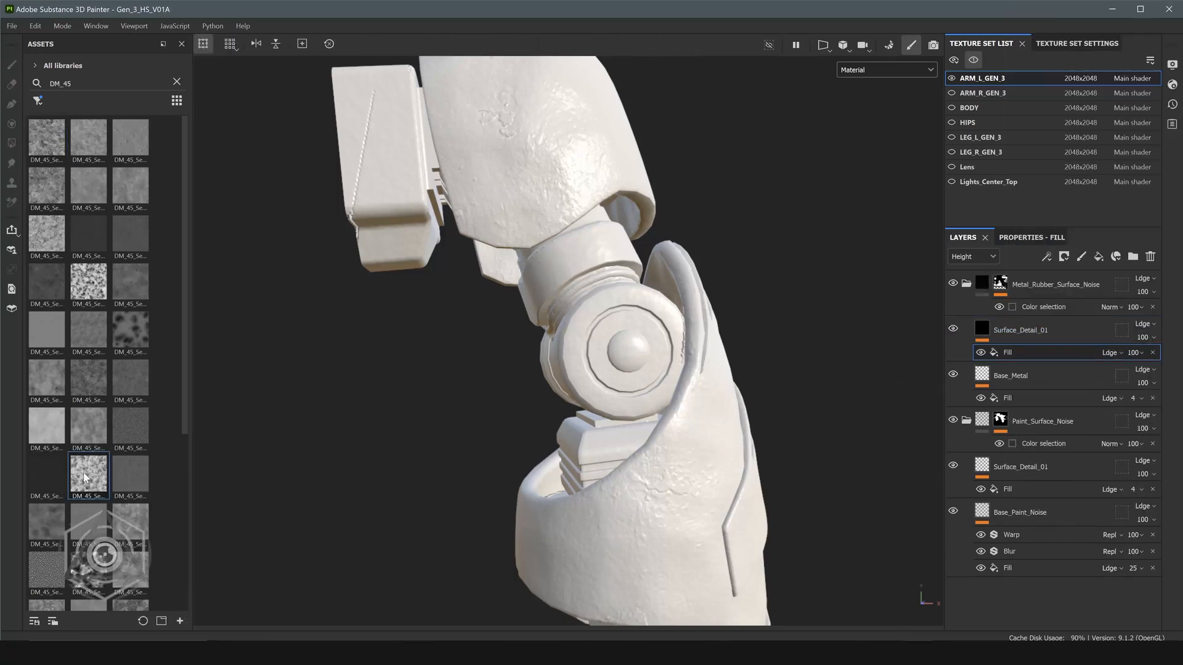
pyautogui.click(1032, 236)
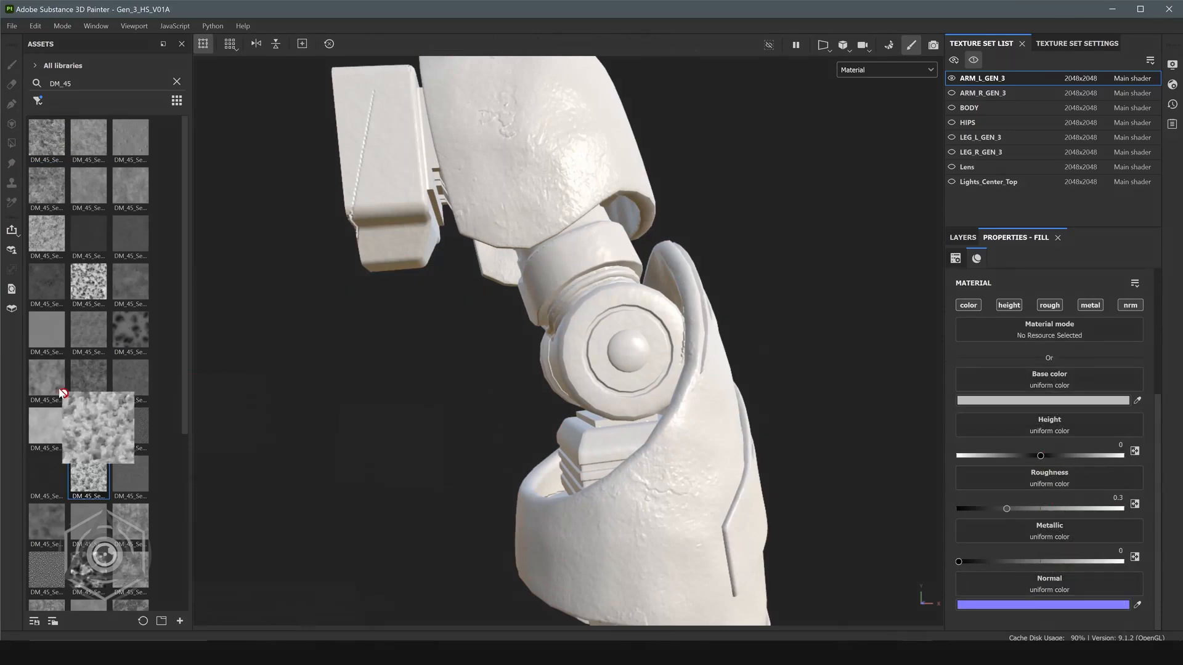
pyautogui.click(1129, 305)
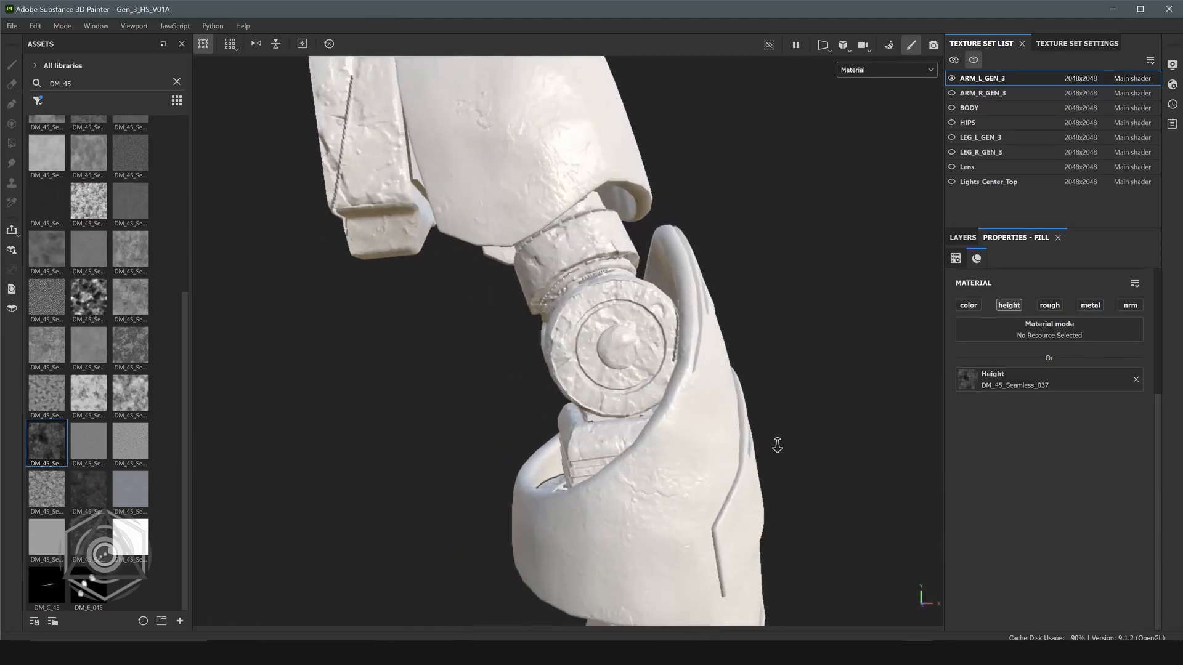
pyautogui.click(962, 236)
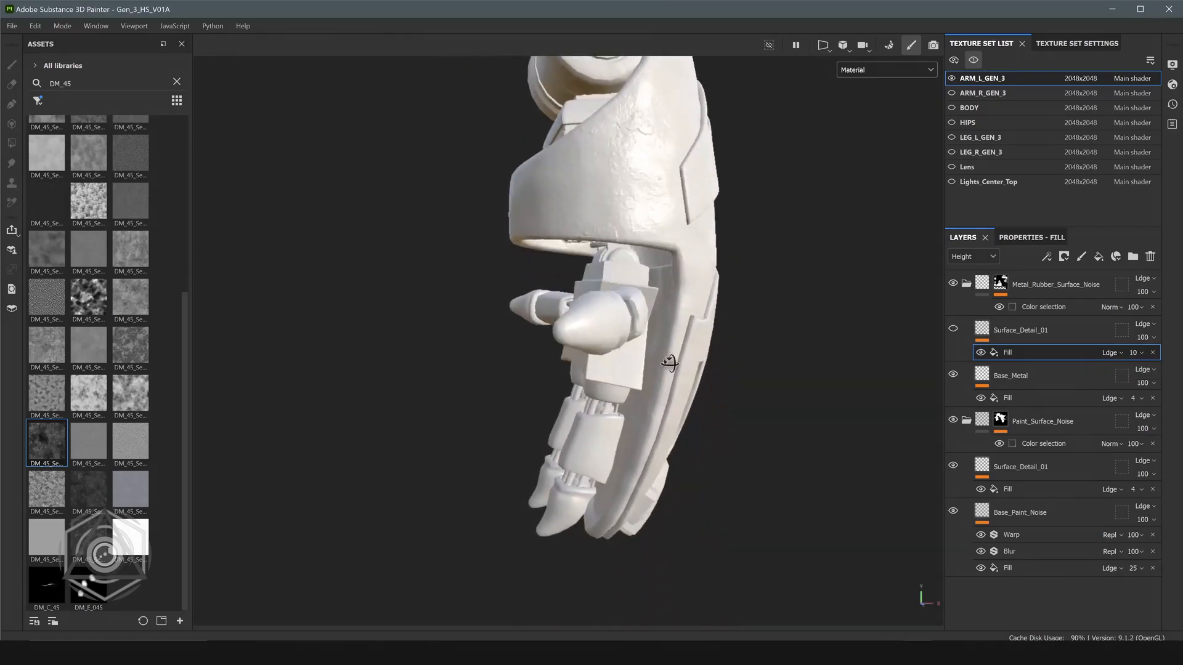
pyautogui.moveTo(669, 363); pyautogui.dragTo(877, 383)
pyautogui.write('M')
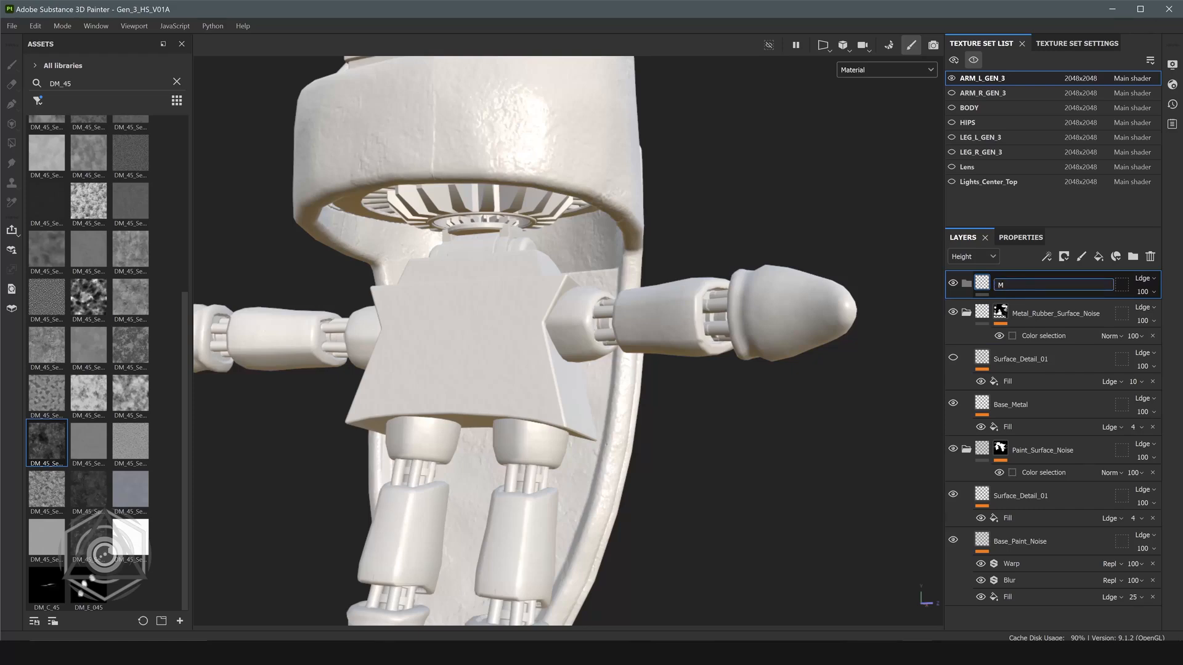
# Mask Metal_Surface_Noise with an ID color selection and name a new layer Base_Detail.
pyautogui.write('etal')
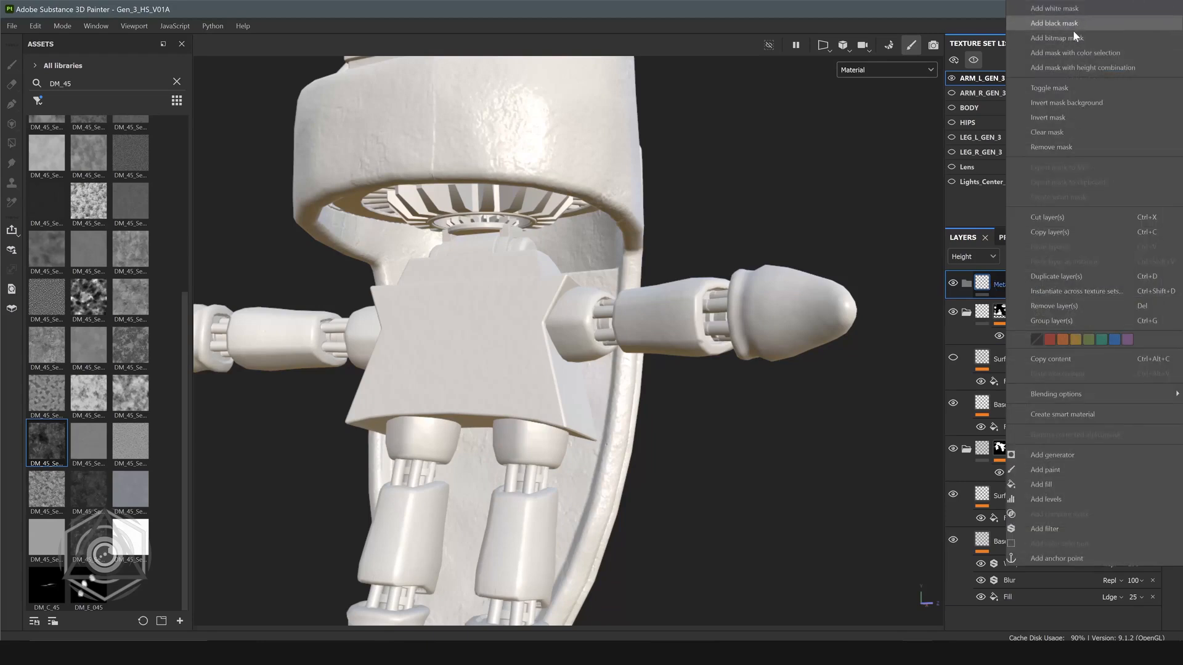
pyautogui.moveTo(1074, 53)
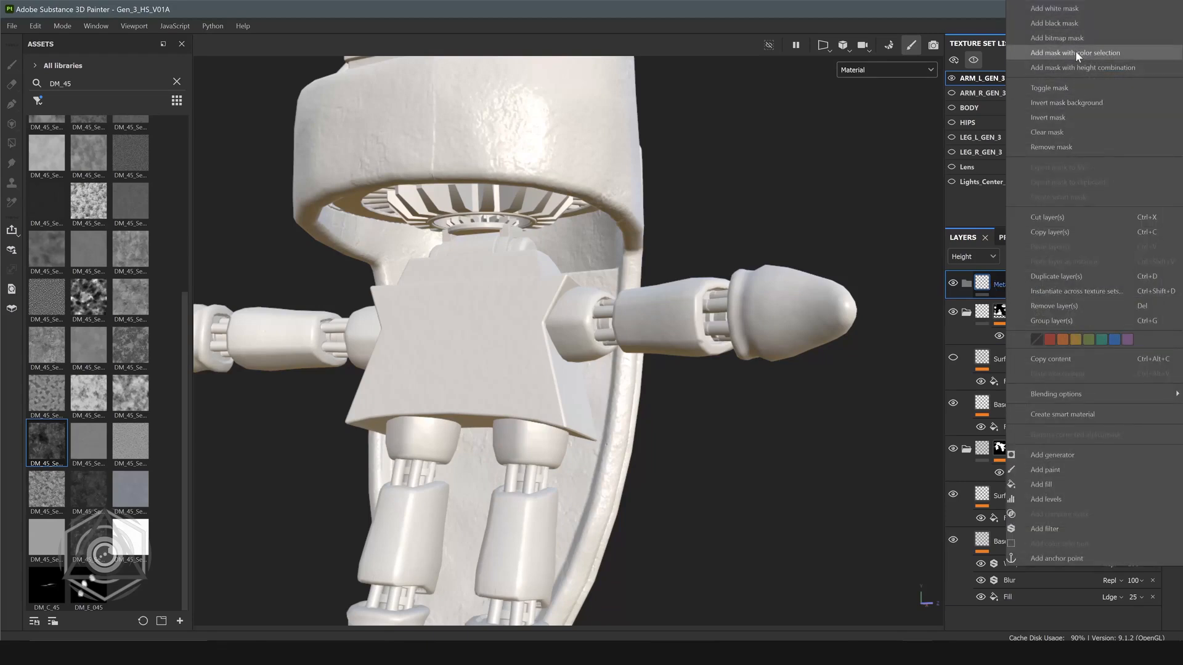
pyautogui.click(1075, 52)
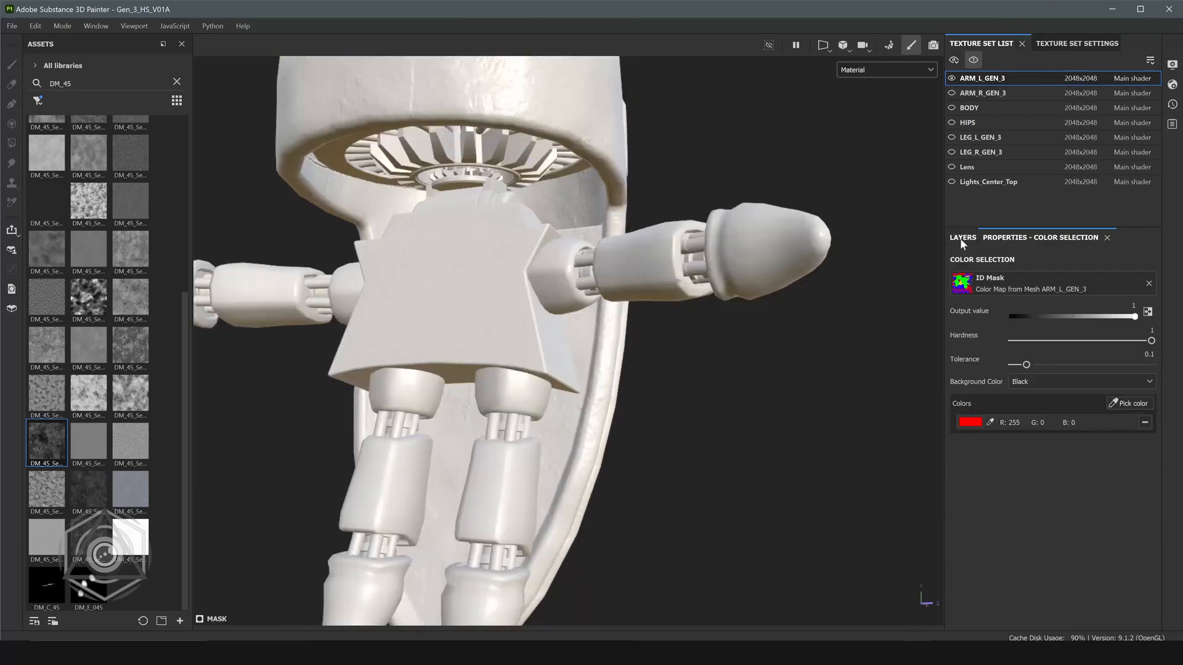
pyautogui.rightClick(998, 292)
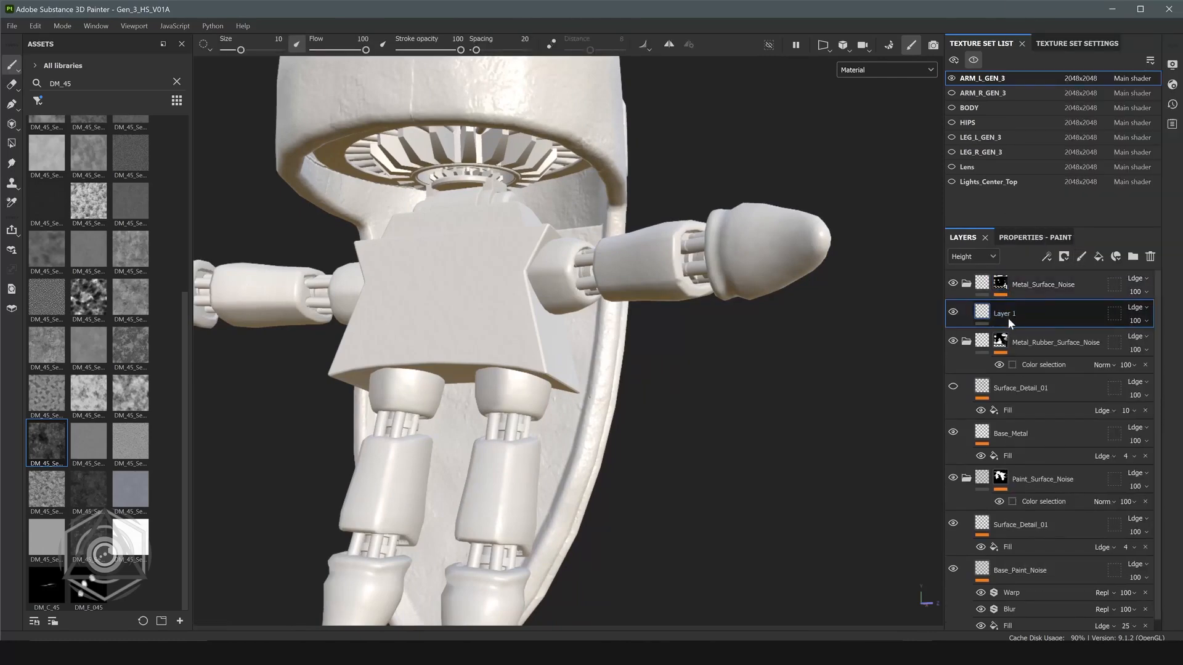
pyautogui.doubleClick(1004, 313)
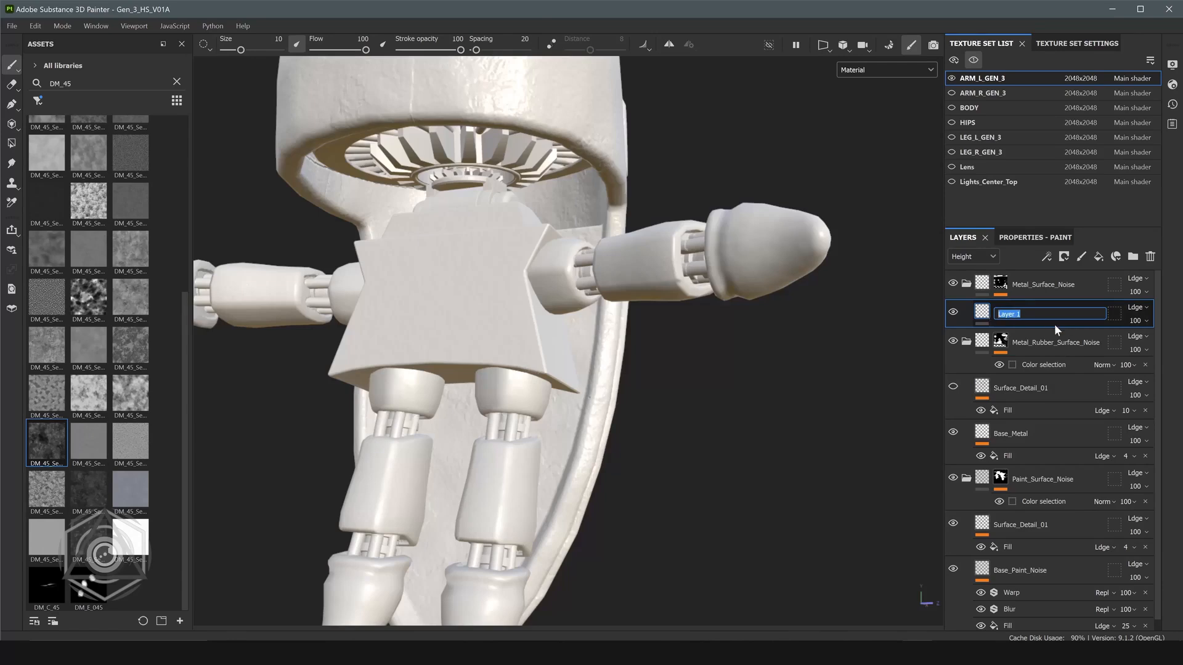
pyautogui.write('Base_Detail')
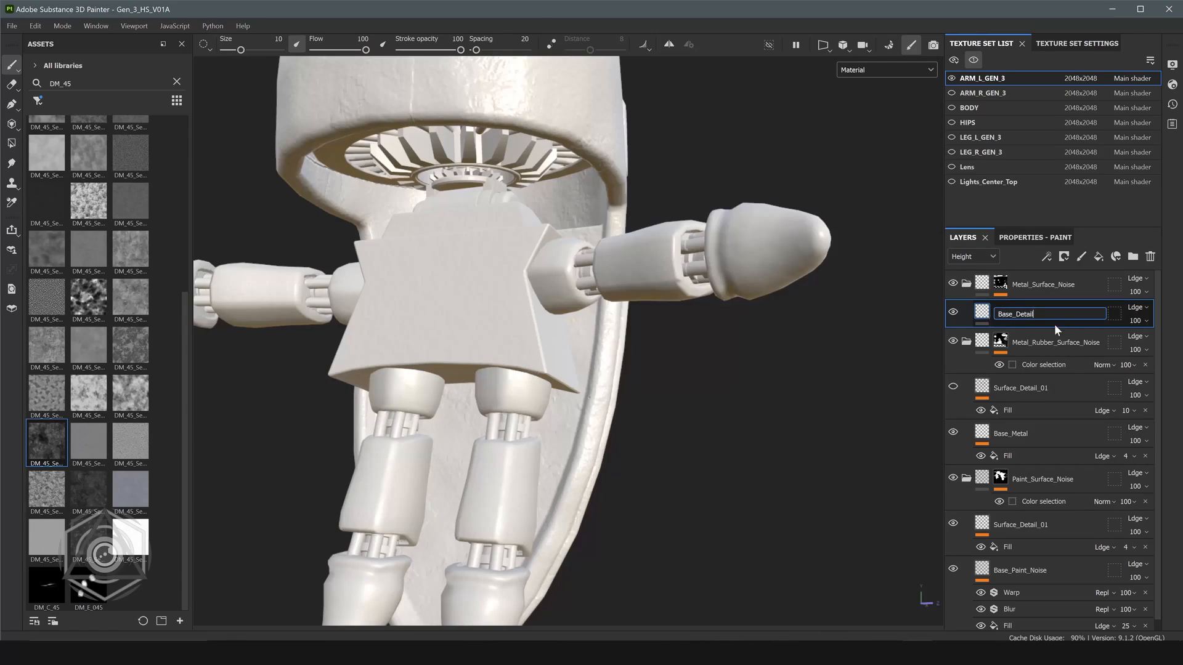
# Add a fill to Base_Detail using the DM_75_A_Seamless_040 texture as height.
pyautogui.rightClick(1049, 313)
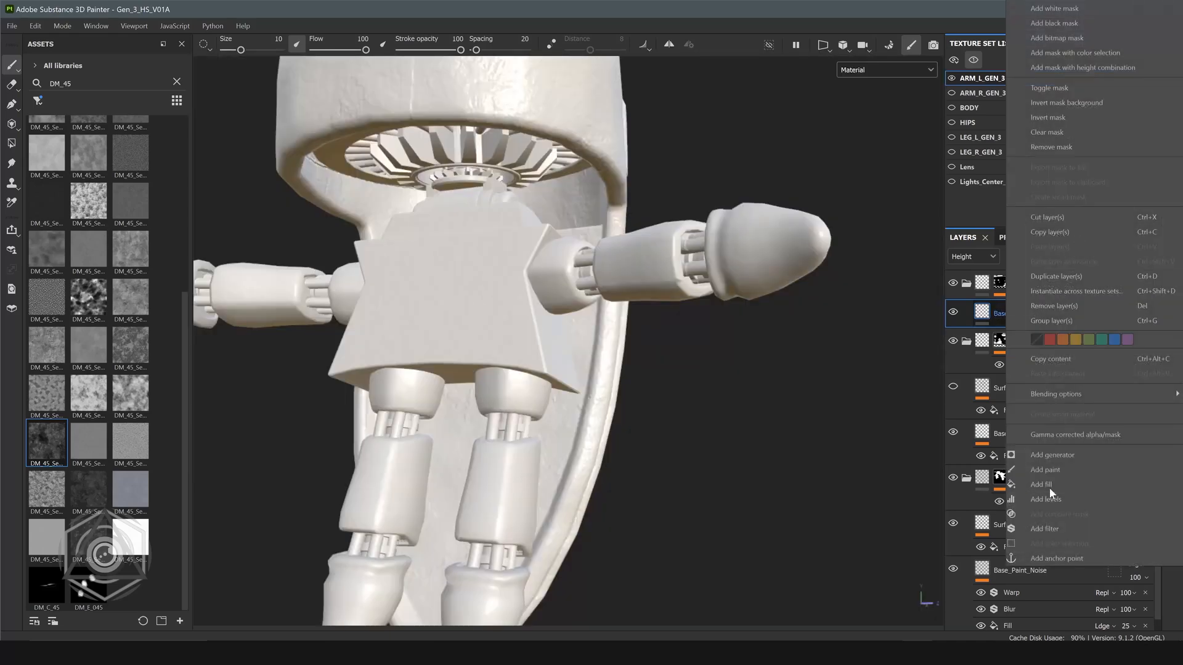
pyautogui.click(1042, 484)
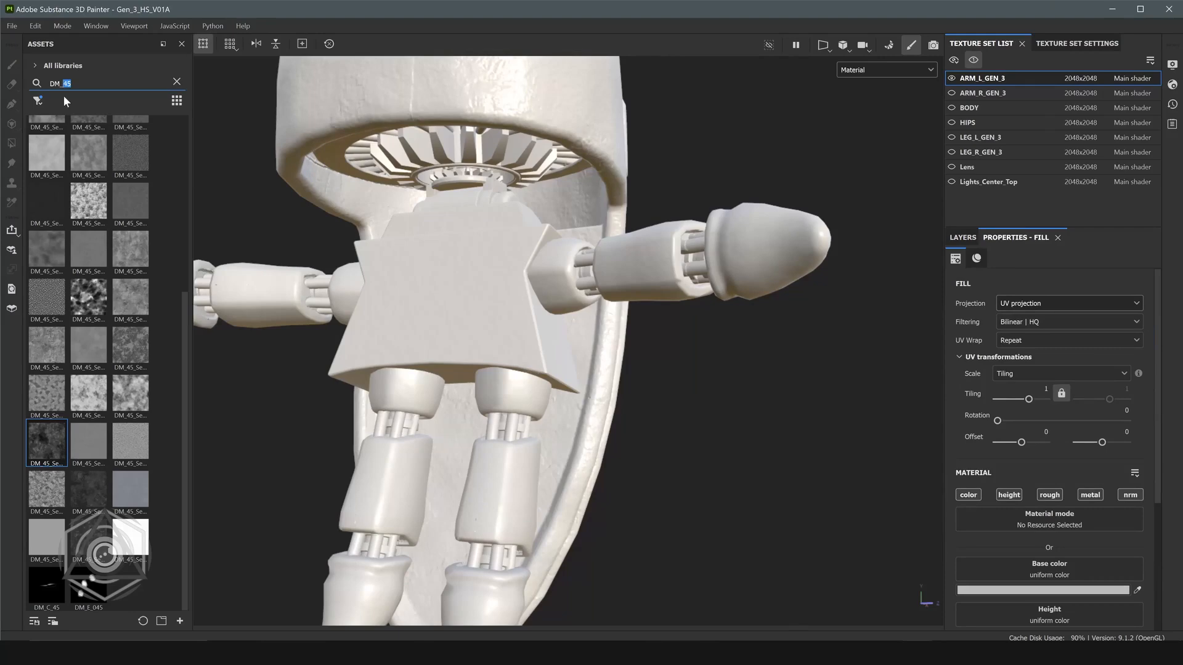
pyautogui.write('DM_75')
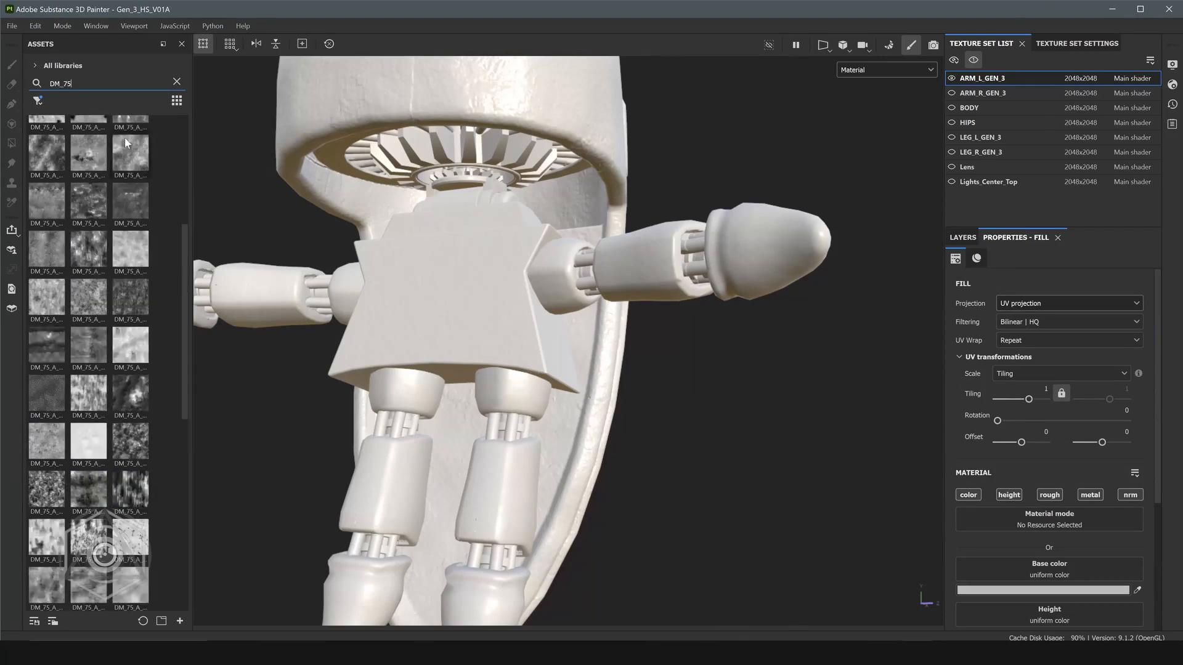
pyautogui.click(46, 489)
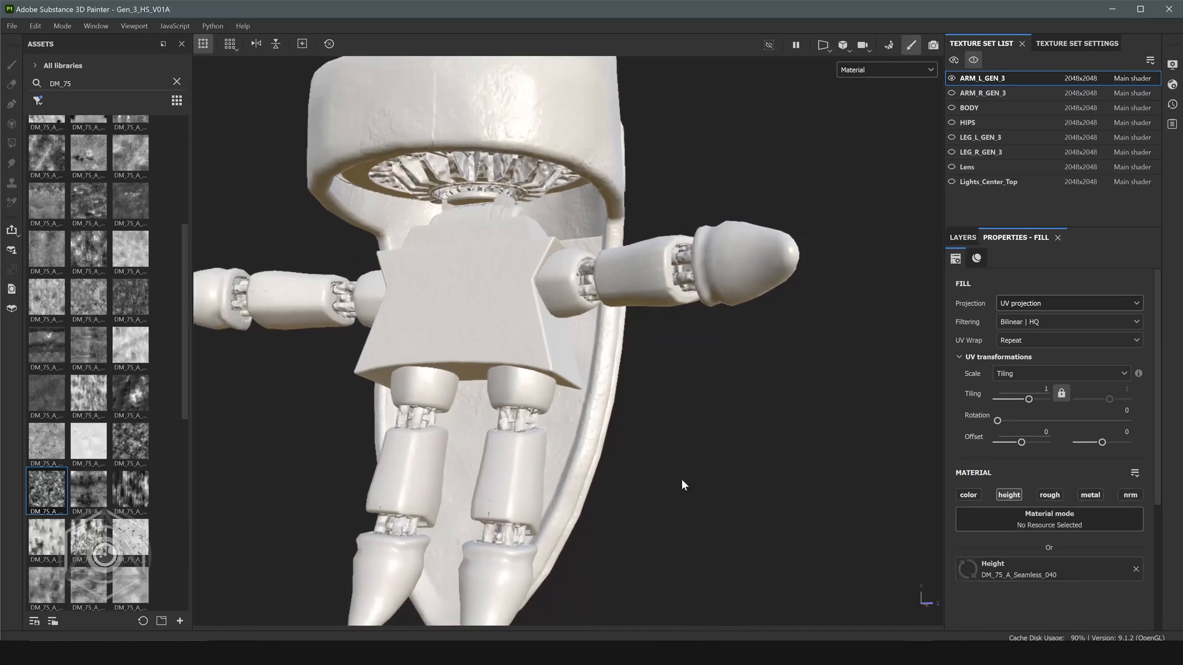
pyautogui.moveTo(1027, 399); pyautogui.dragTo(1031, 400)
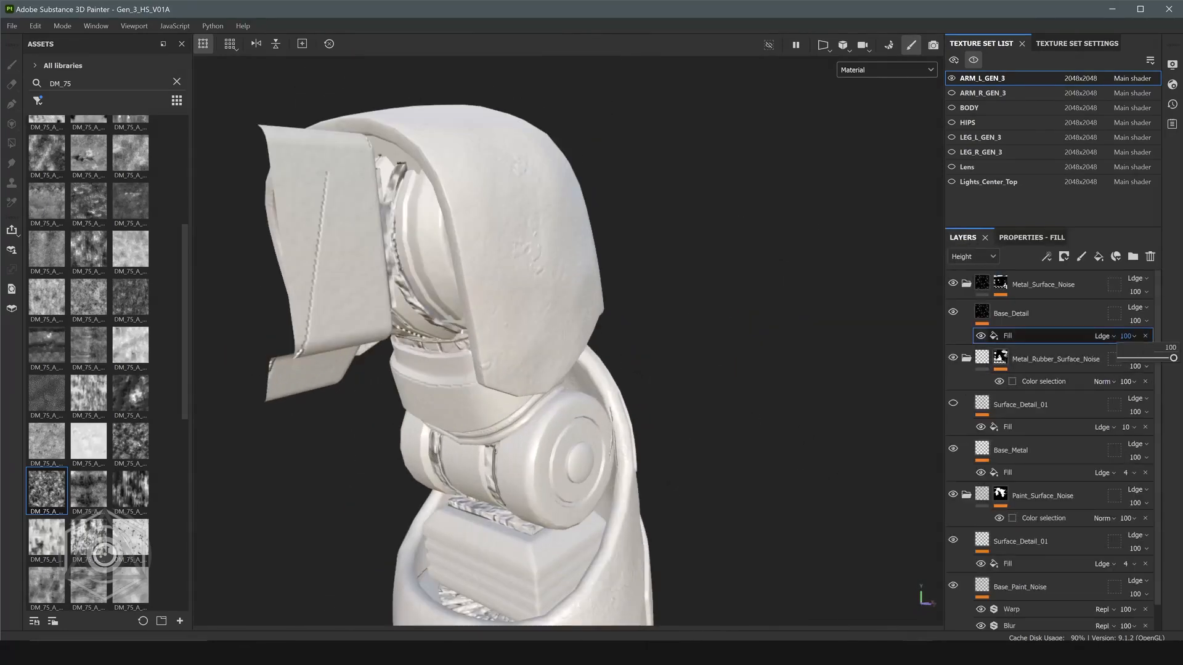
# Set the DM_75 fill's height strength to 4 and its tiling to 2.
pyautogui.moveTo(1171, 357); pyautogui.dragTo(1122, 358)
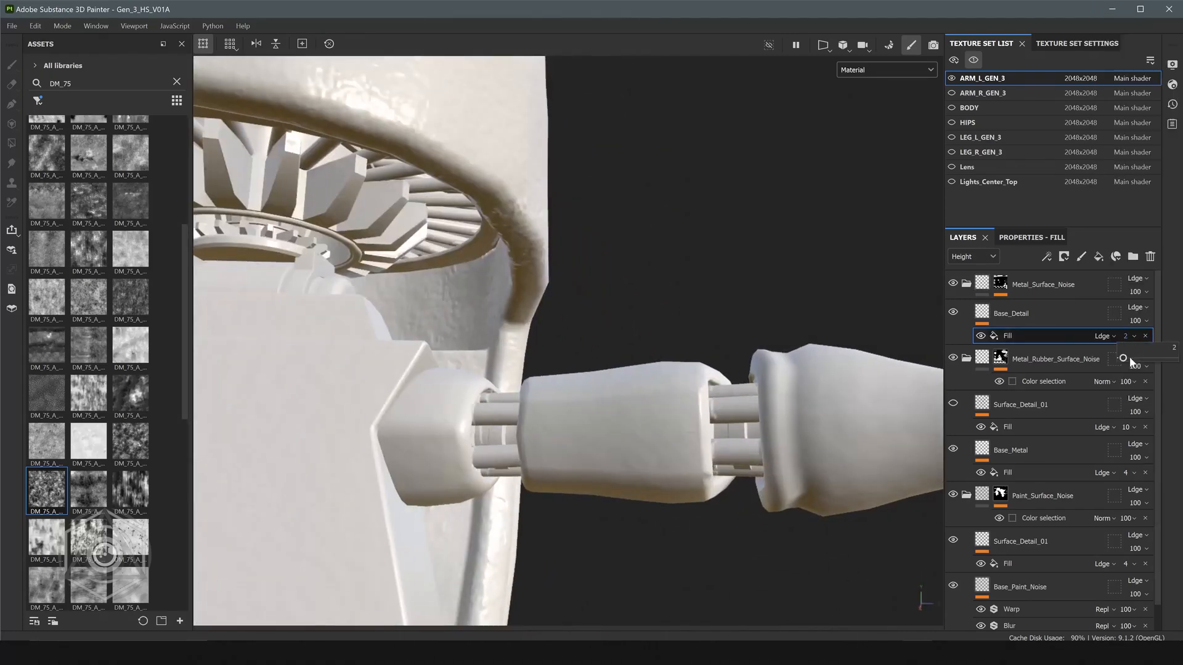
pyautogui.click(1031, 237)
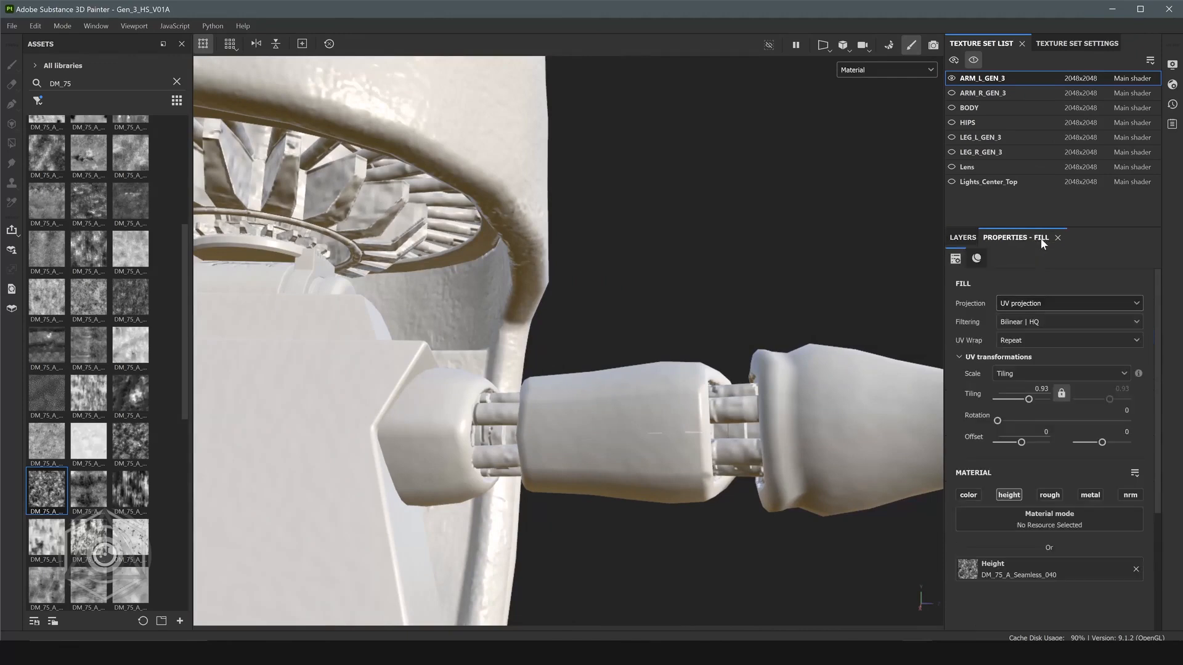
pyautogui.doubleClick(1041, 393)
pyautogui.write('2')
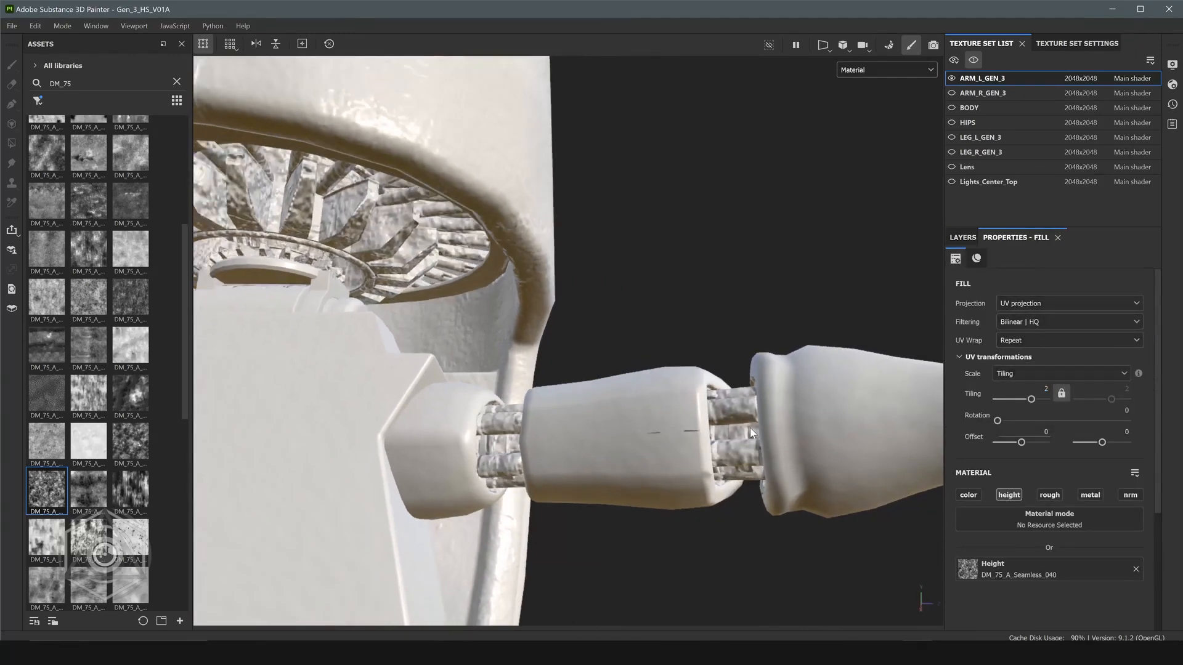
pyautogui.click(962, 237)
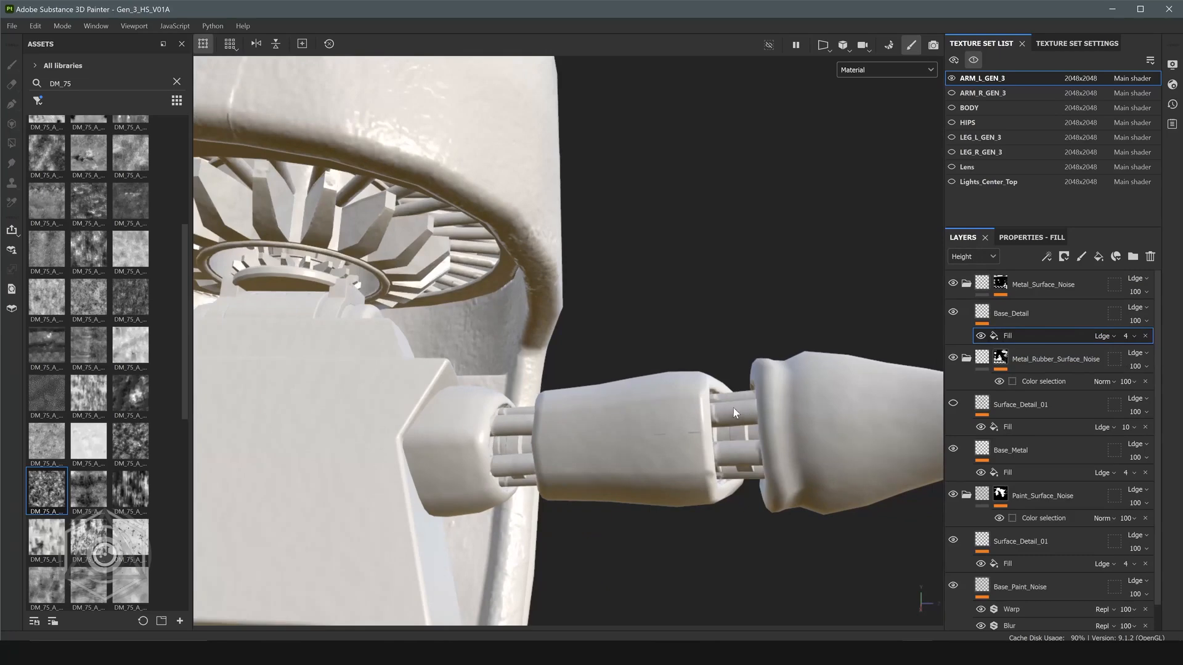
pyautogui.moveTo(732, 413); pyautogui.dragTo(457, 431)
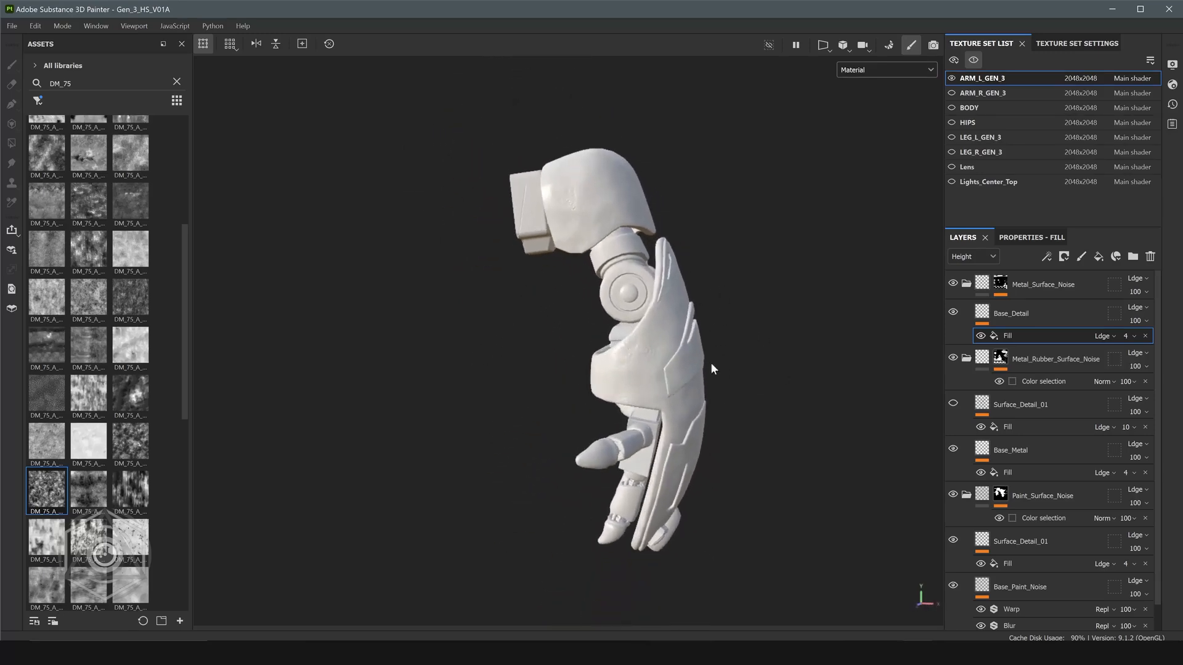
# Show all texture sets and create a folder named BASE_DET… to group the noise layers.
pyautogui.click(952, 60)
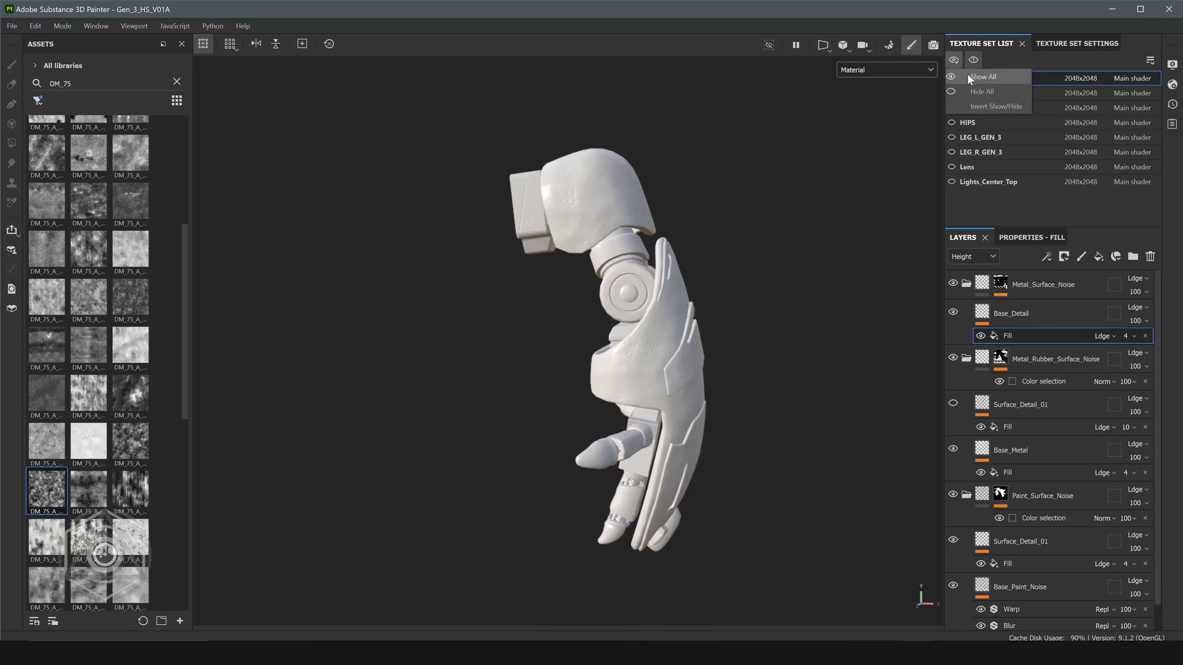
pyautogui.click(983, 76)
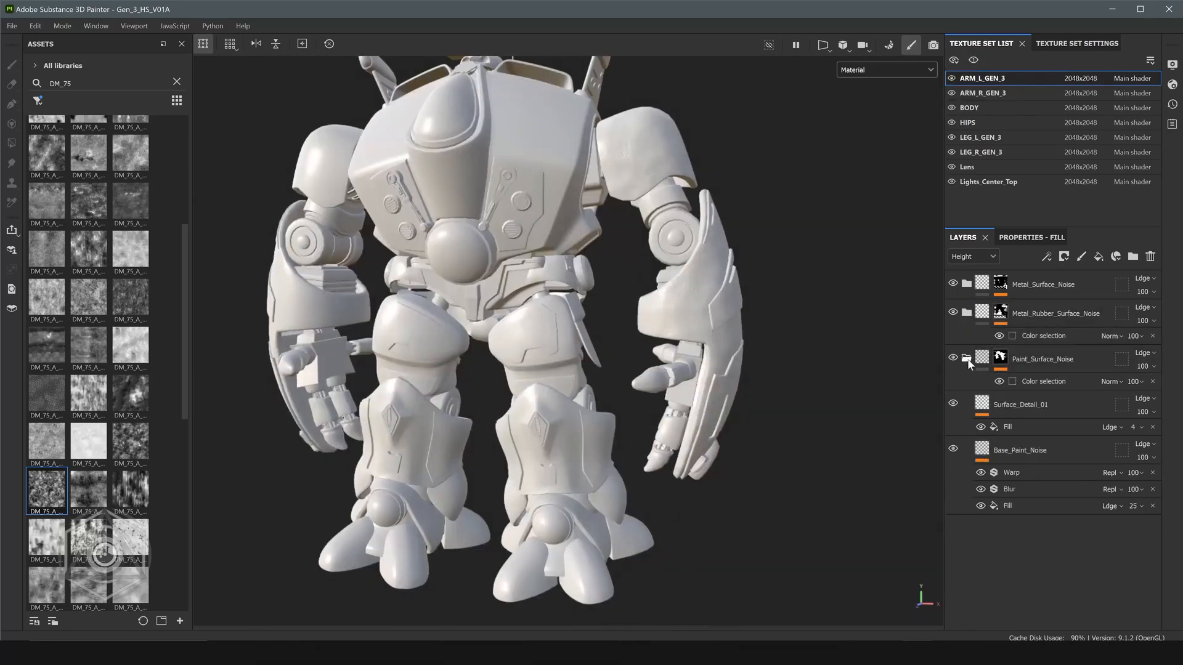
pyautogui.click(968, 360)
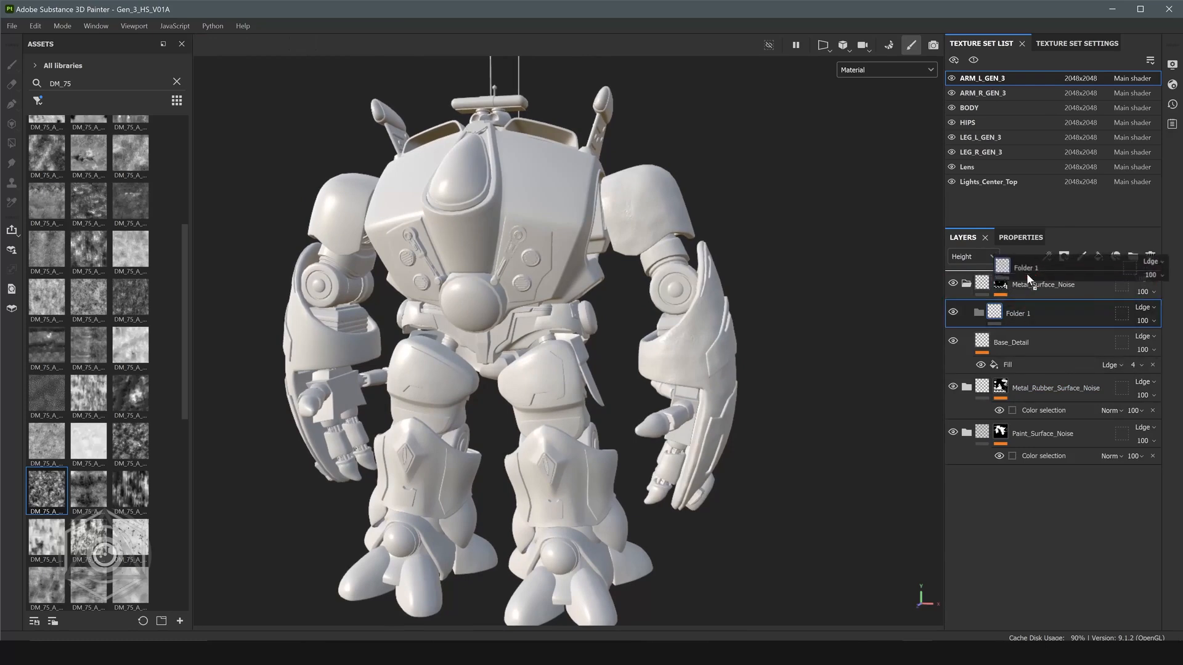
pyautogui.doubleClick(1026, 285)
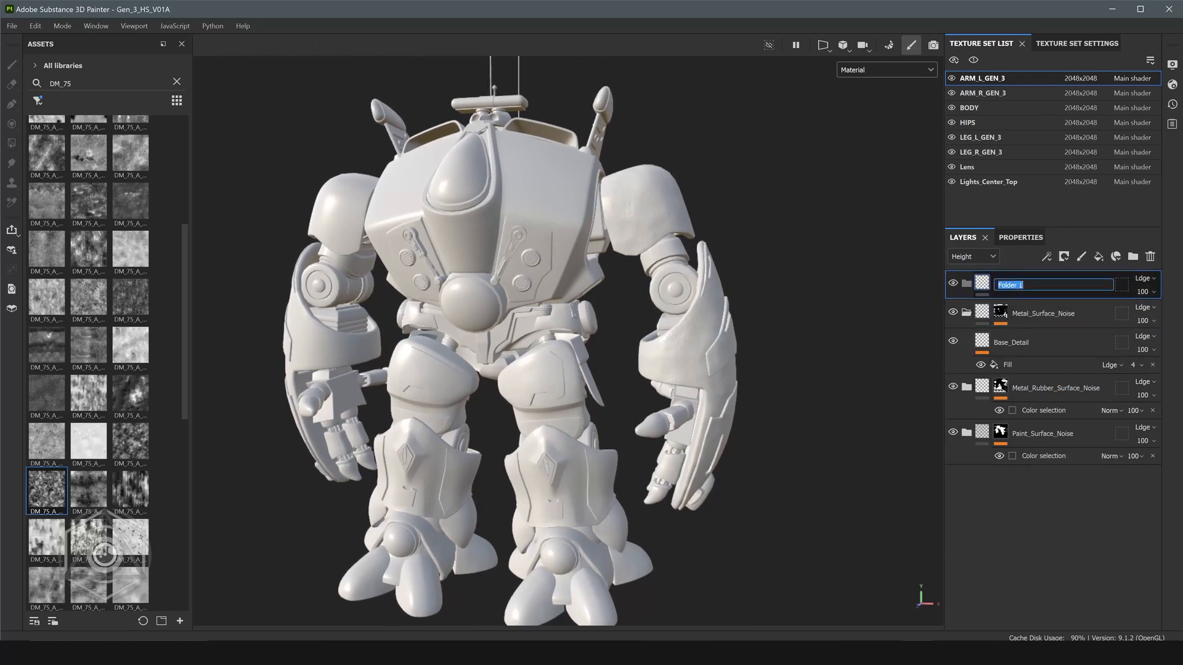
pyautogui.write('BASE_DET')
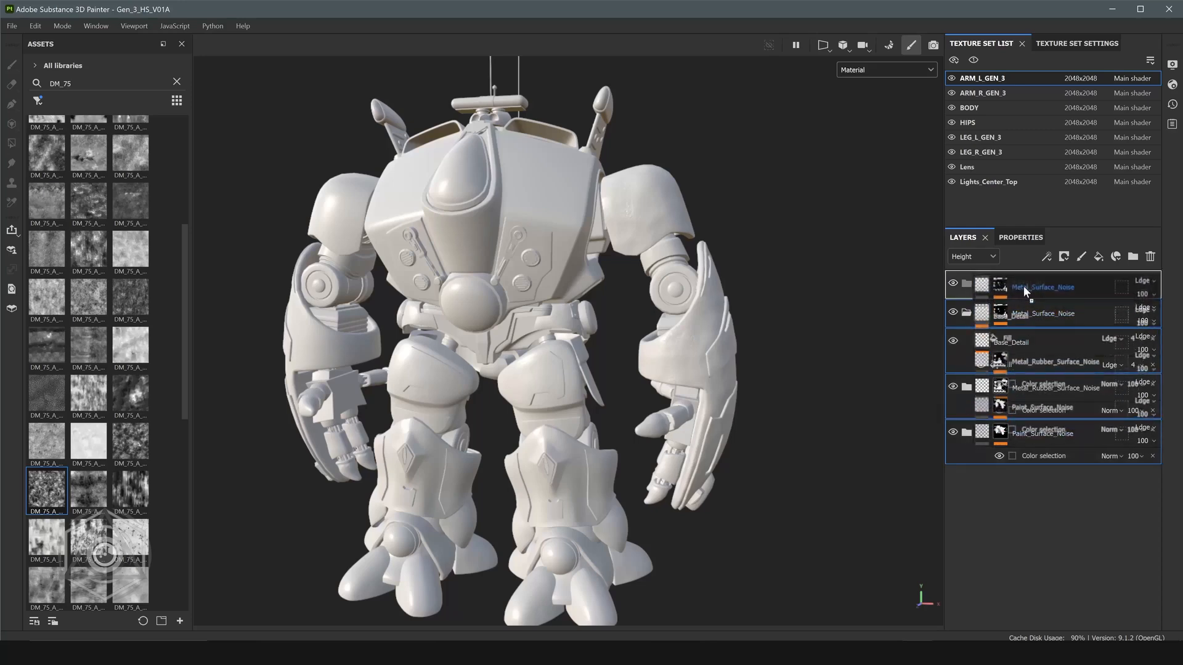
pyautogui.rightClick(1044, 287)
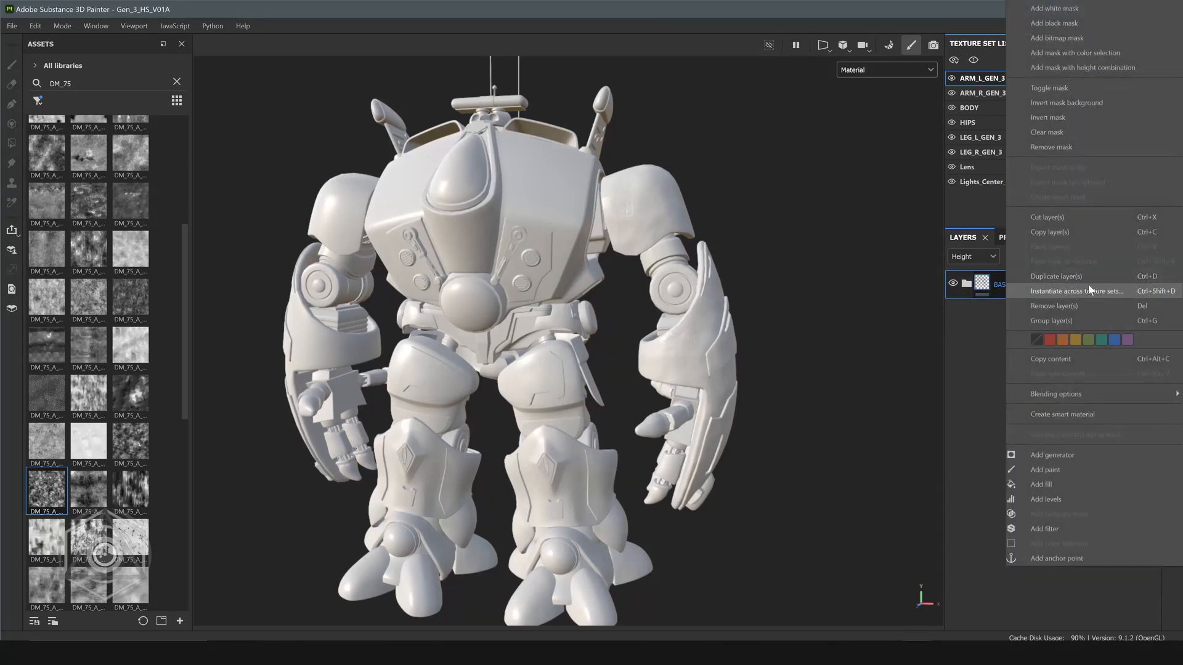
pyautogui.moveTo(1077, 294)
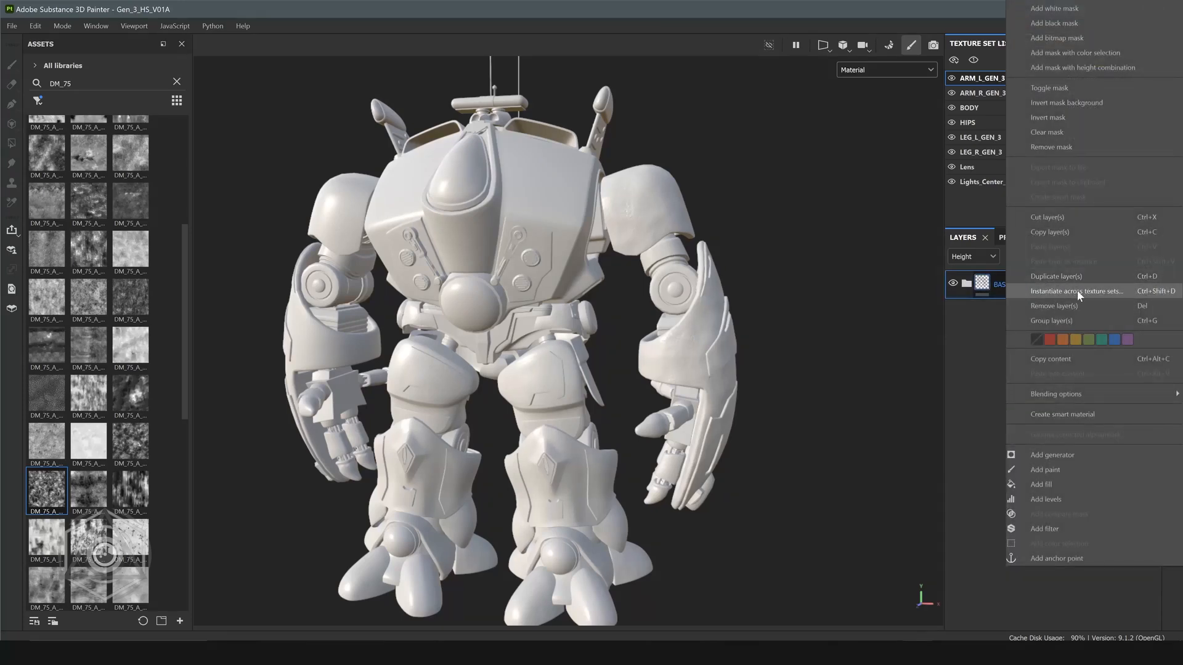
# Instantiate the BASE_DETAI_ALL folder across all other texture sets and confirm with OK.
pyautogui.click(1076, 291)
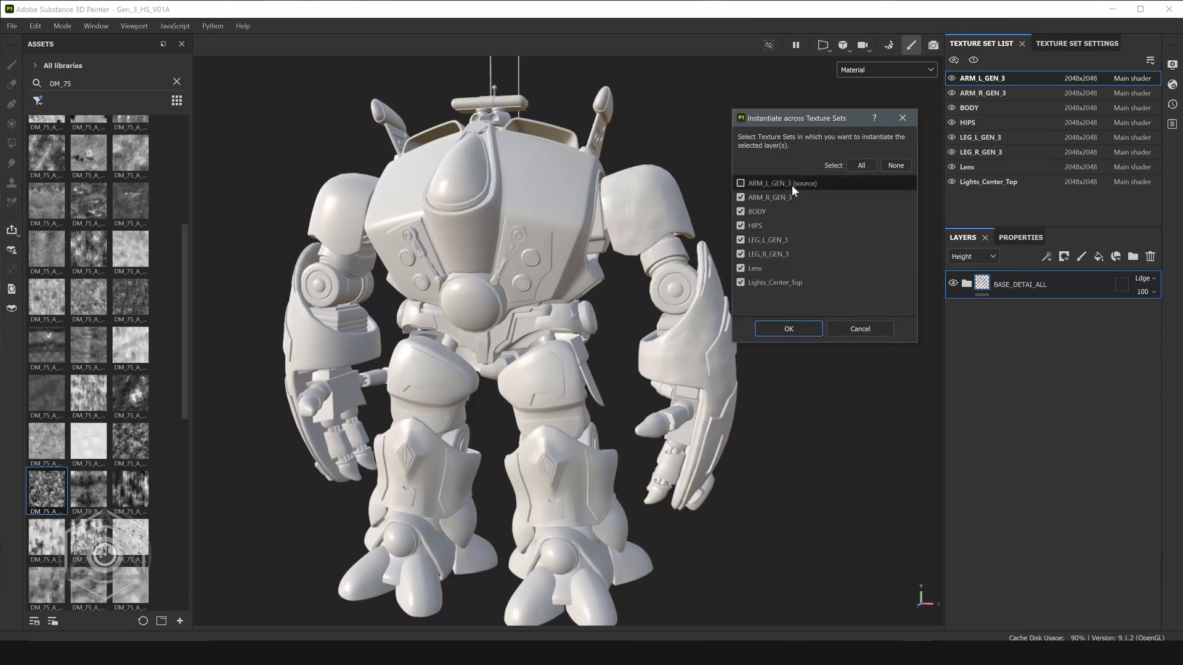
pyautogui.moveTo(797, 191)
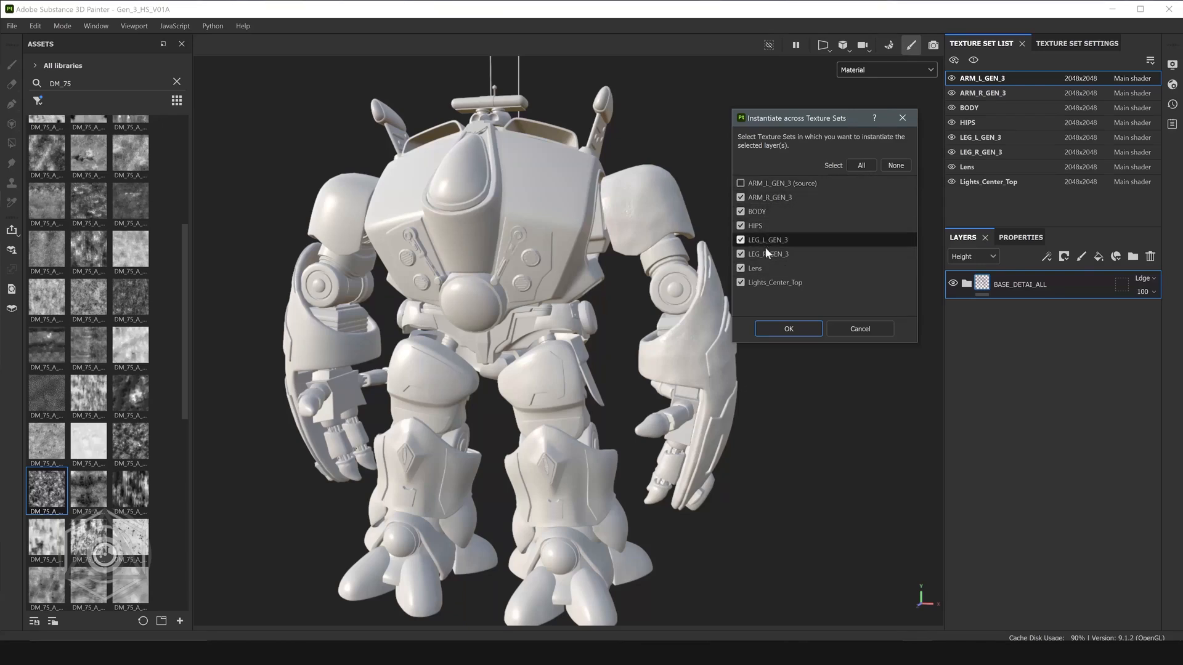
pyautogui.moveTo(788, 329)
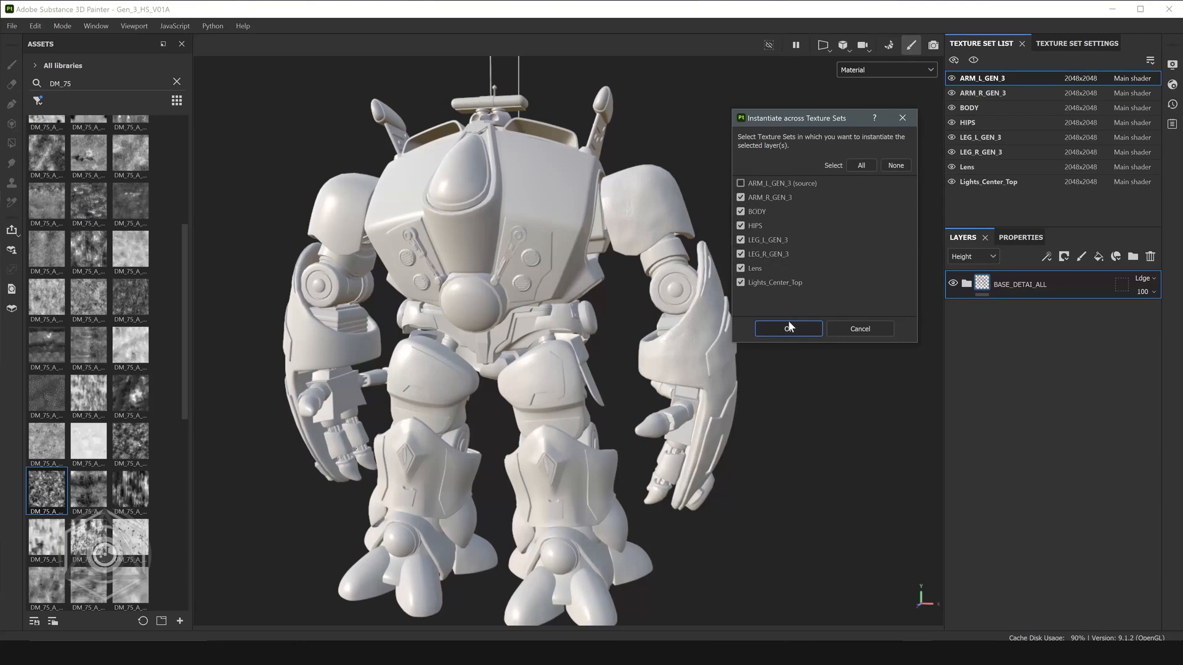
pyautogui.click(787, 328)
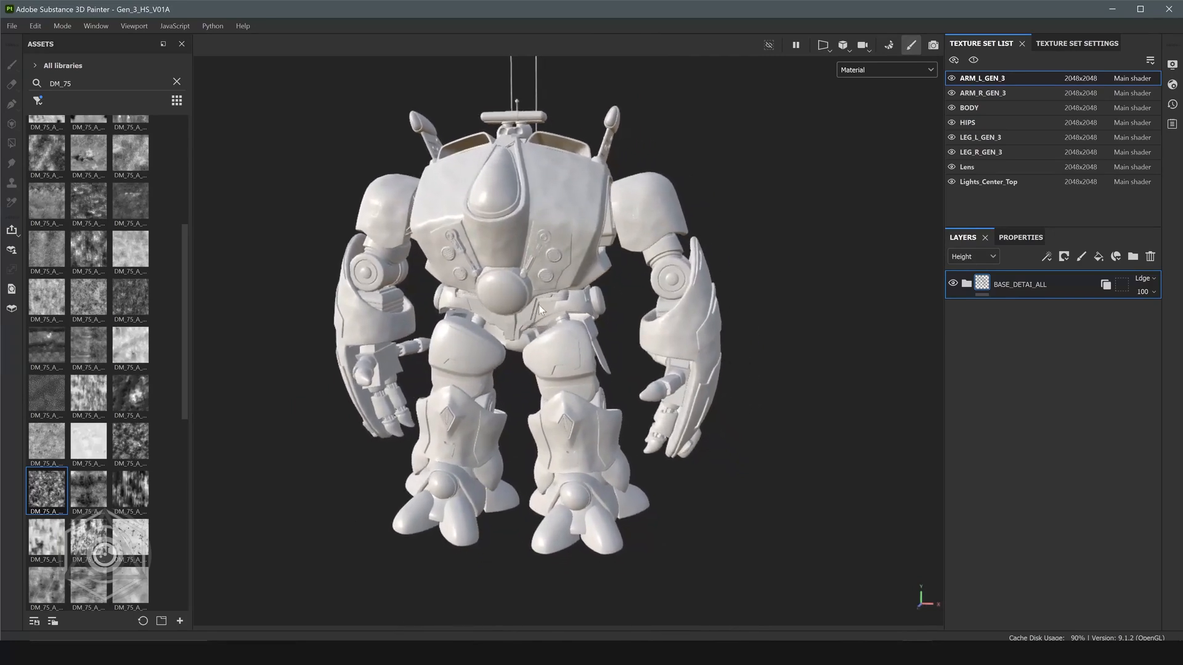
pyautogui.moveTo(539, 309); pyautogui.dragTo(622, 340)
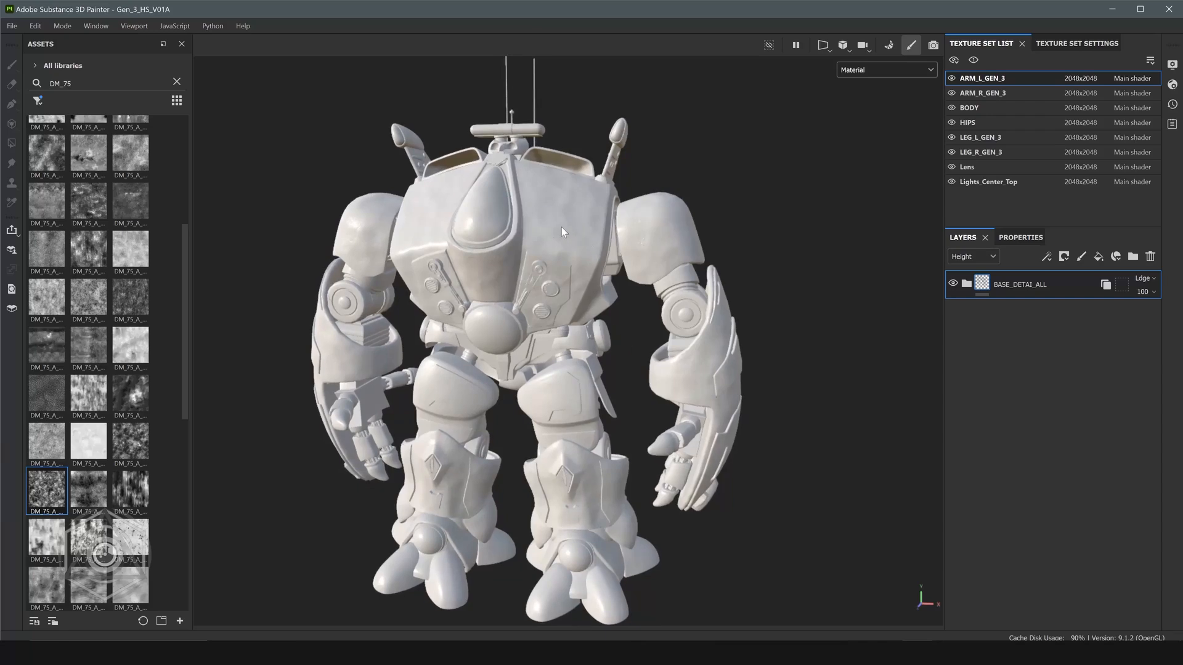
pyautogui.moveTo(551, 225)
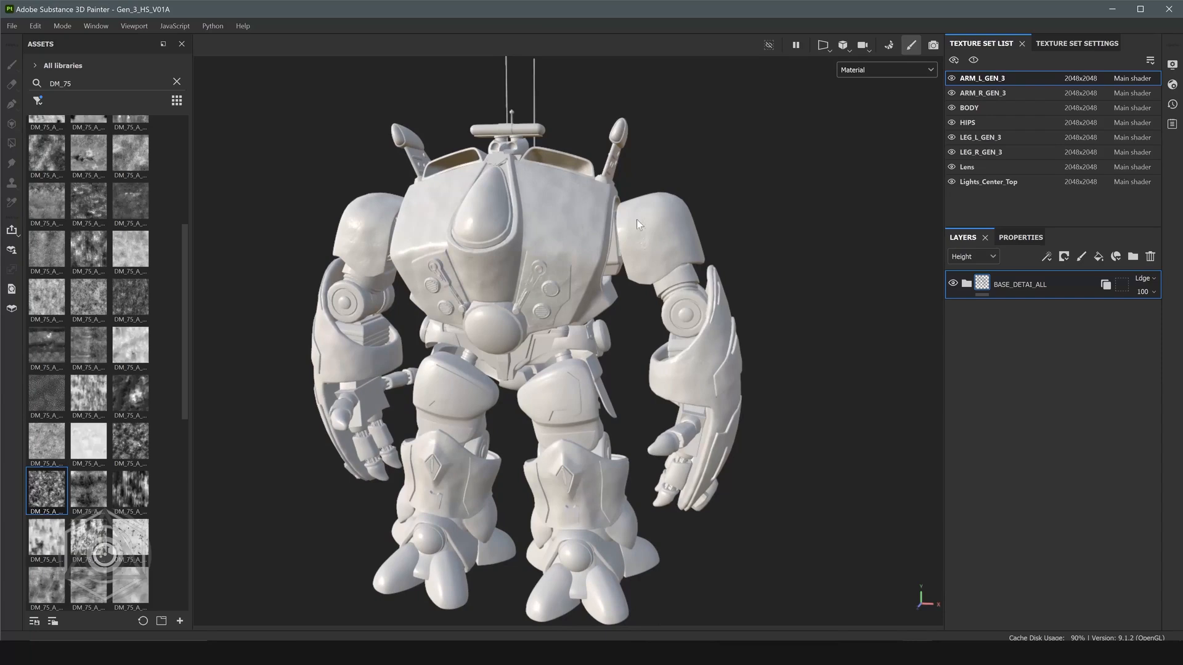
pyautogui.moveTo(571, 326)
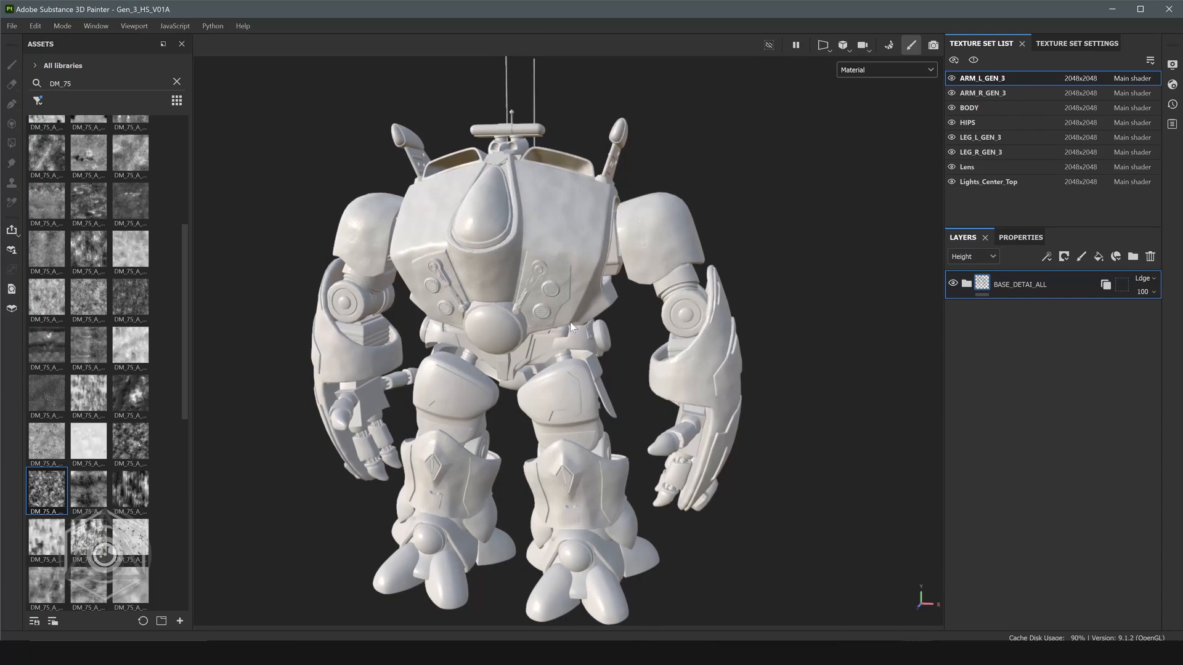